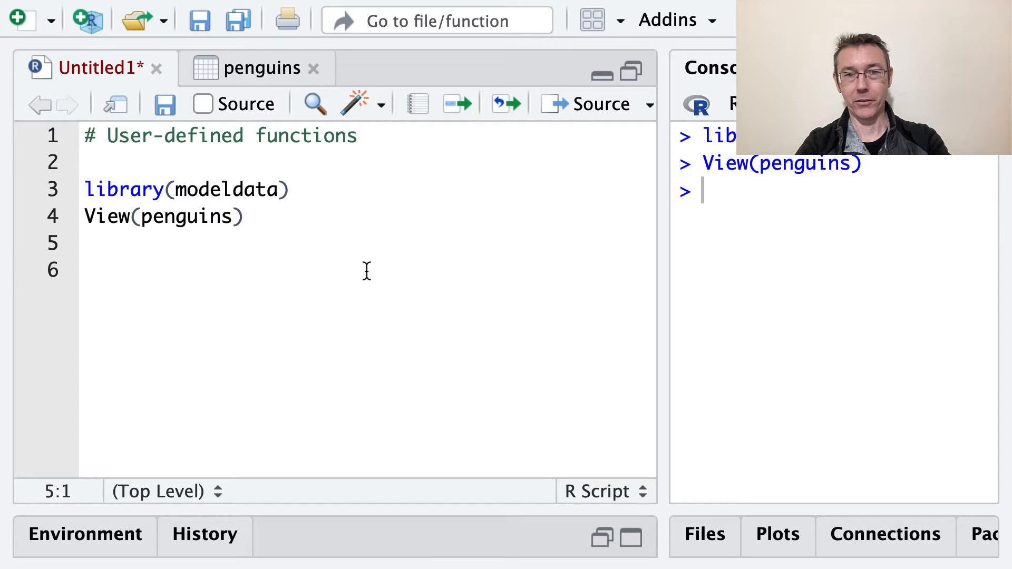
pyautogui.moveTo(342, 234)
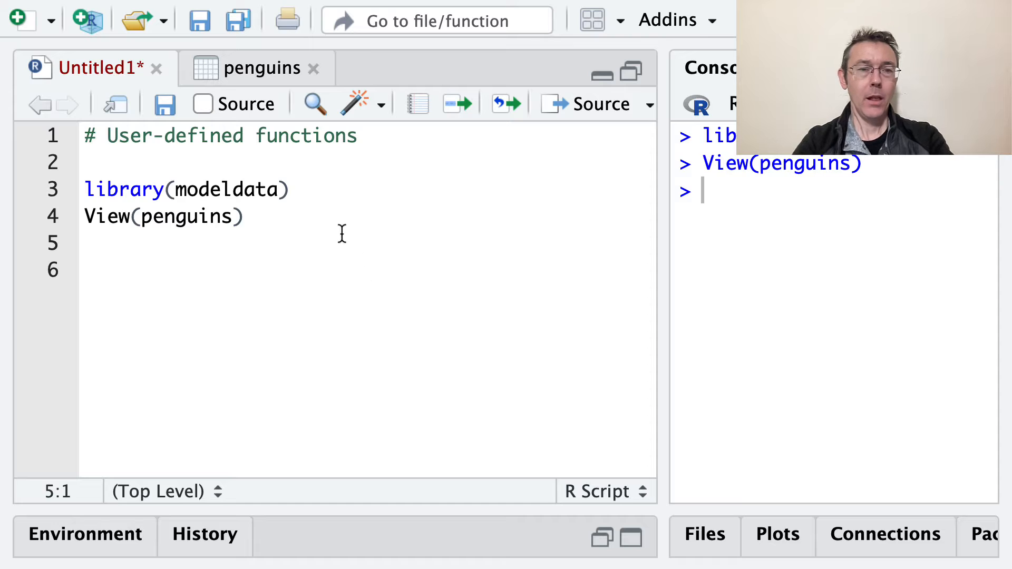
# Review the library(modeldata) line, then view the penguins data table (344 rows).
pyautogui.click(290, 189)
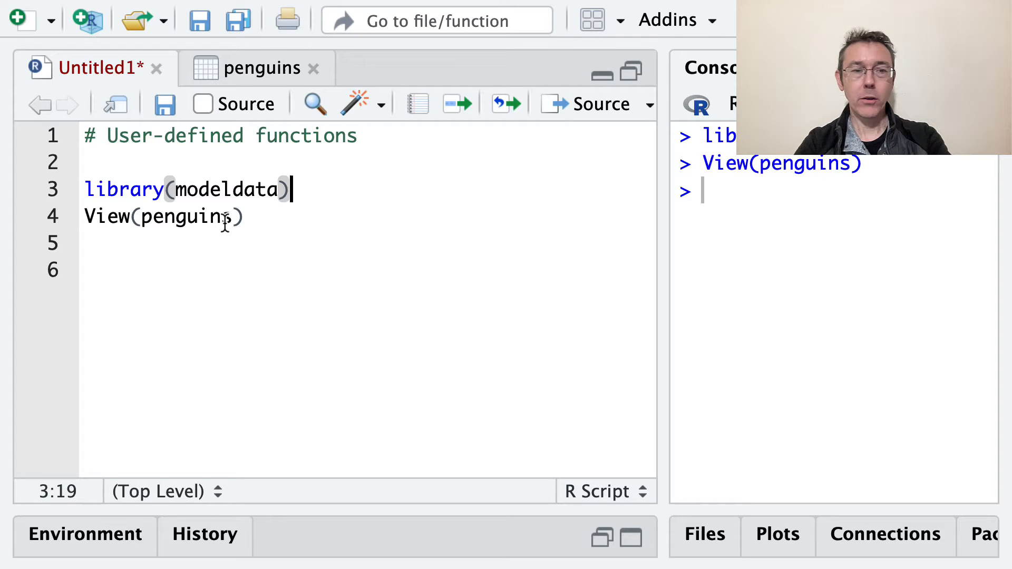
pyautogui.doubleClick(226, 189)
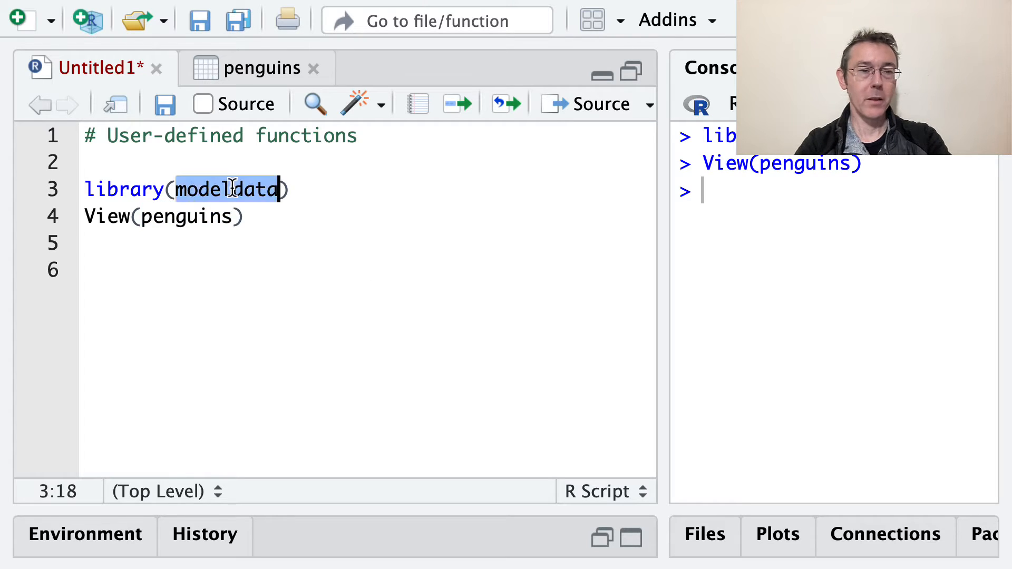
pyautogui.click(233, 239)
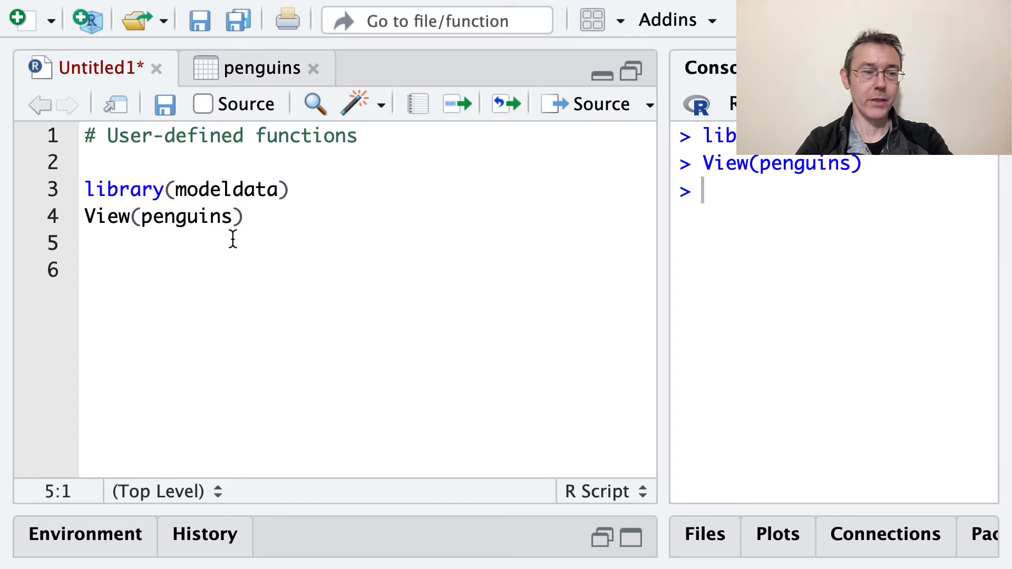
pyautogui.click(255, 68)
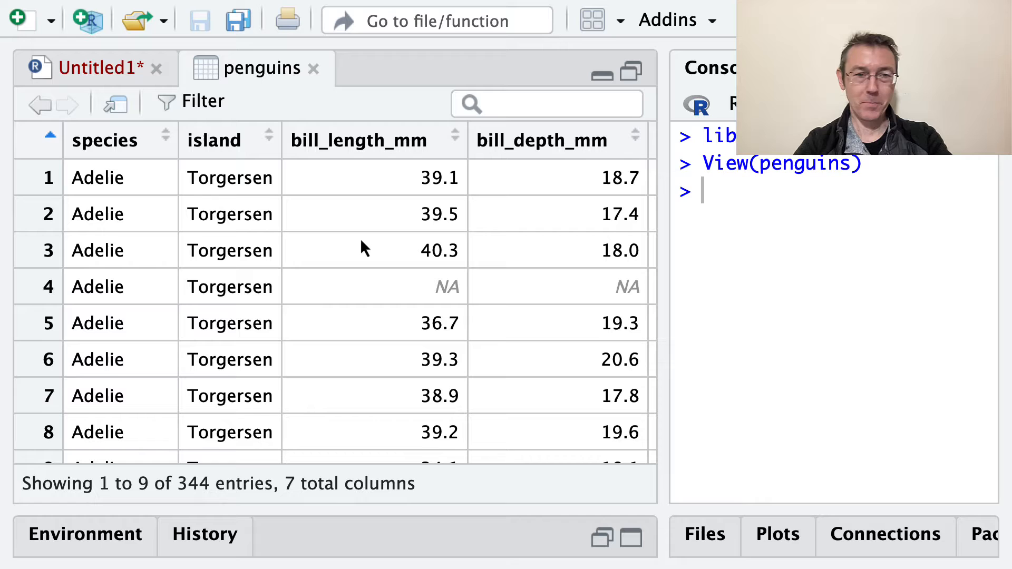
pyautogui.hscroll(3)
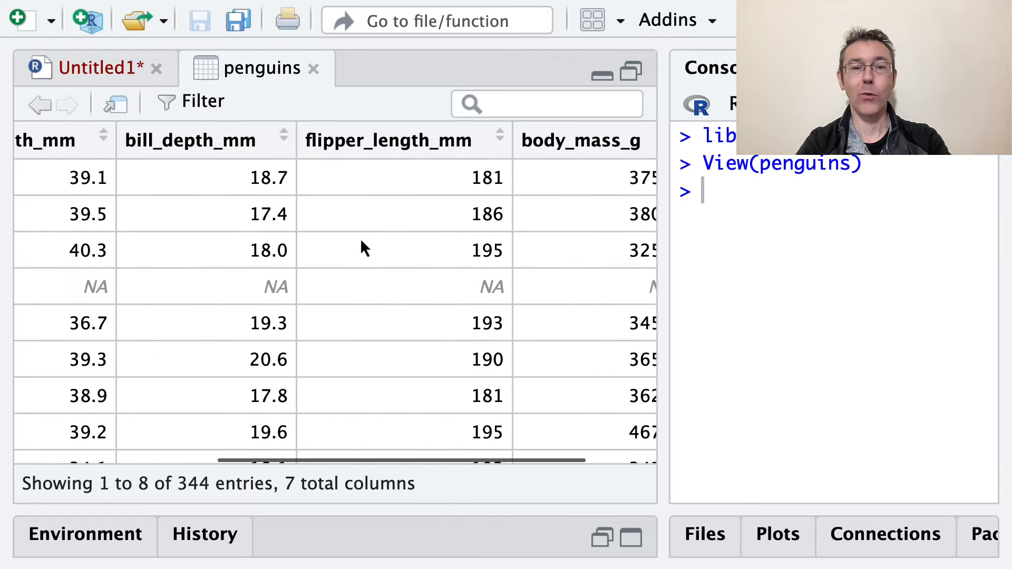
pyautogui.hscroll(-3)
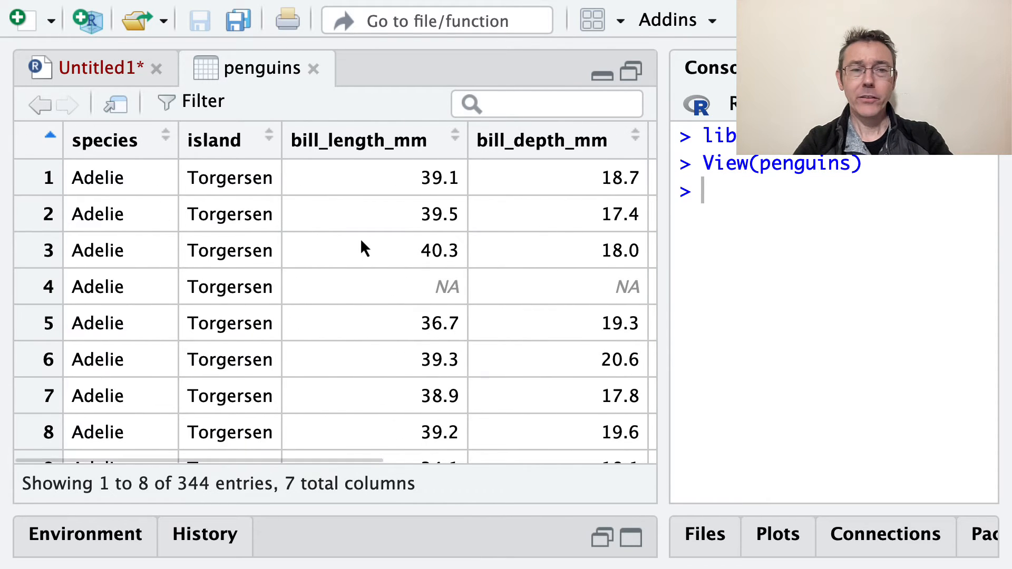
pyautogui.hscroll(3)
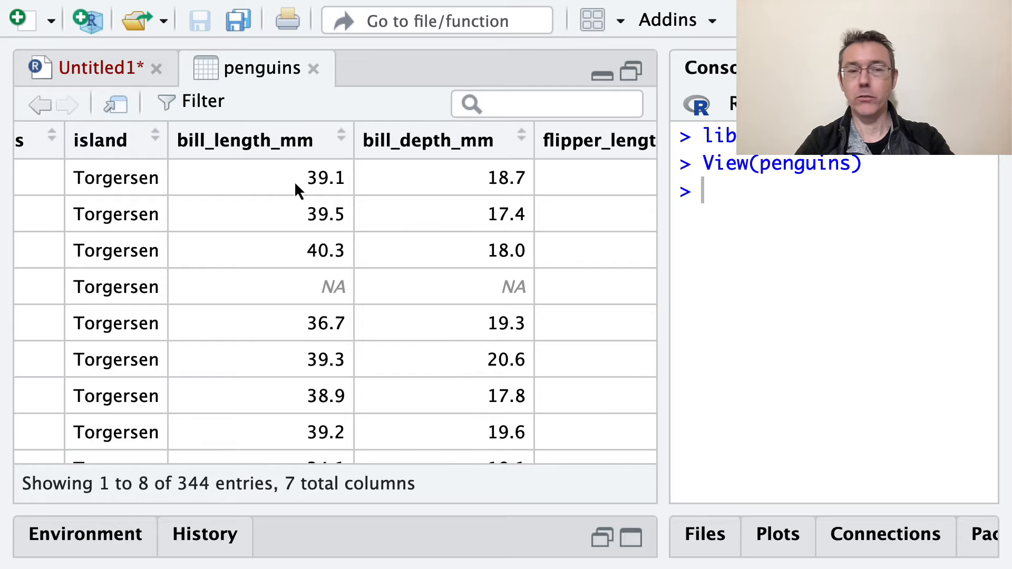
pyautogui.moveTo(271, 355)
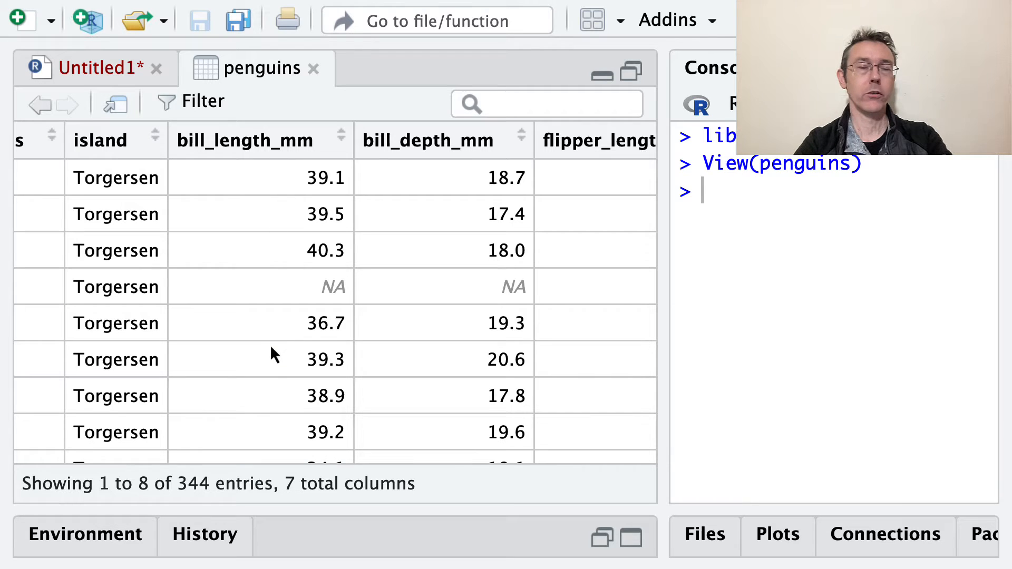
pyautogui.moveTo(426, 296)
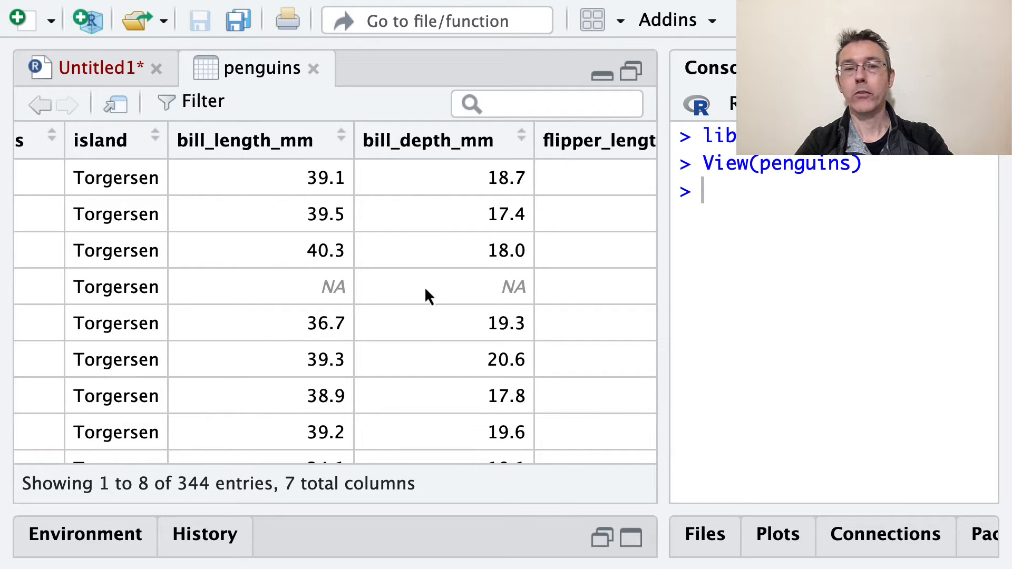
pyautogui.hscroll(3)
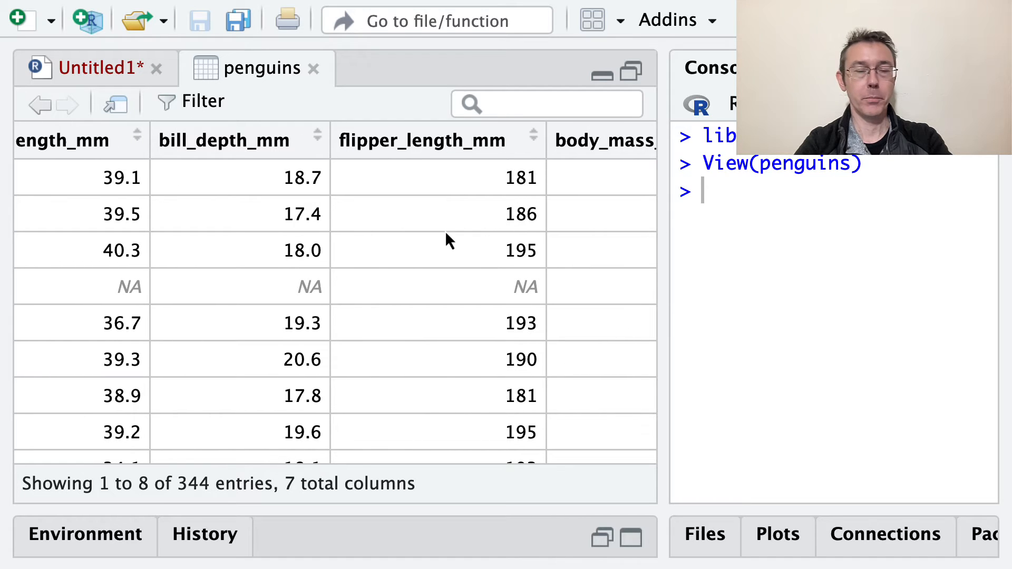
pyautogui.moveTo(449, 258)
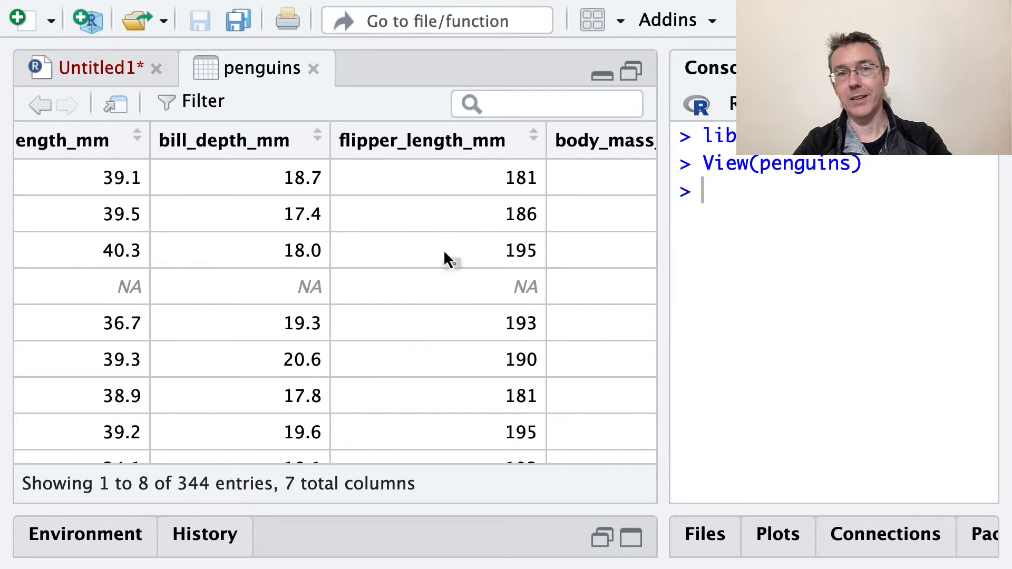
pyautogui.moveTo(240, 279)
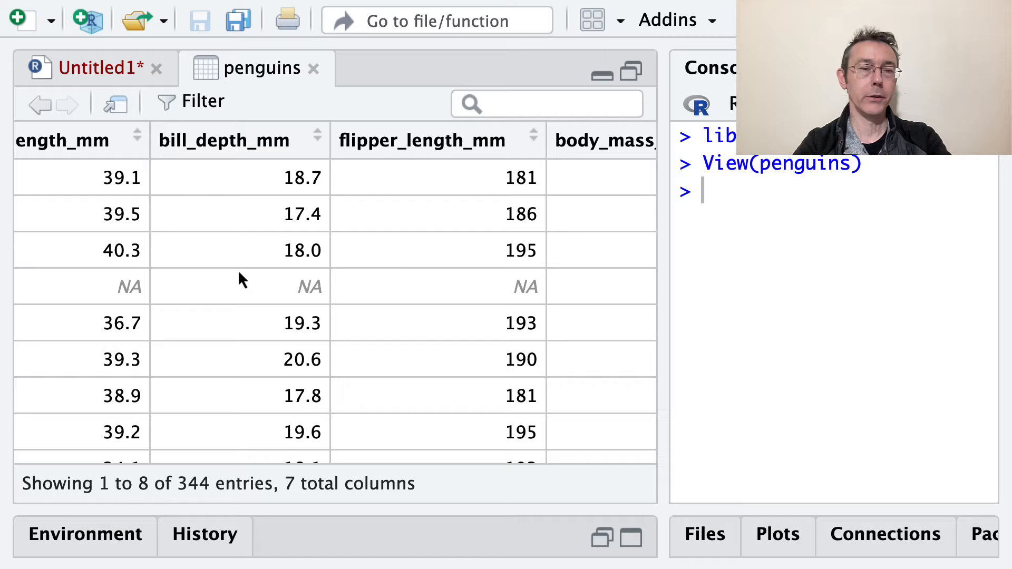
pyautogui.moveTo(406, 276)
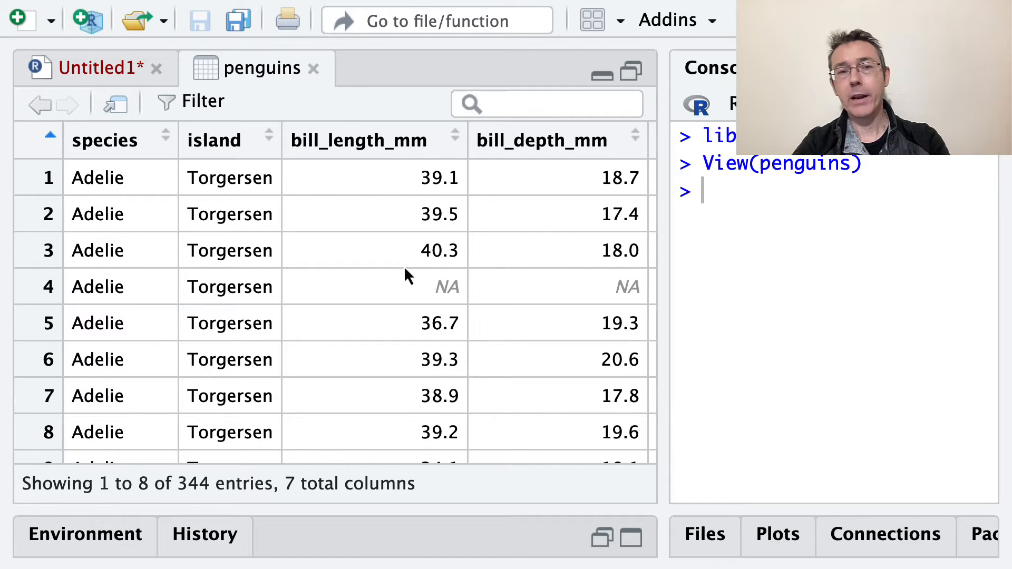
pyautogui.hscroll(3)
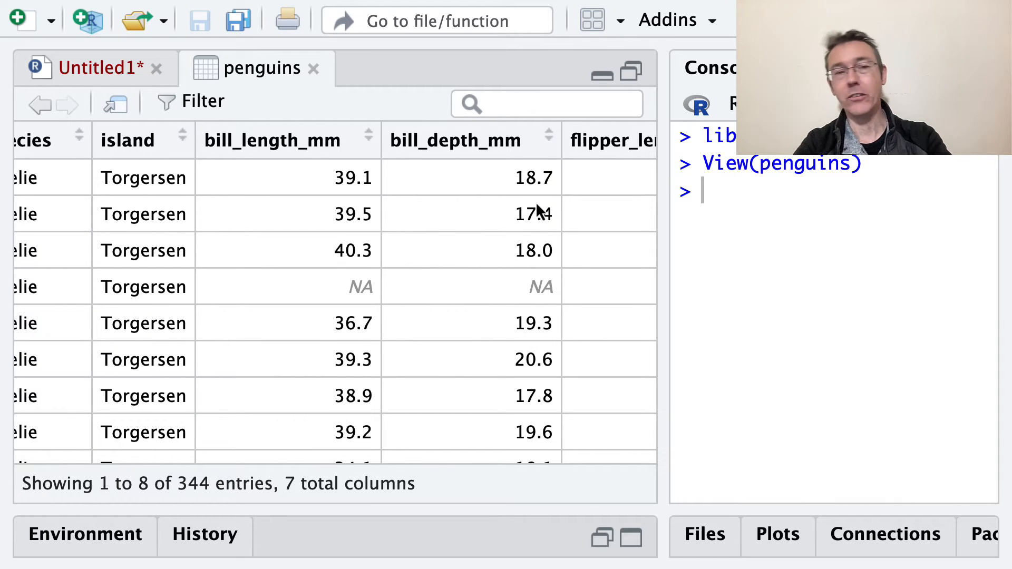
pyautogui.moveTo(397, 245)
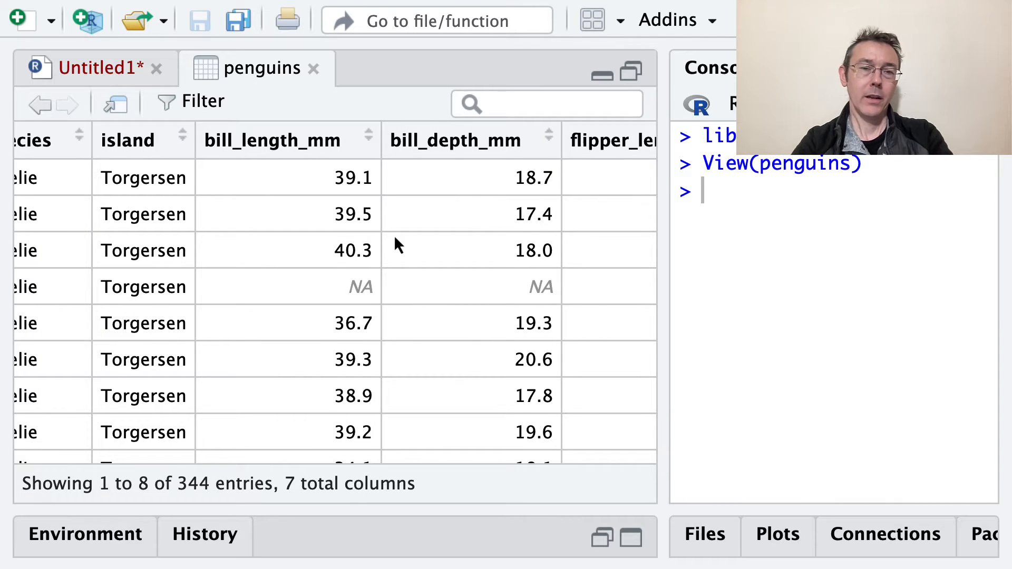
pyautogui.hscroll(3)
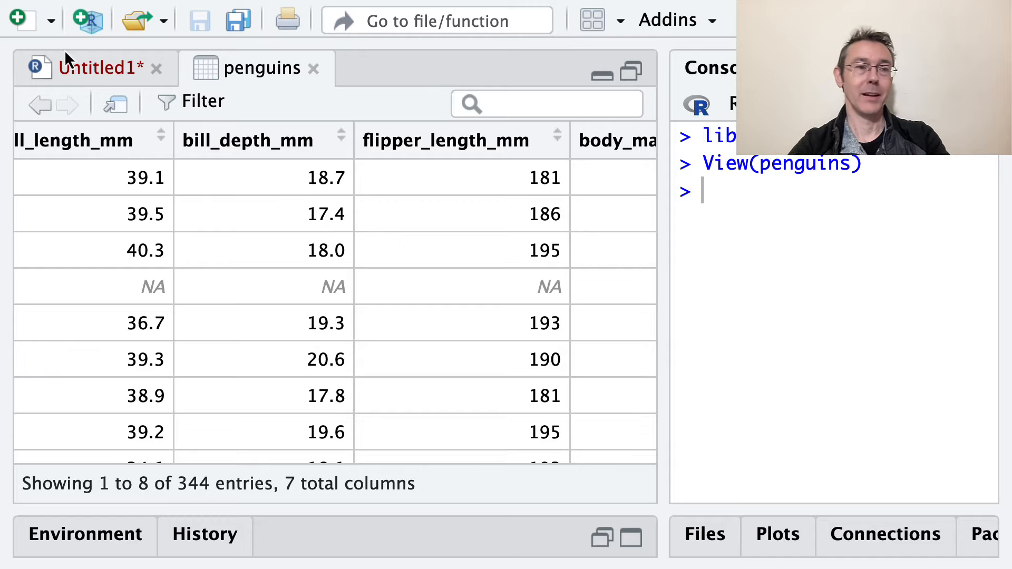
# Add the comment '# A basic example' to the Untitled1 script.
pyautogui.click(97, 68)
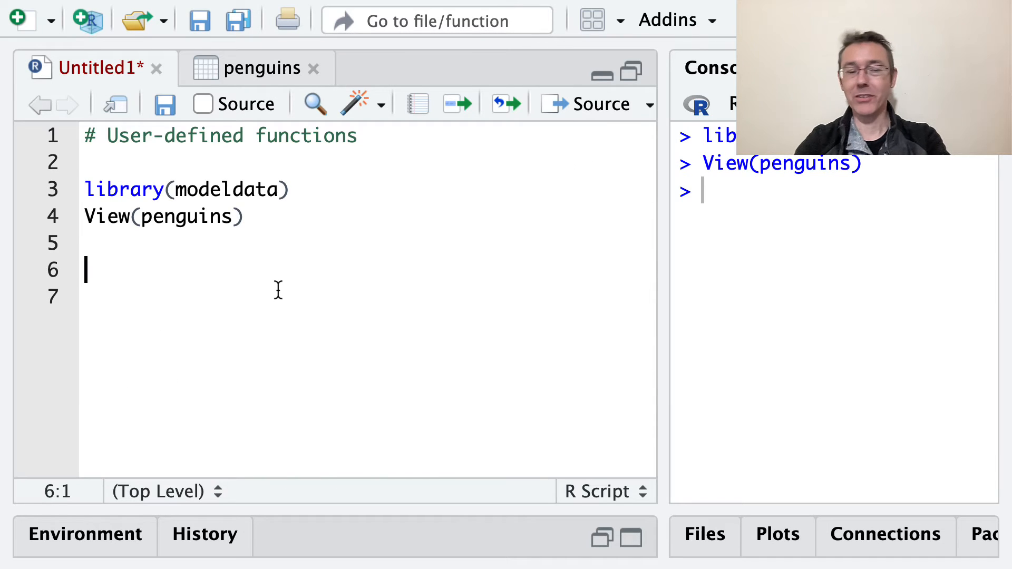
pyautogui.write('# A b')
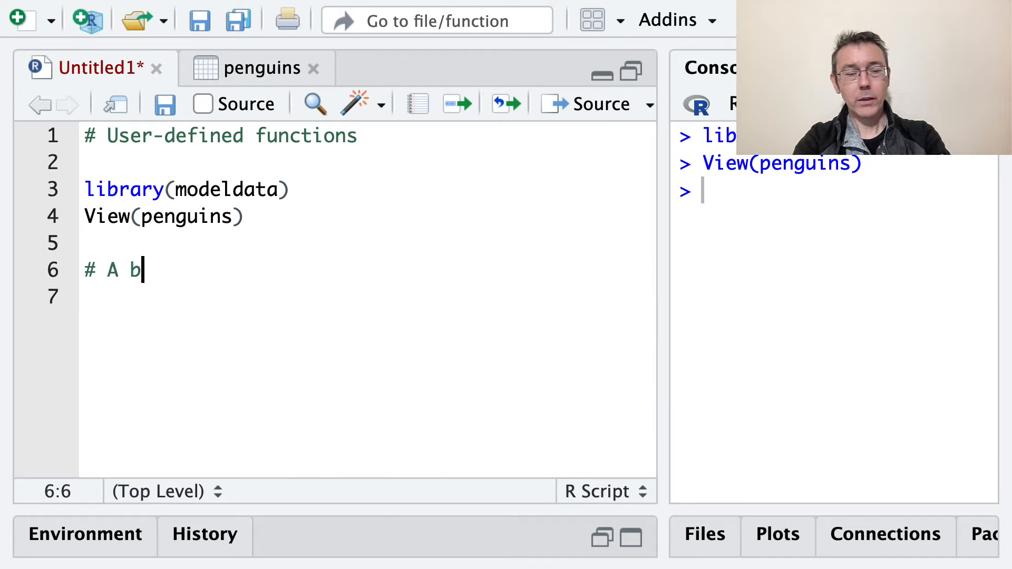
pyautogui.write('asic e')
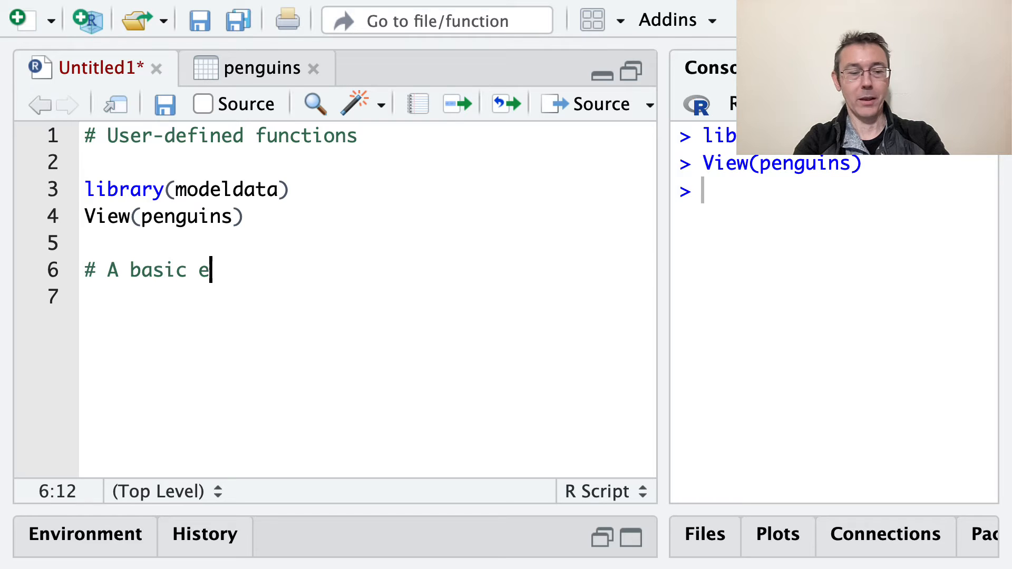
pyautogui.write('ample')
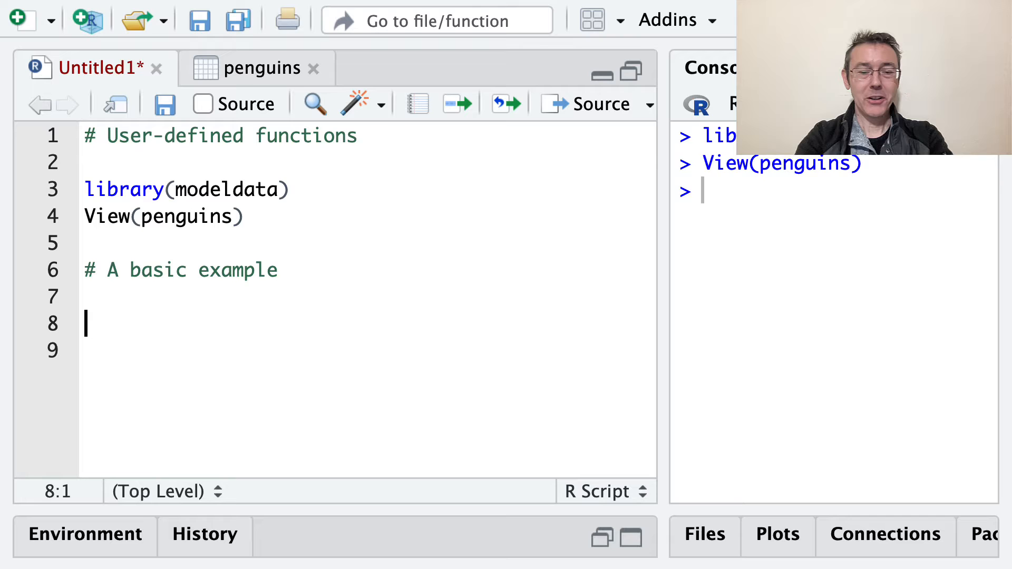
# Write the header keep_top <- function(values){ with an empty body line.
pyautogui.write('keep_t')
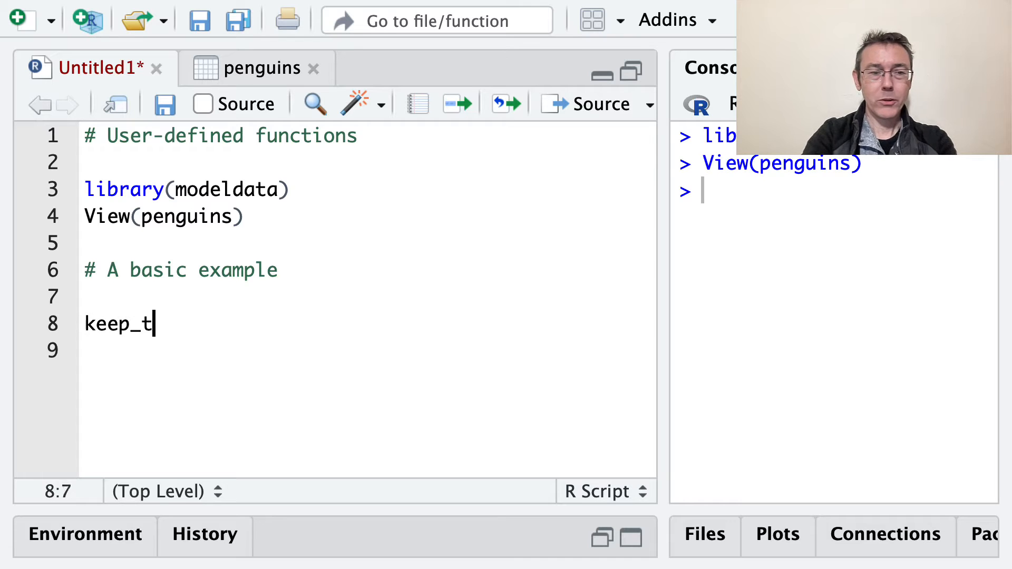
pyautogui.write('op')
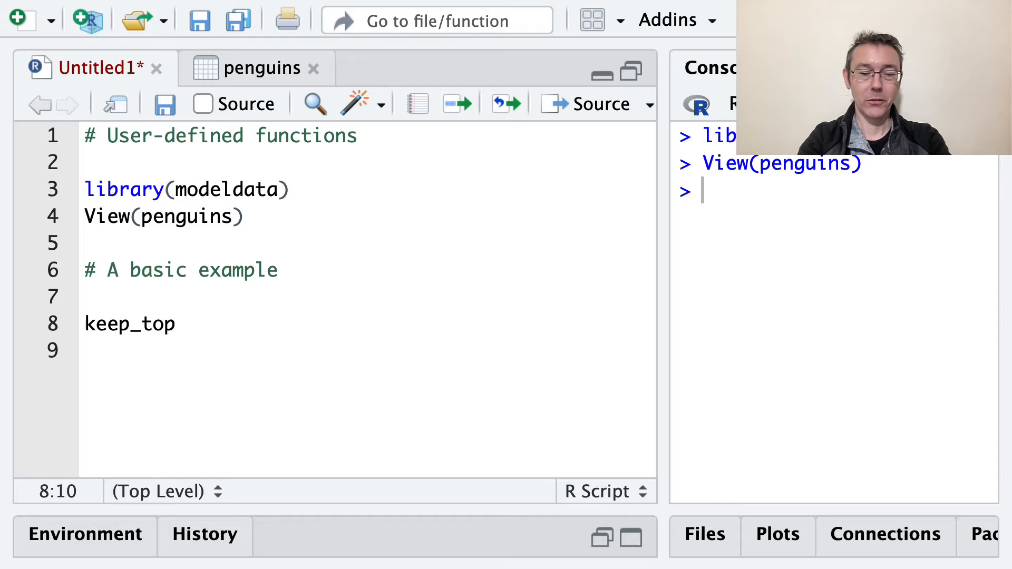
pyautogui.write('<-')
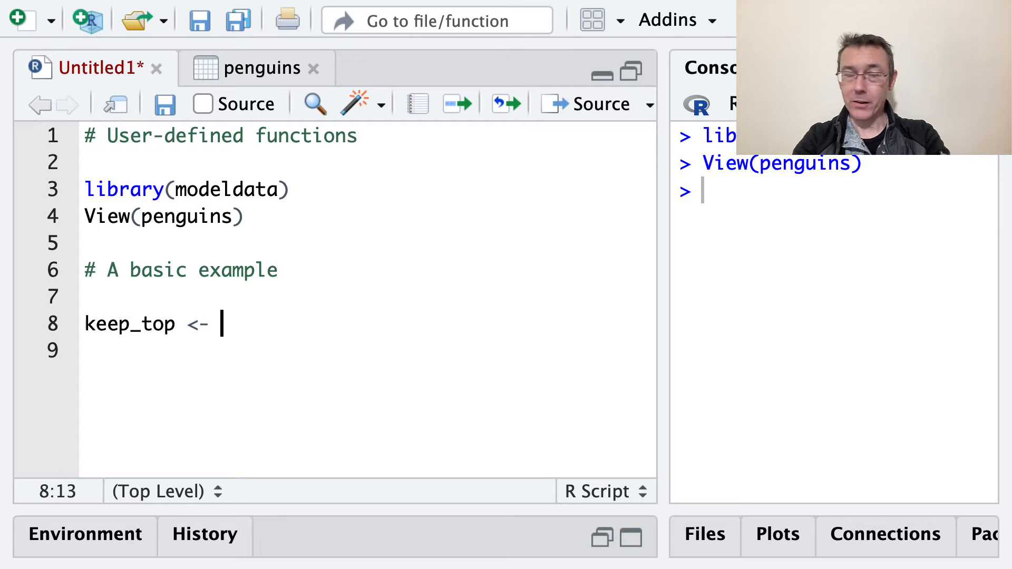
pyautogui.doubleClick(129, 323)
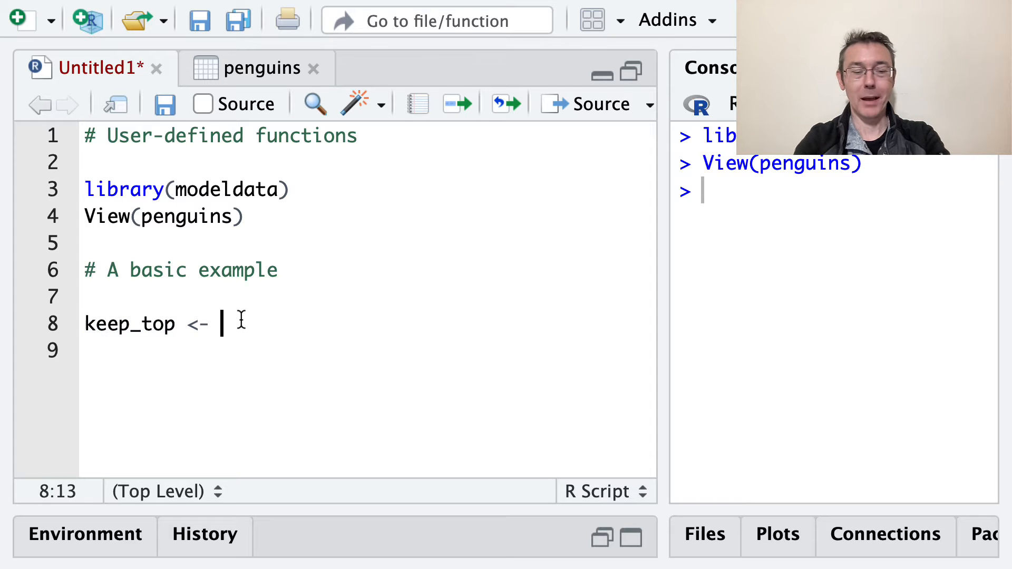
pyautogui.write('function(')
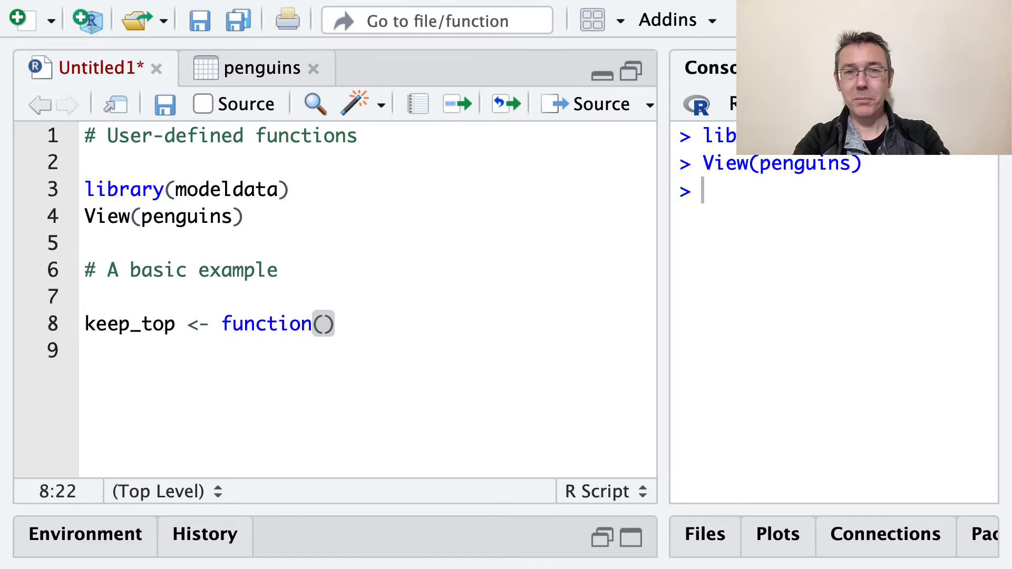
pyautogui.write('values')
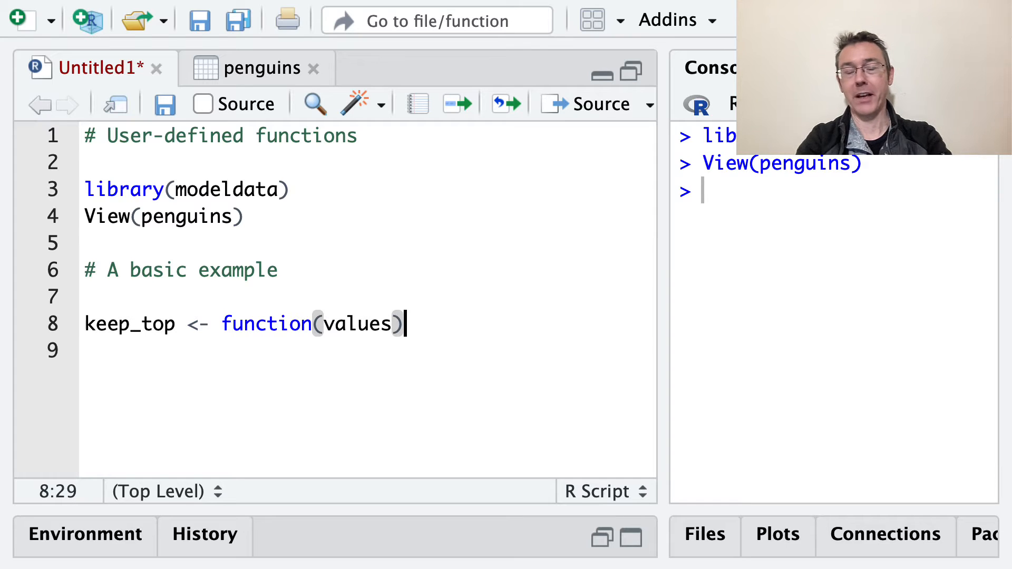
pyautogui.write('{')
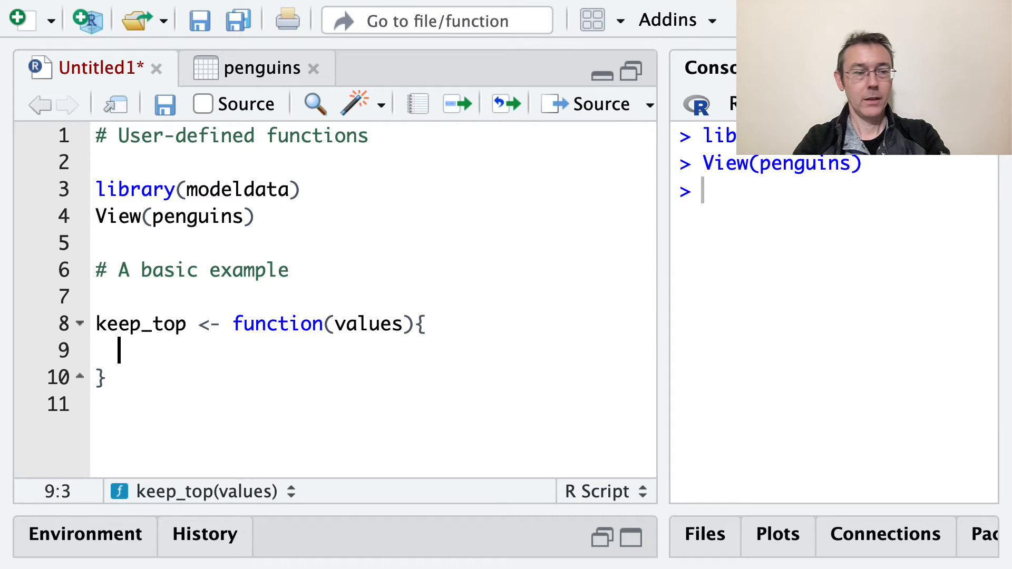
pyautogui.click(354, 324)
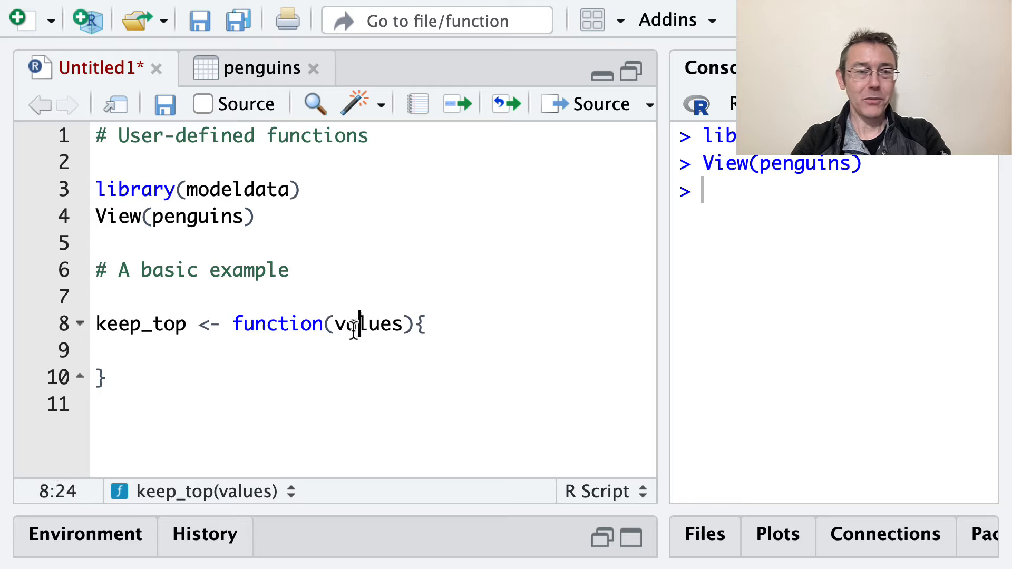
pyautogui.click(118, 350)
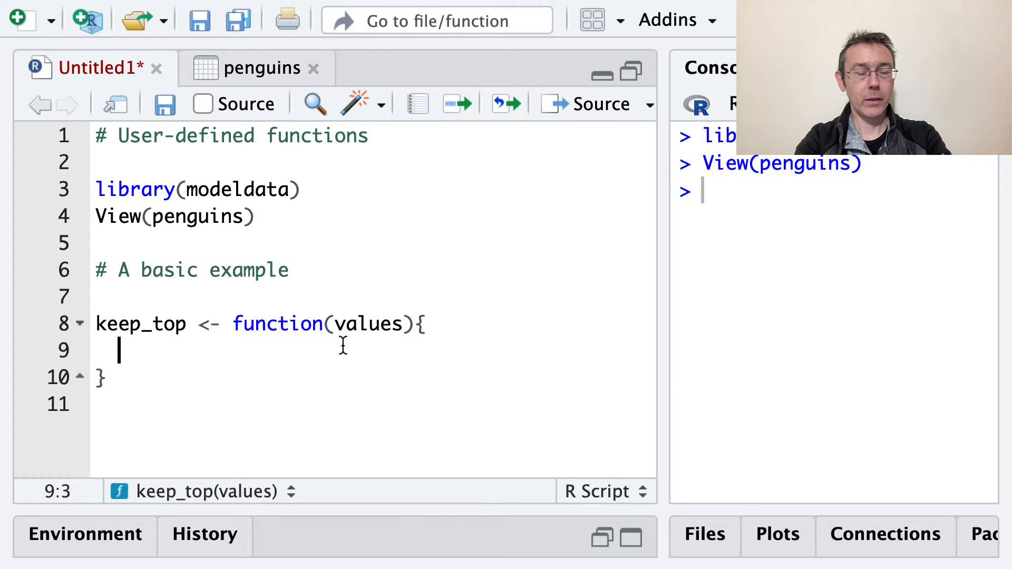
# Write the body values[values > mean(values, na.rm = TRUE)], briefly checking penguins columns.
pyautogui.write('values[')
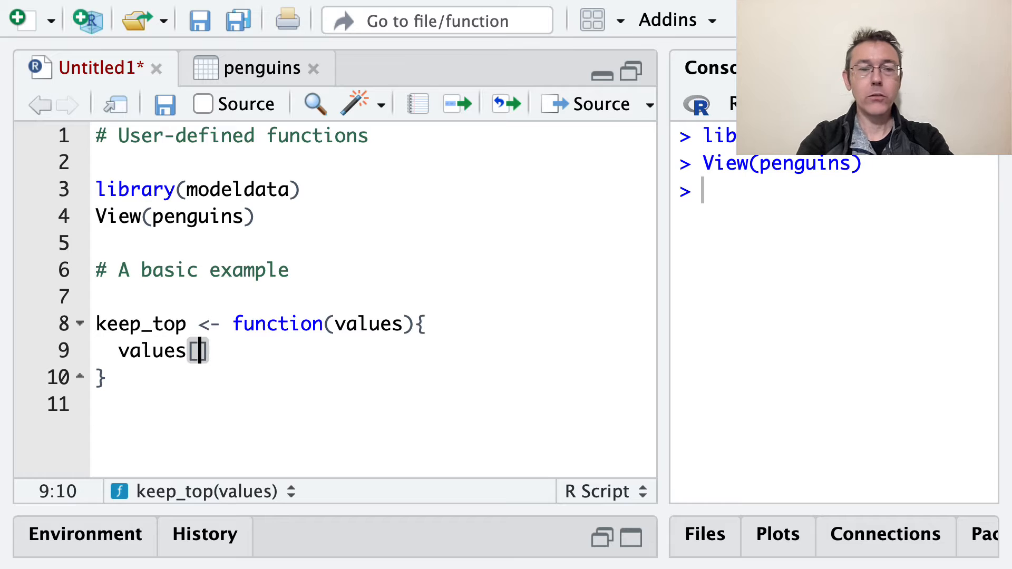
pyautogui.write('values >')
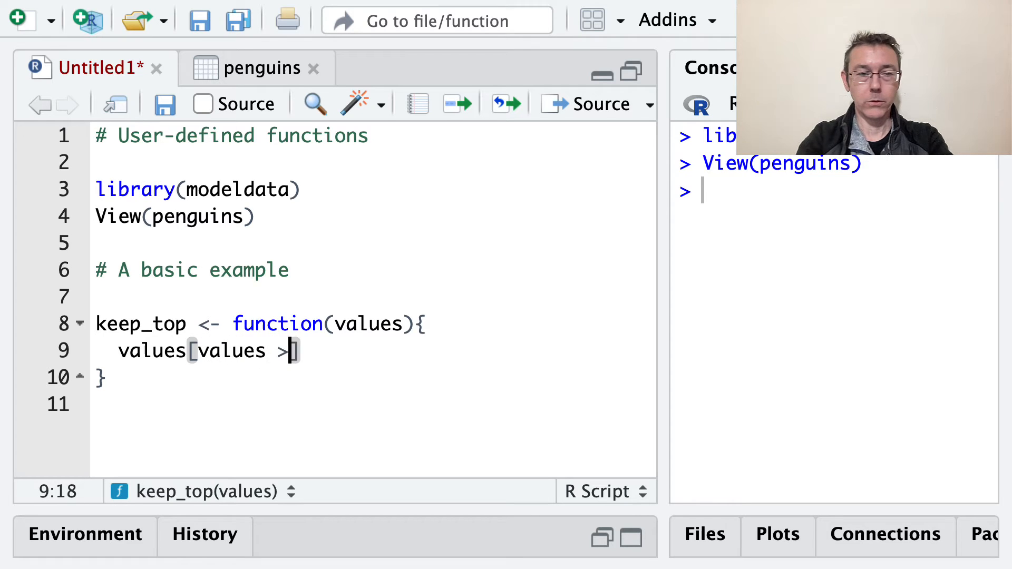
pyautogui.write('mean(me')
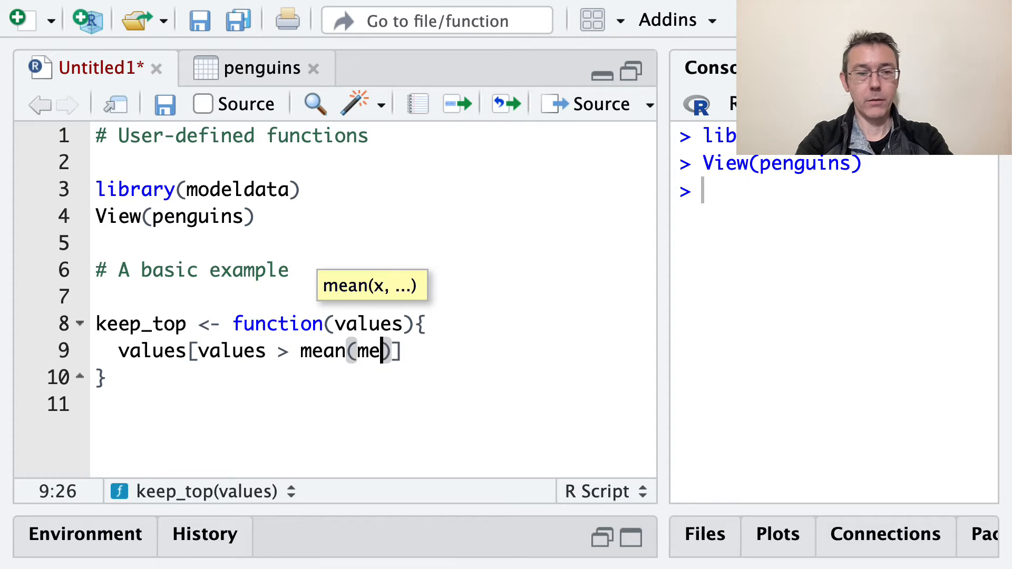
pyautogui.write('values')
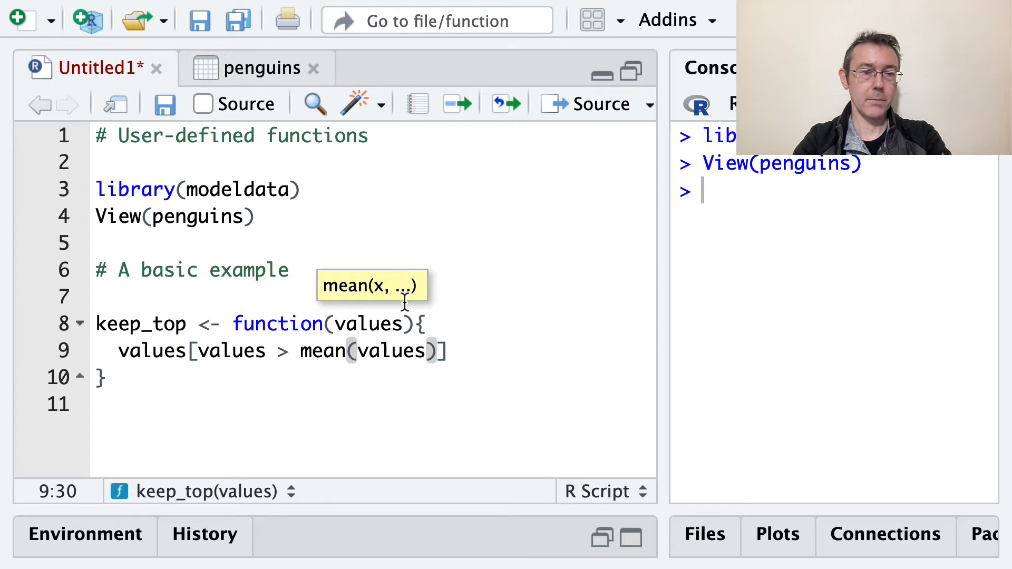
pyautogui.click(263, 68)
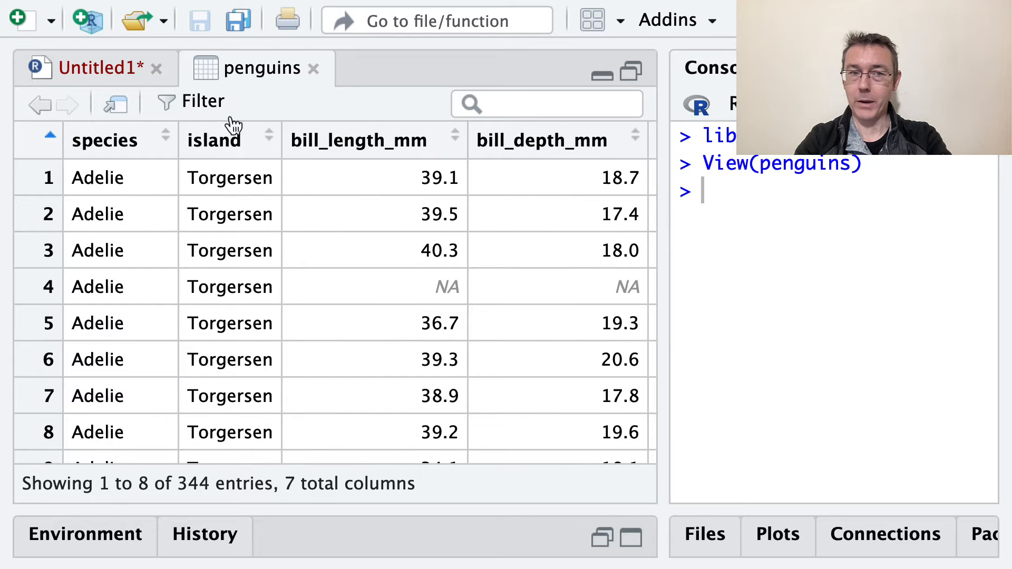
pyautogui.click(90, 68)
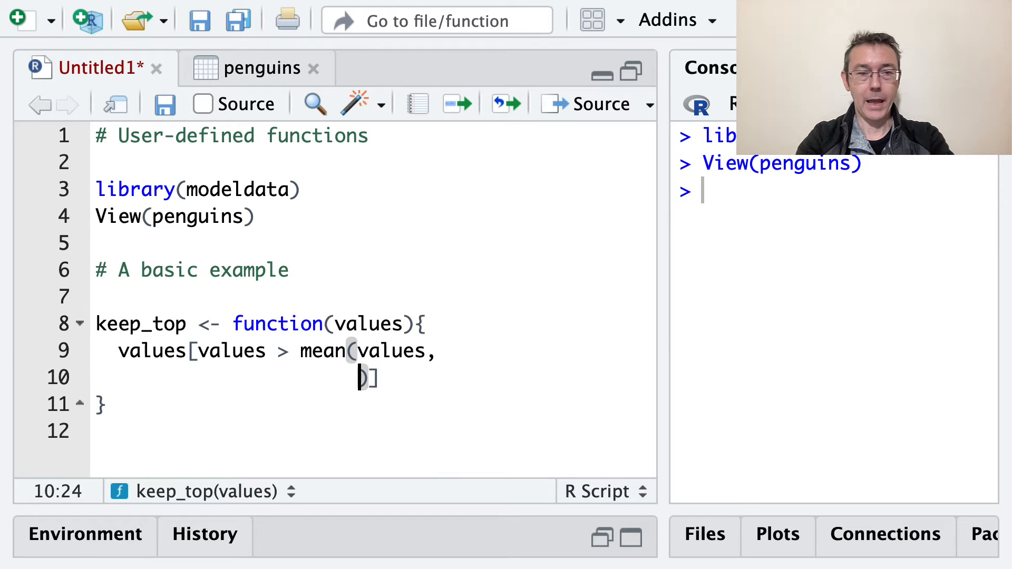
pyautogui.write('na.rm')
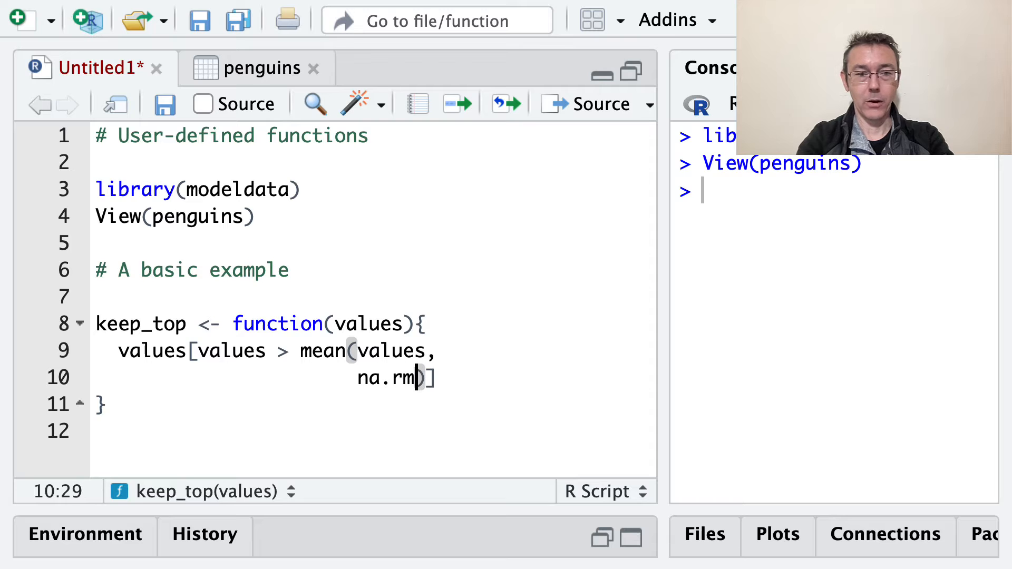
pyautogui.write('= TRUE')
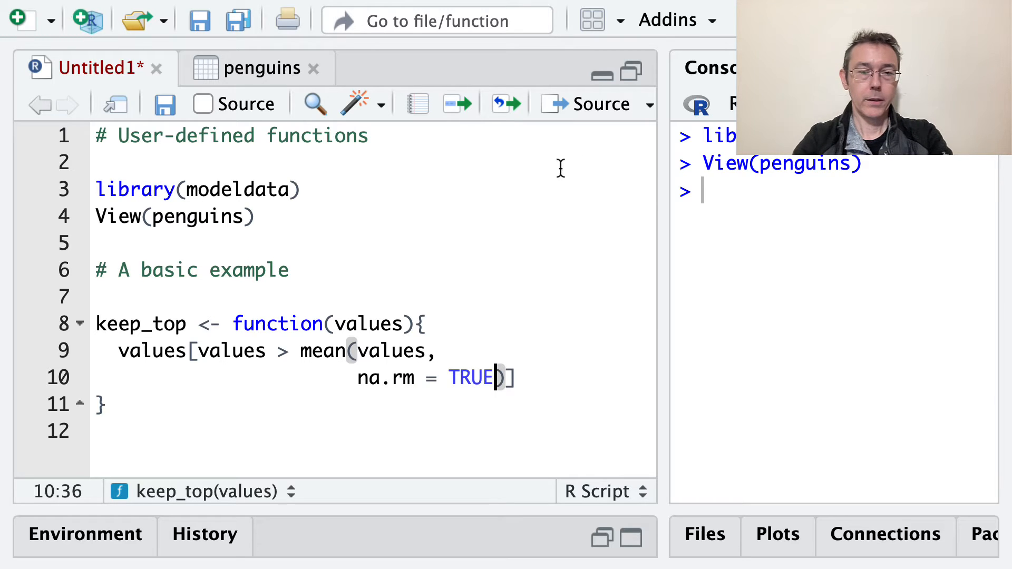
pyautogui.moveTo(397, 372)
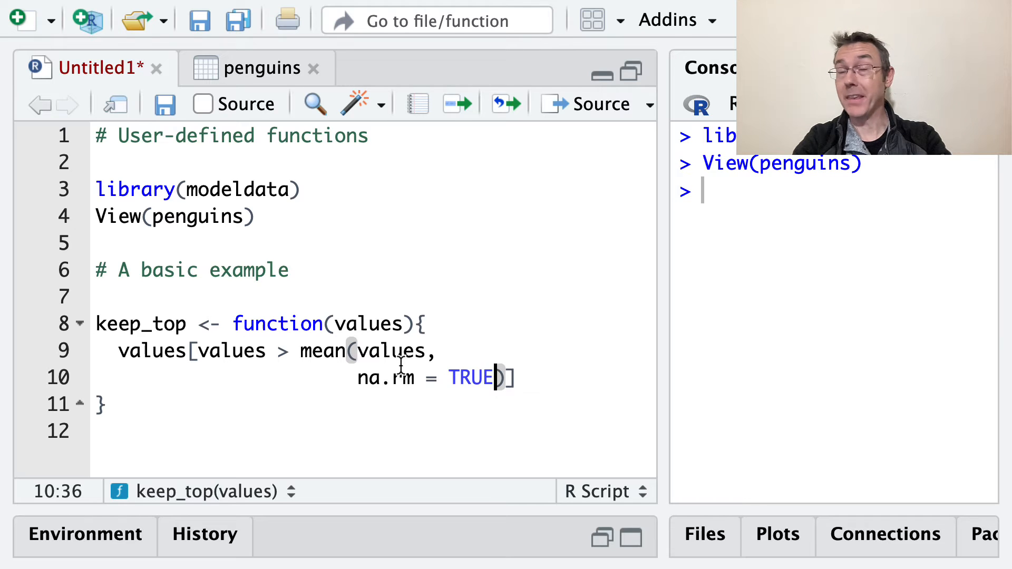
# Run the keep_top function definition in the console.
pyautogui.click(265, 350)
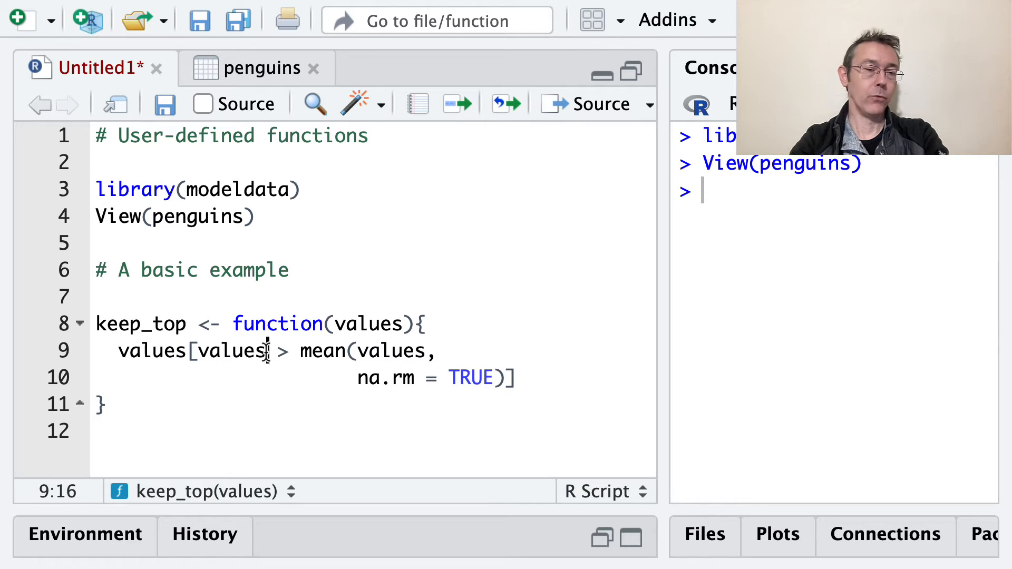
pyautogui.click(517, 377)
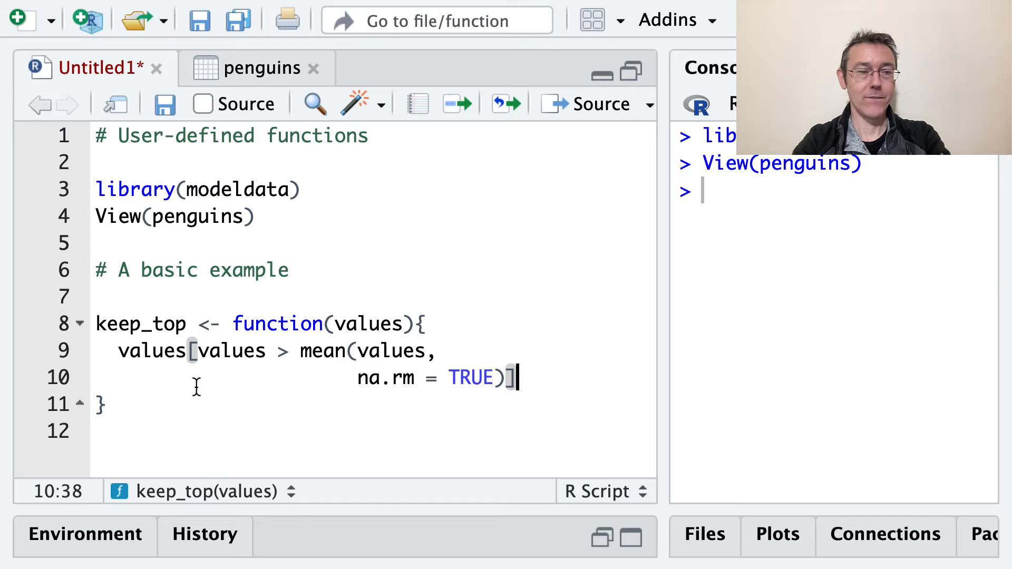
pyautogui.click(102, 403)
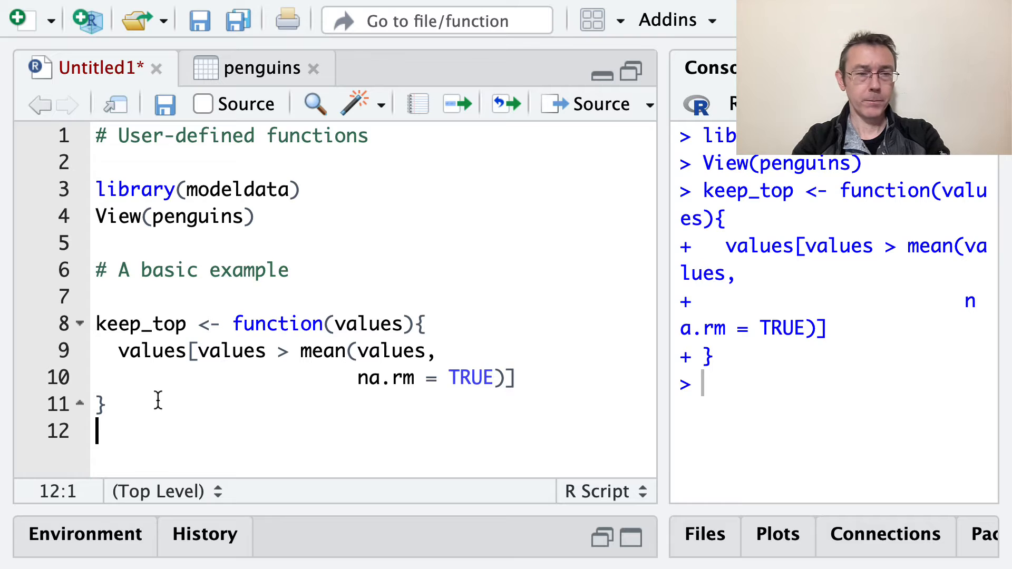
# Run the body alone (object 'values' not found), then re-run keep_top and check Environment.
pyautogui.click(100, 404)
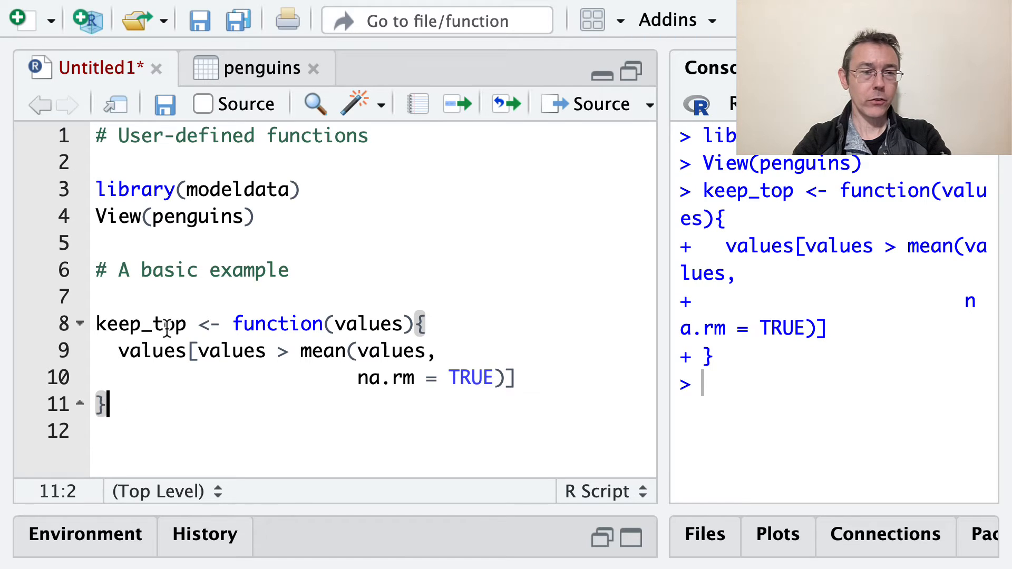
pyautogui.click(197, 351)
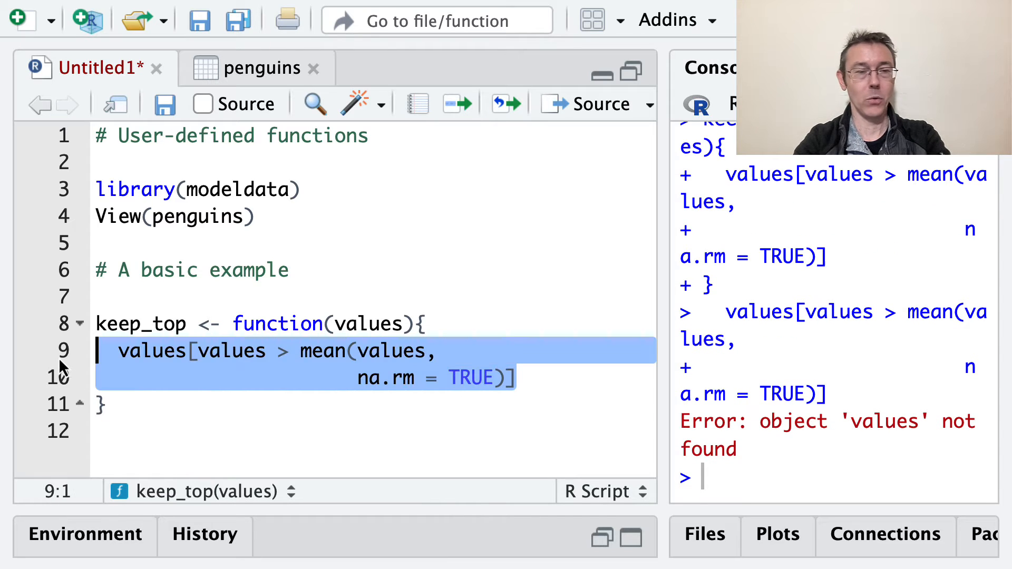
pyautogui.click(222, 323)
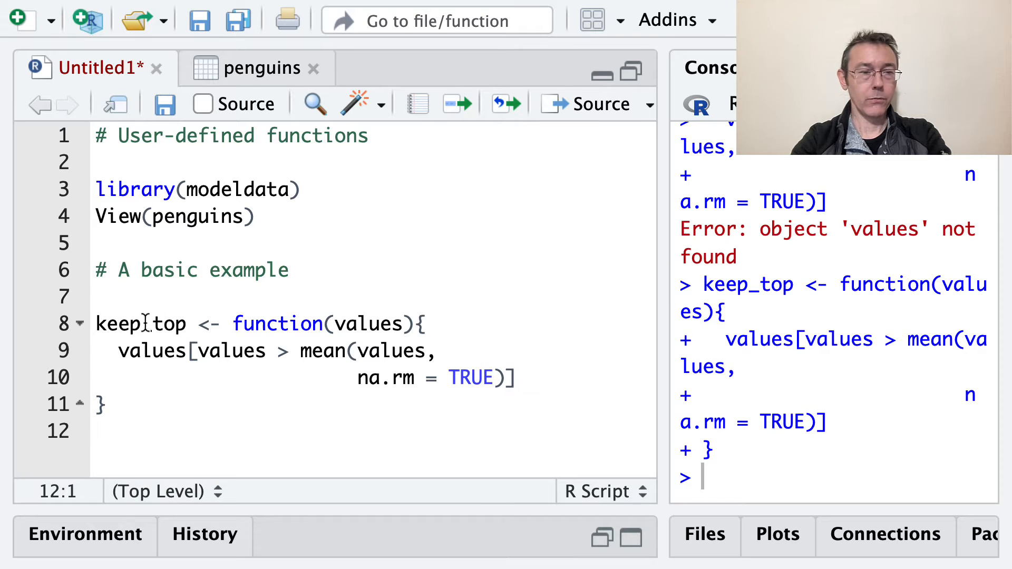
pyautogui.click(149, 323)
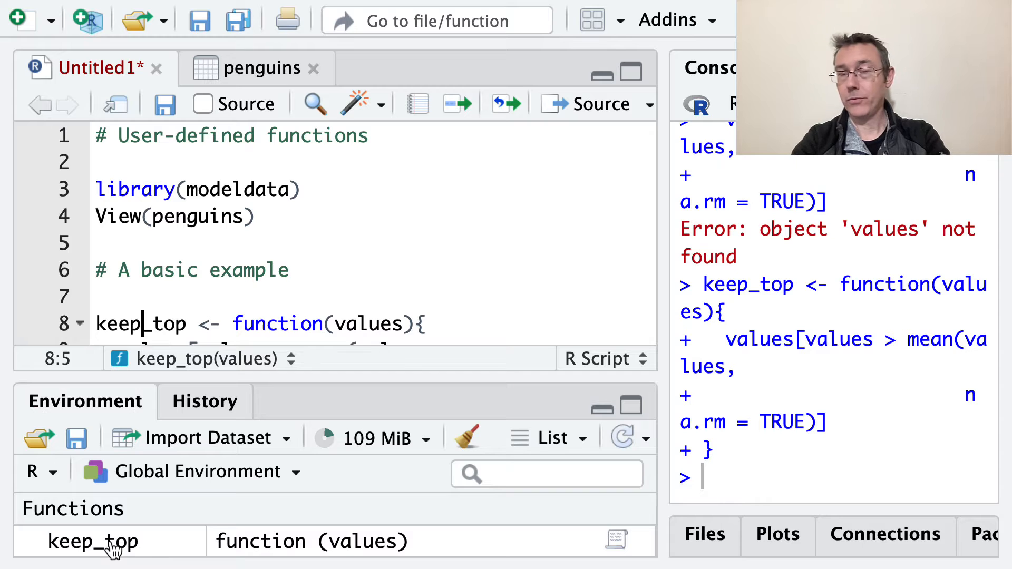
pyautogui.moveTo(206, 541)
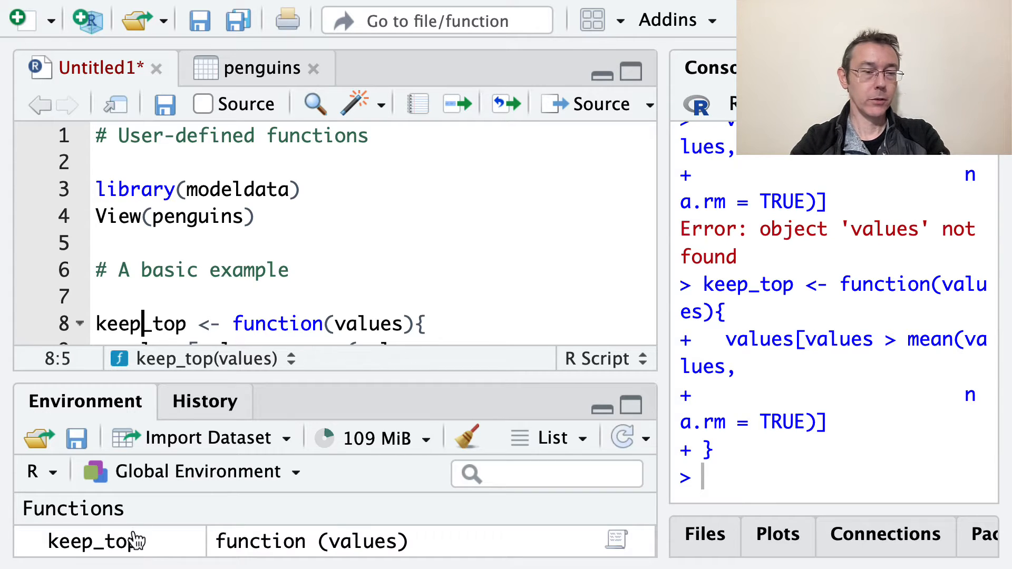
pyautogui.moveTo(539, 74)
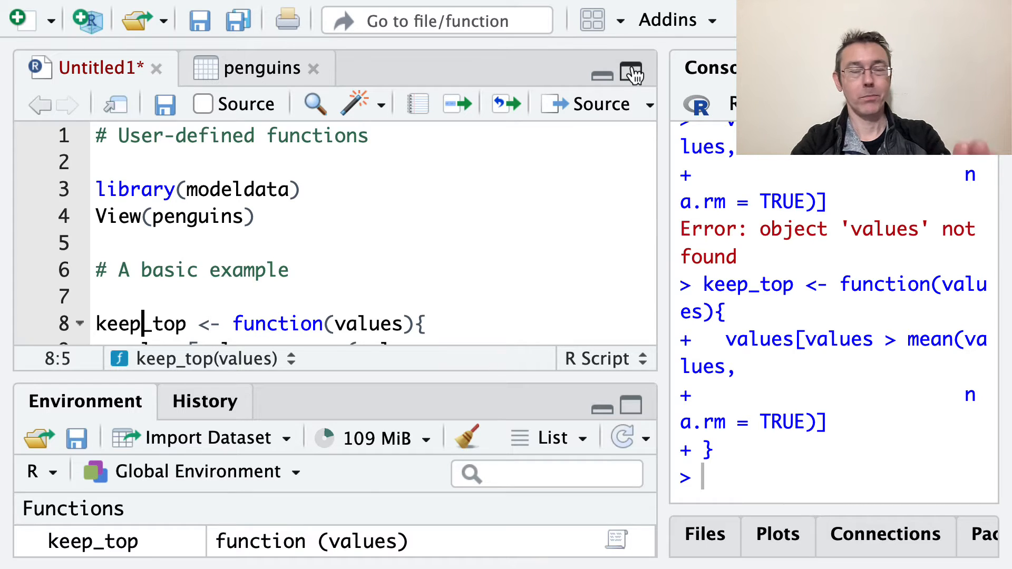
pyautogui.click(631, 72)
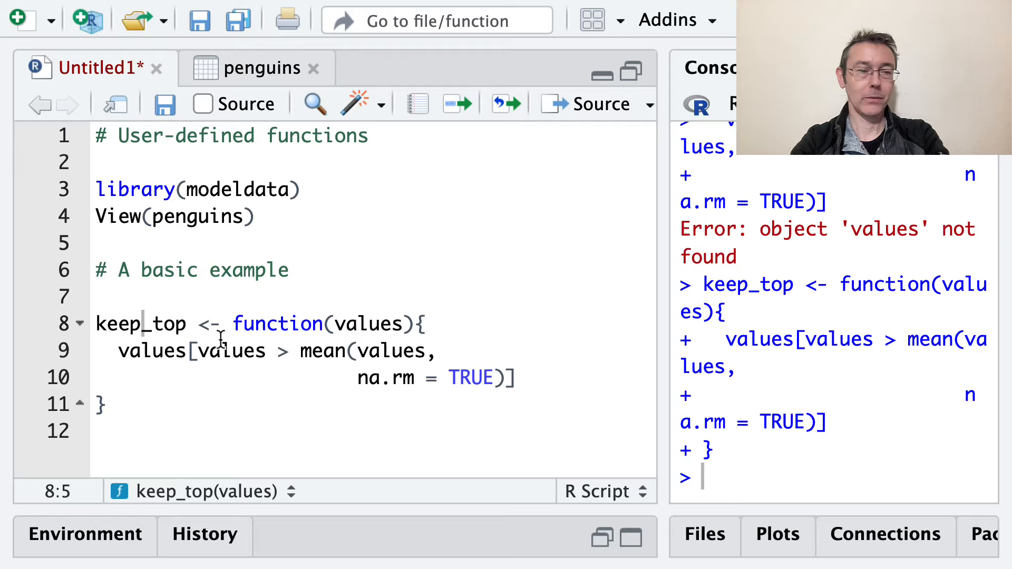
pyautogui.doubleClick(208, 323)
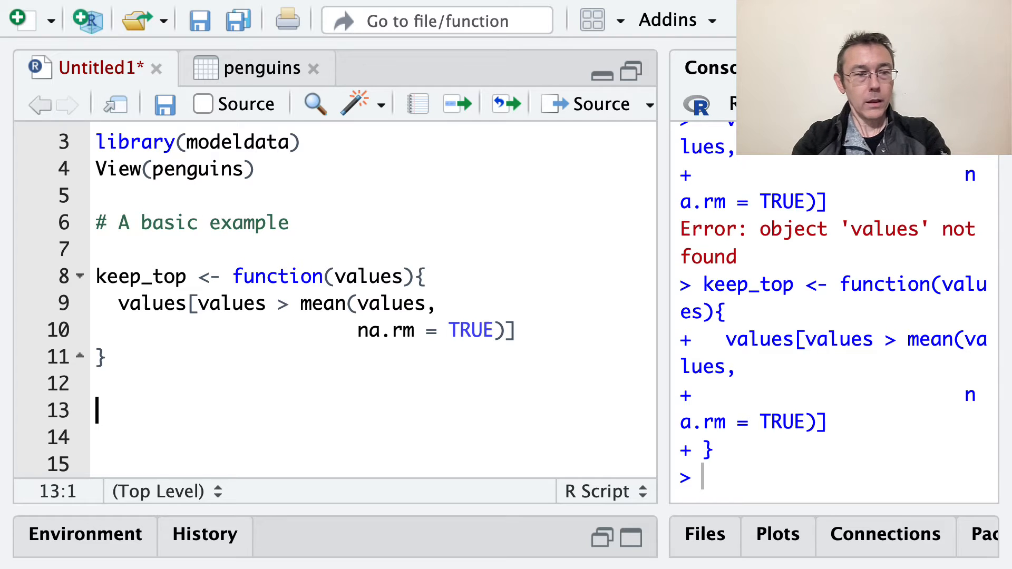
# Run keep_top(penguins$bill_length_mm) to print the above-mean bill lengths.
pyautogui.write('keep')
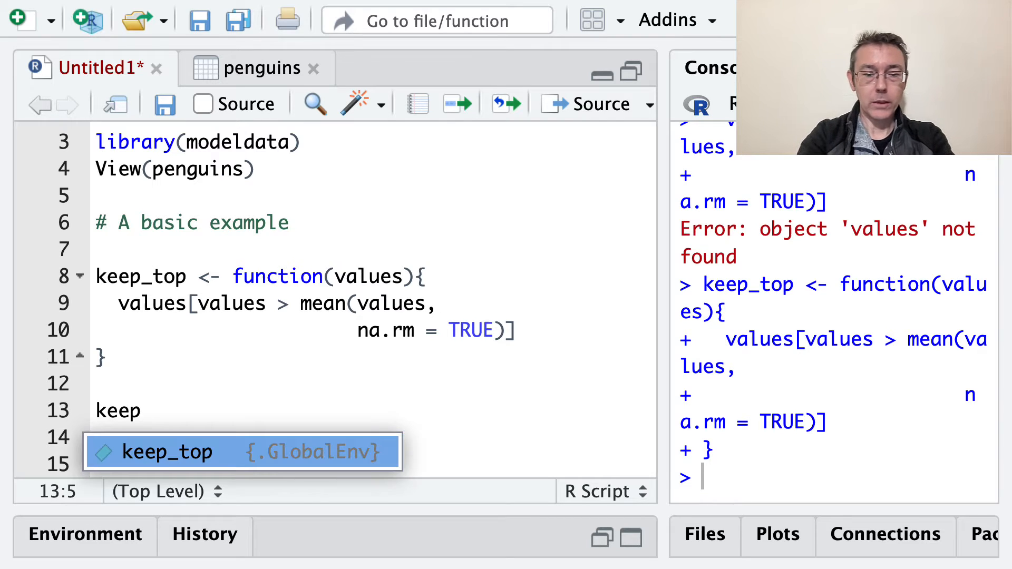
pyautogui.write('_to')
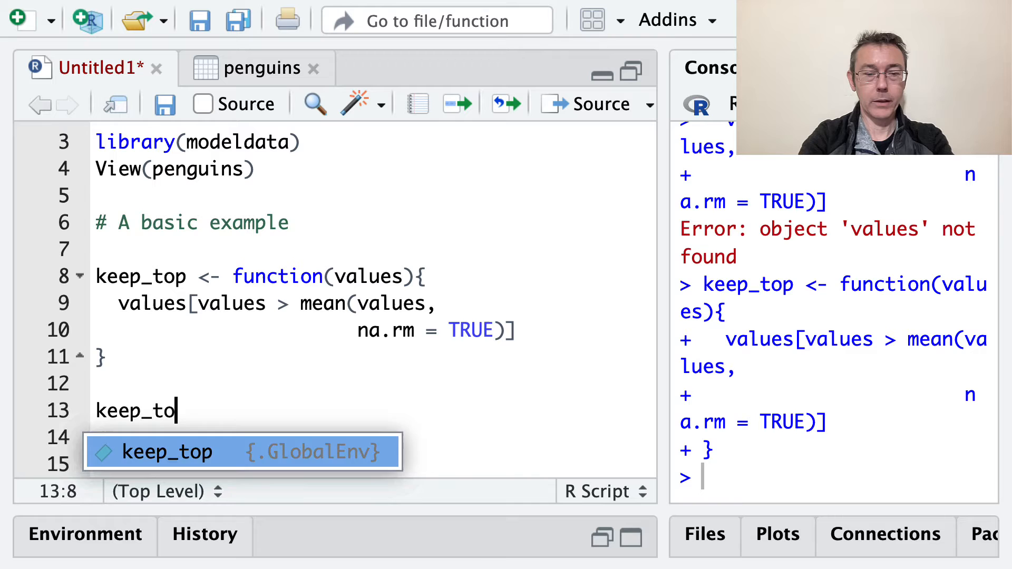
pyautogui.write('p(pe')
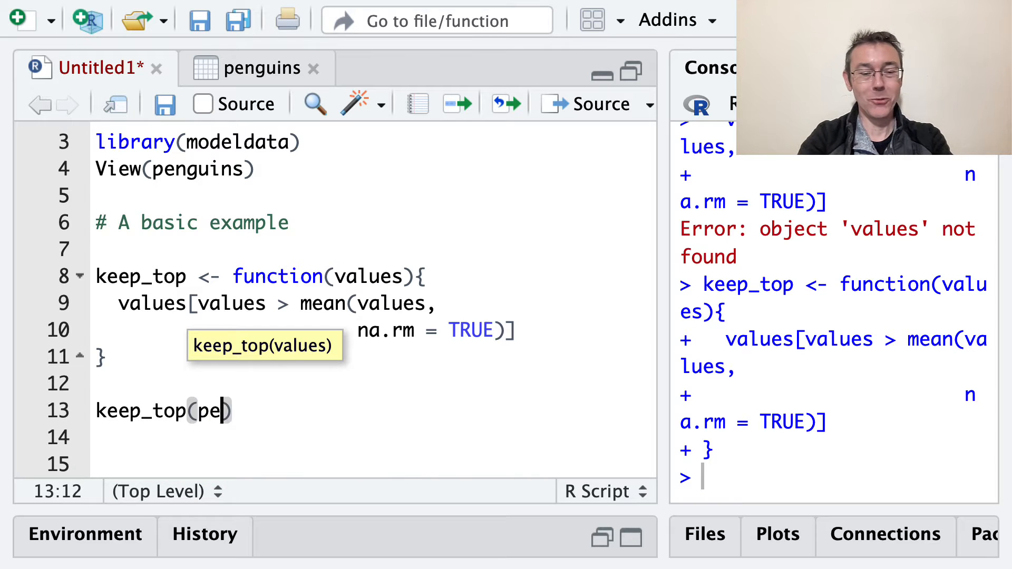
pyautogui.write('nguins')
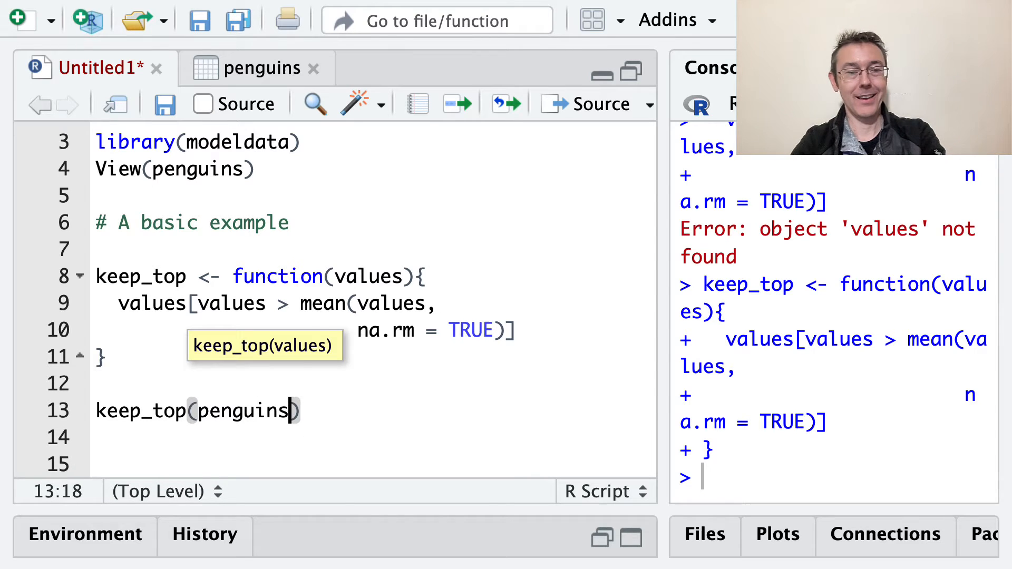
pyautogui.write('$bill_length_mm')
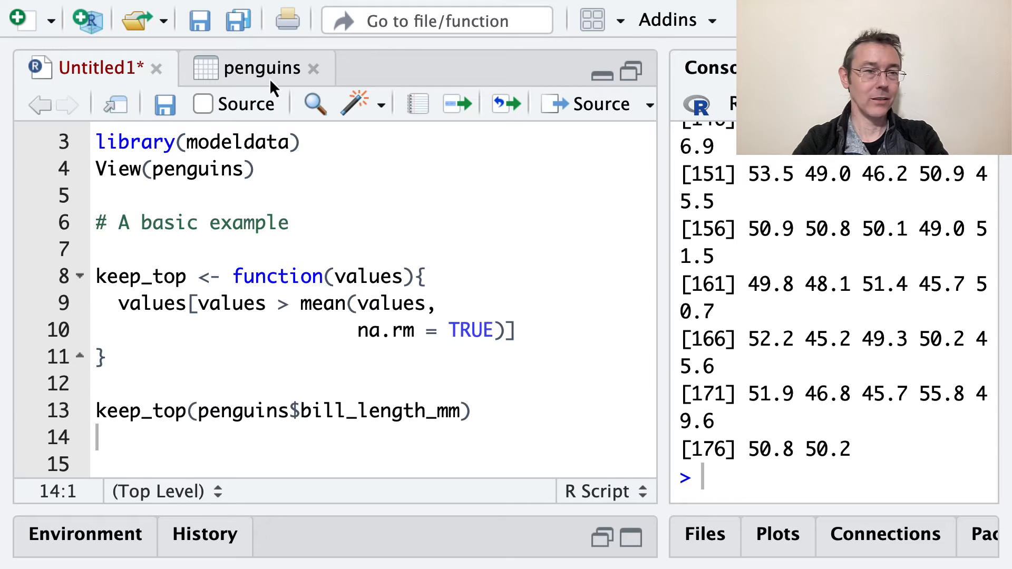
pyautogui.click(262, 68)
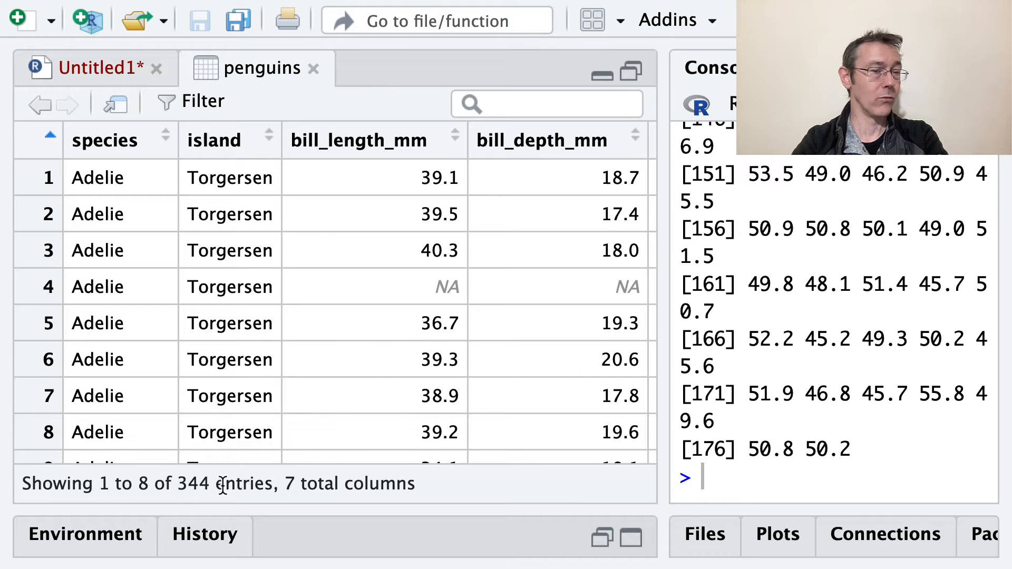
pyautogui.moveTo(391, 248)
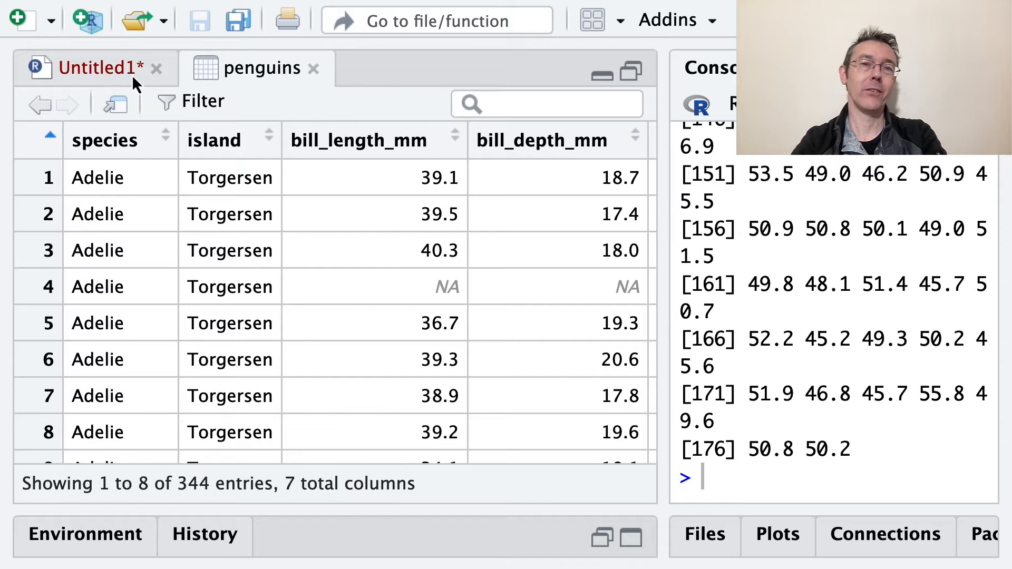
pyautogui.click(97, 68)
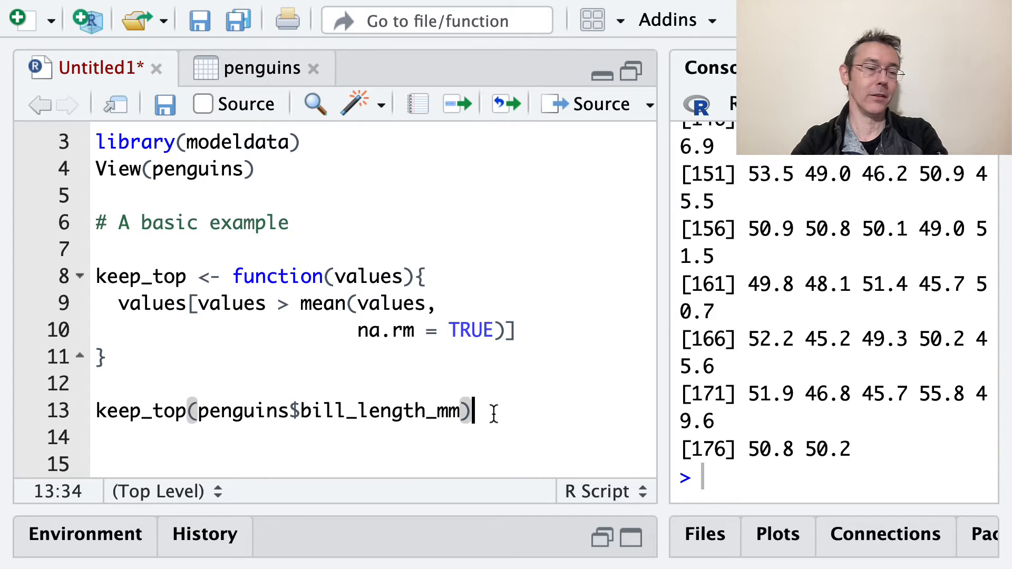
pyautogui.press('Return')
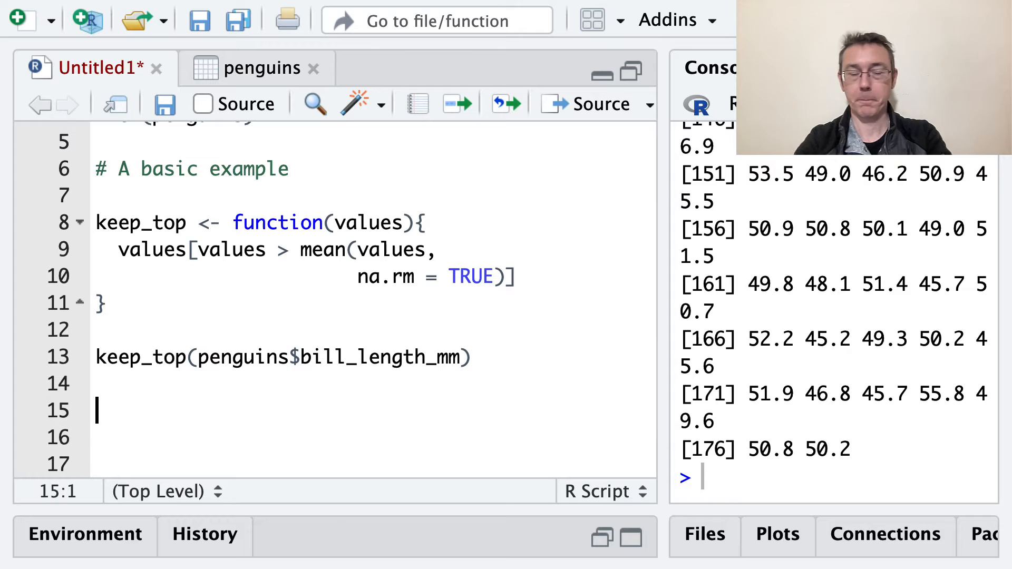
# Add a second-argument comment and the header keep_top_spec <- function(values, cutoff){.
pyautogui.write('#')
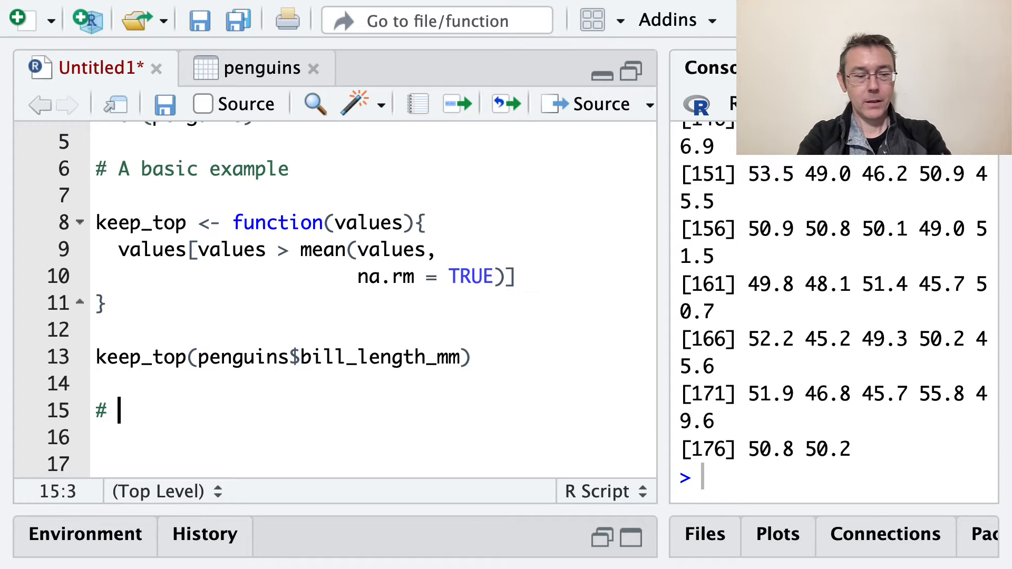
pyautogui.write('A second')
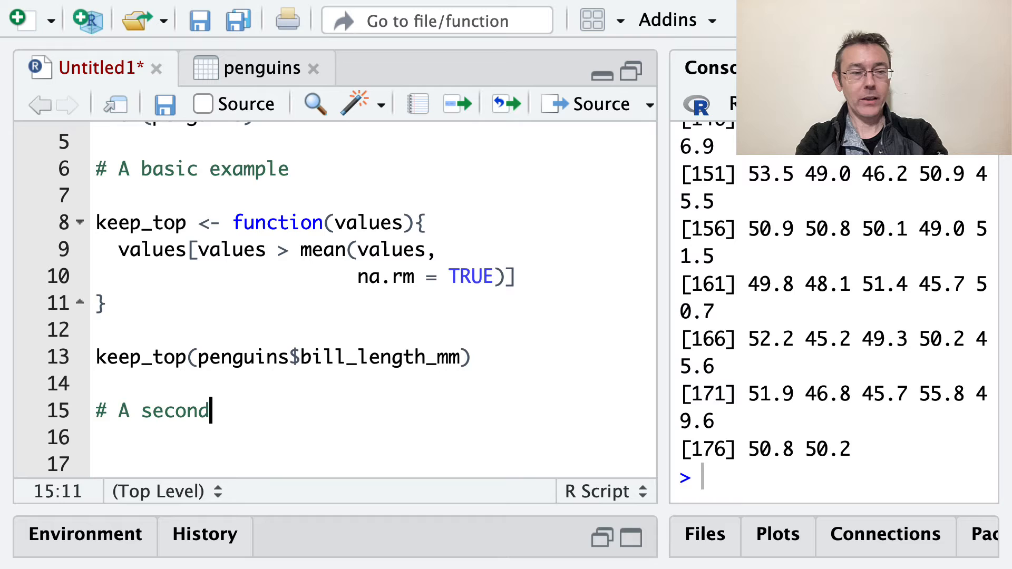
pyautogui.write('argument with a default value')
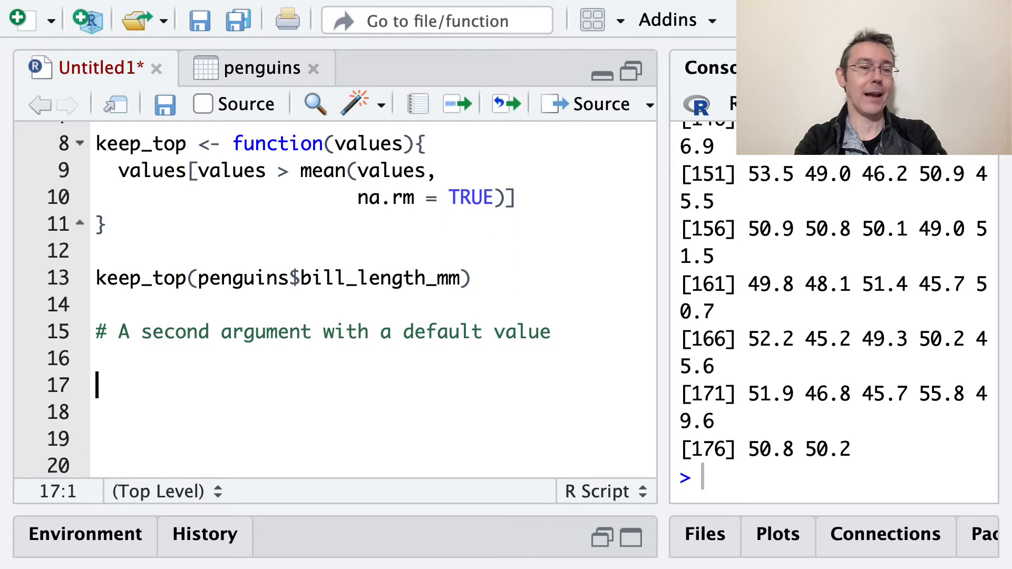
pyautogui.write('keep')
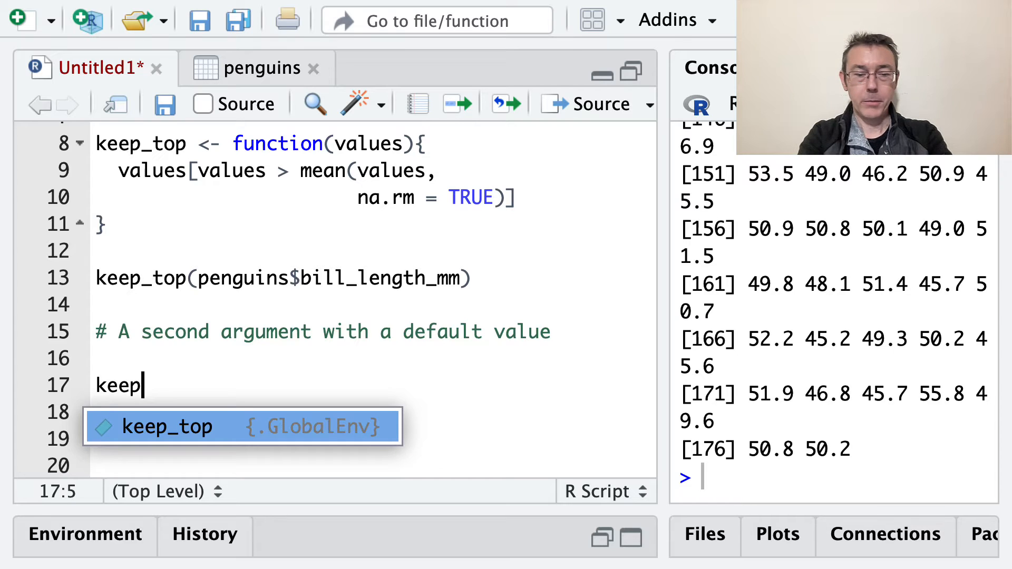
pyautogui.write('_top_spec')
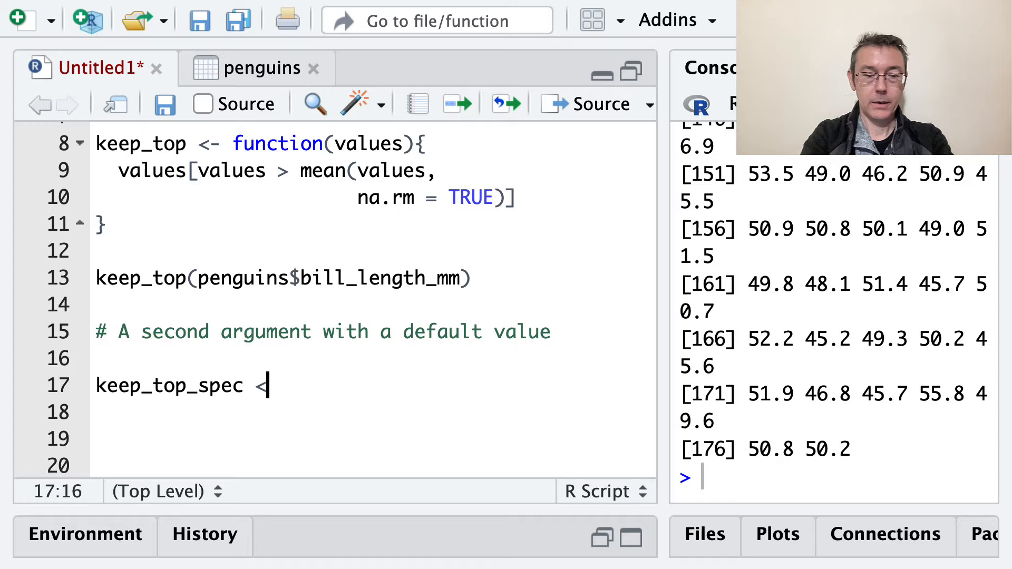
pyautogui.write('<- function()')
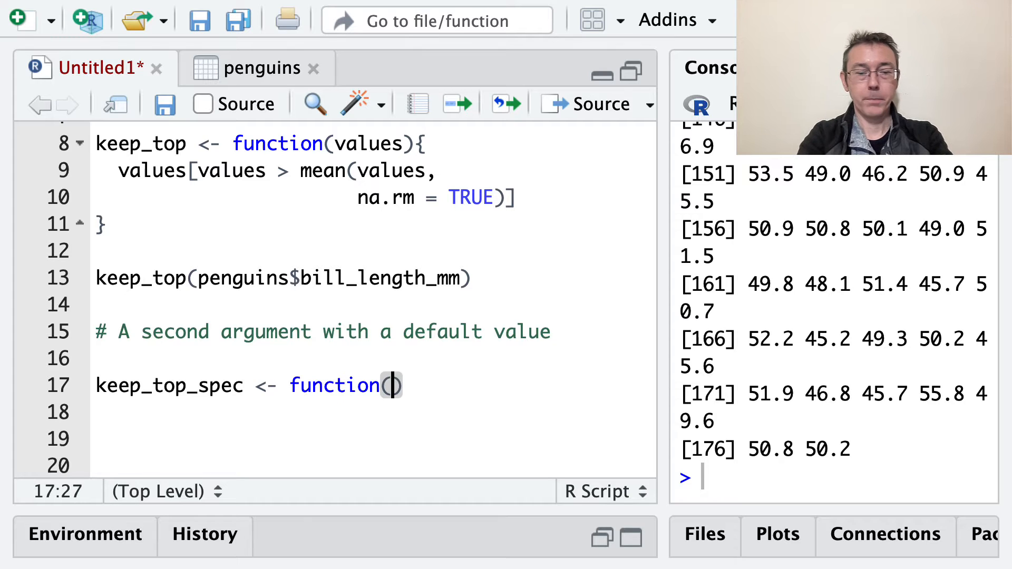
pyautogui.write('values,')
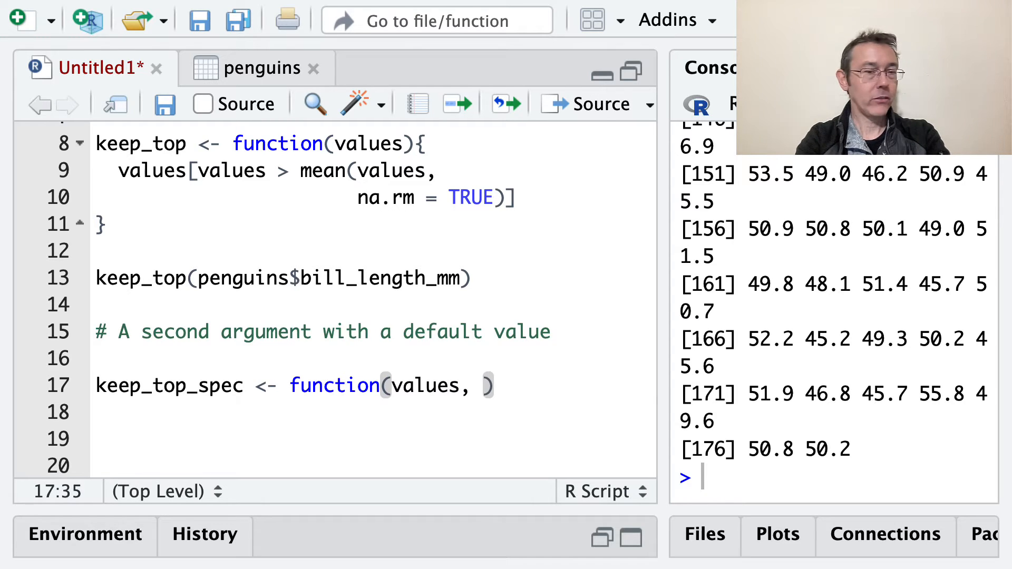
pyautogui.write('cutoff')
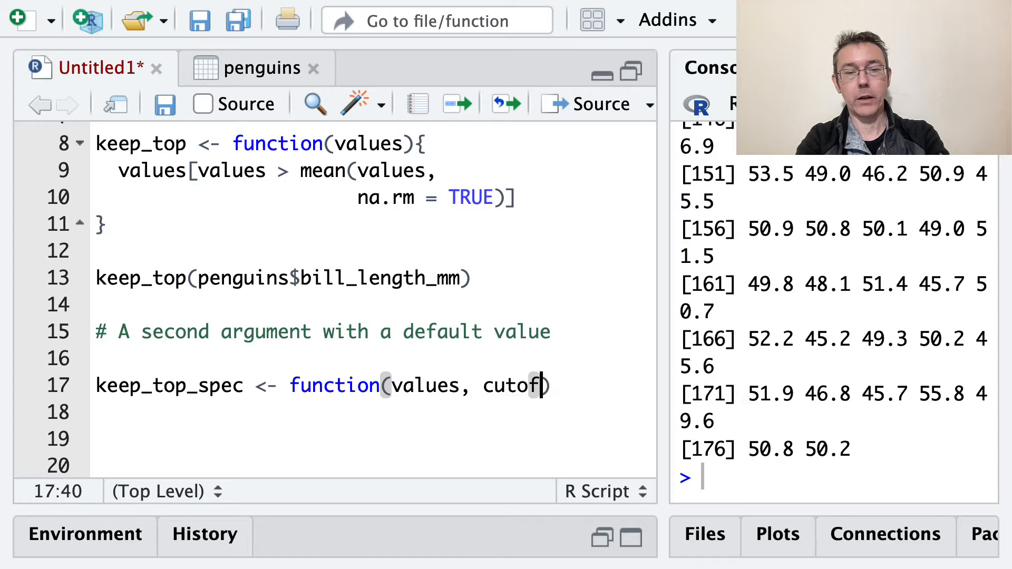
pyautogui.write('f){')
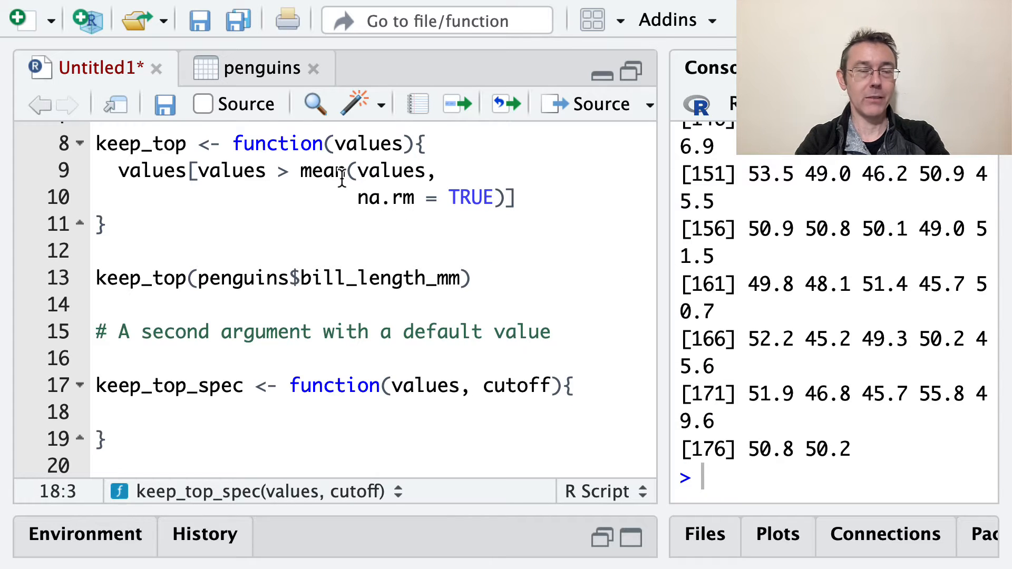
# Write the body values[values > cutoff] and run keep_top_spec.
pyautogui.doubleClick(424, 385)
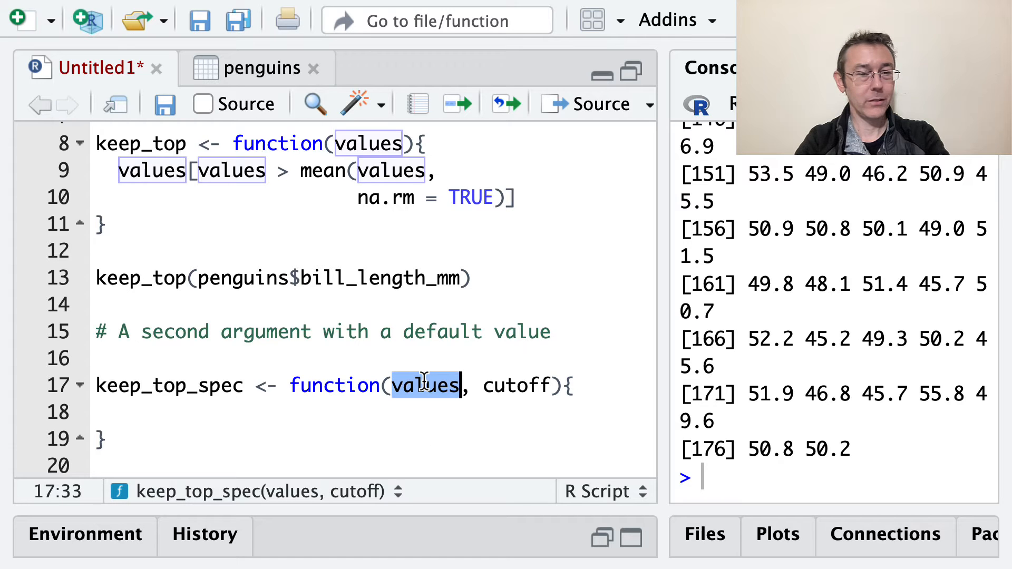
pyautogui.click(119, 411)
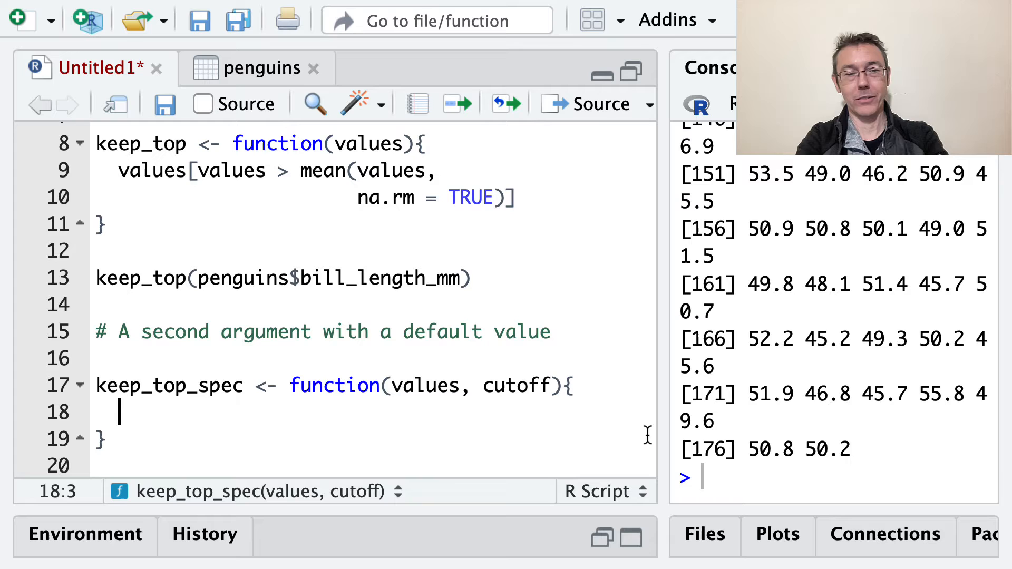
pyautogui.write('values[val')
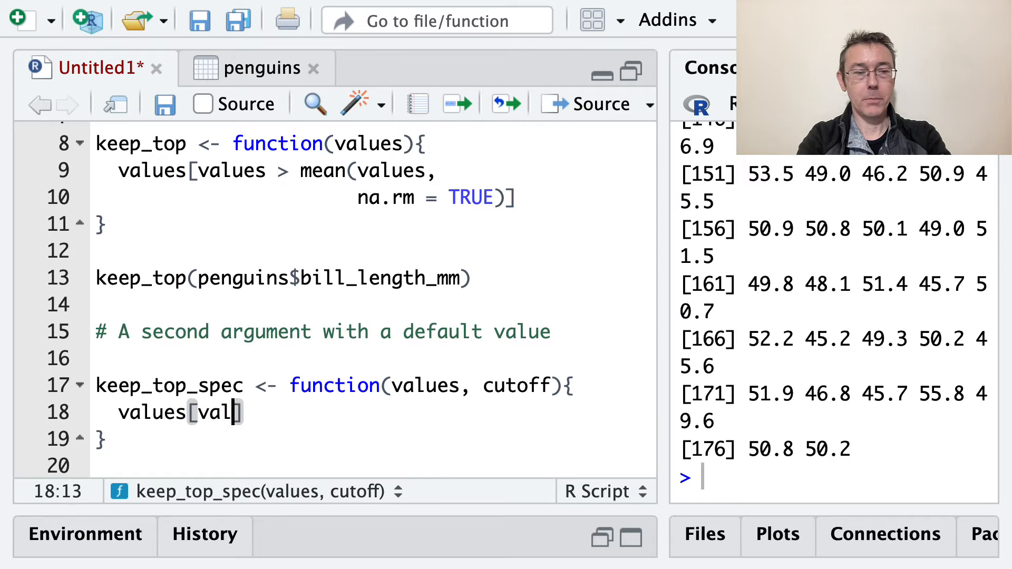
pyautogui.write('ues >')
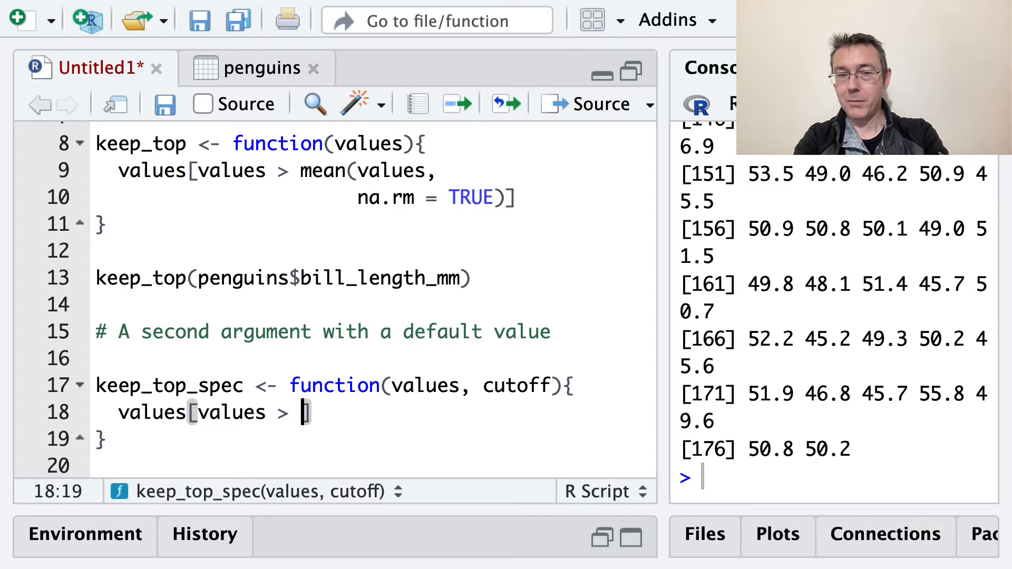
pyautogui.write('cutoff')
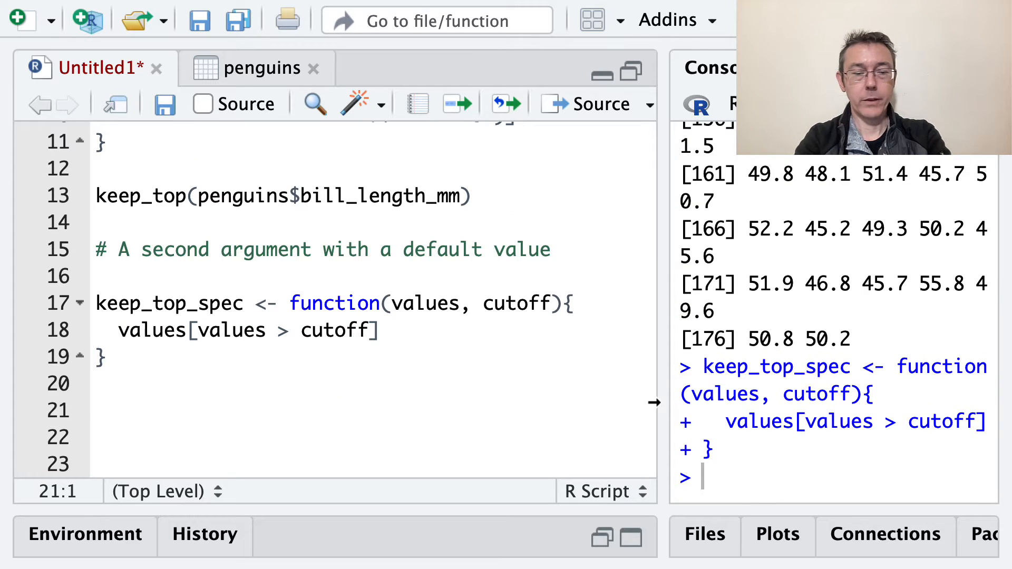
# Run keep_top_spec(penguins$bill_length_mm, cutoff = 45), then rerun it with cutoff = 40.
pyautogui.write('keep_top_spec')
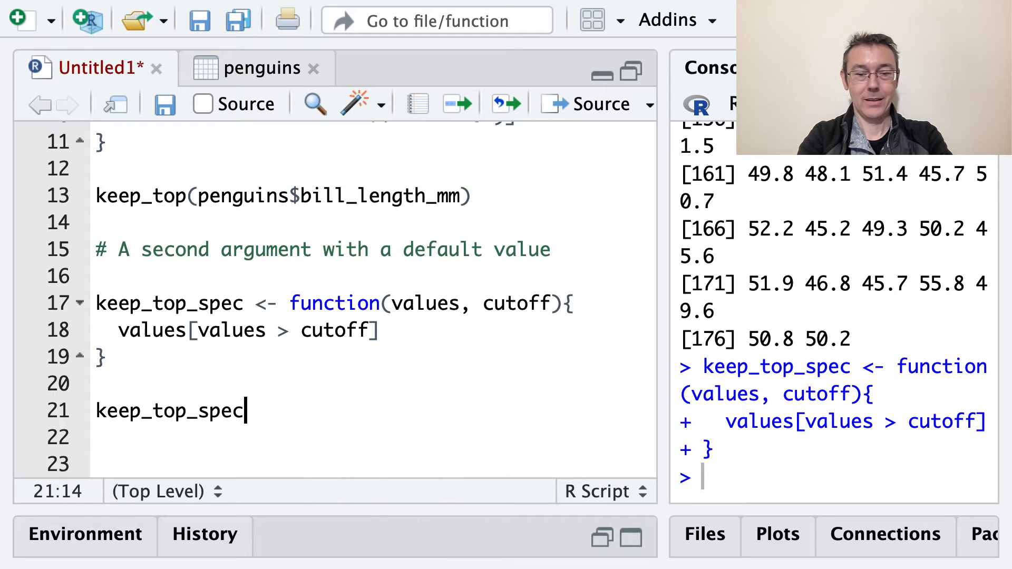
pyautogui.write('(v')
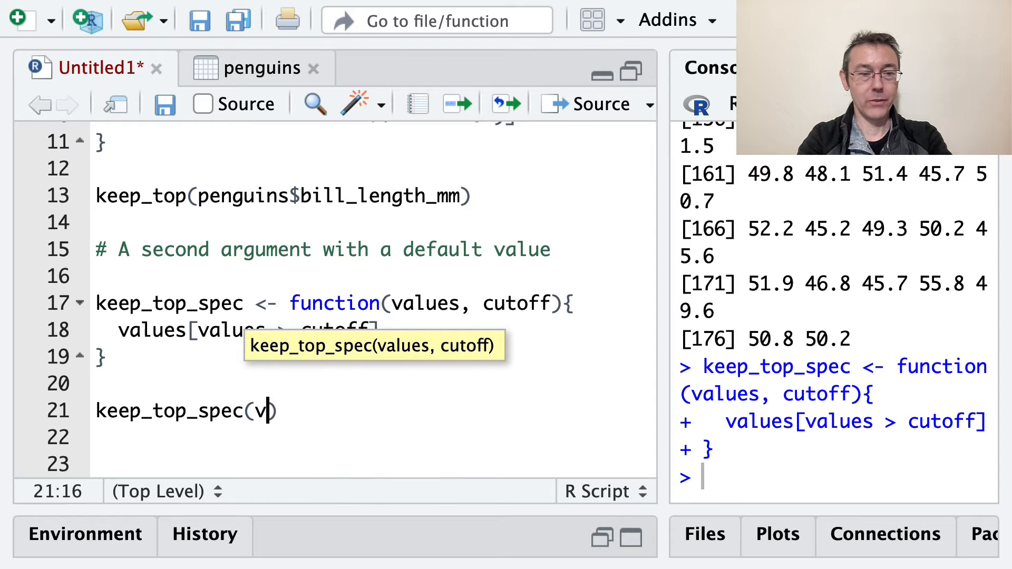
pyautogui.write('engui')
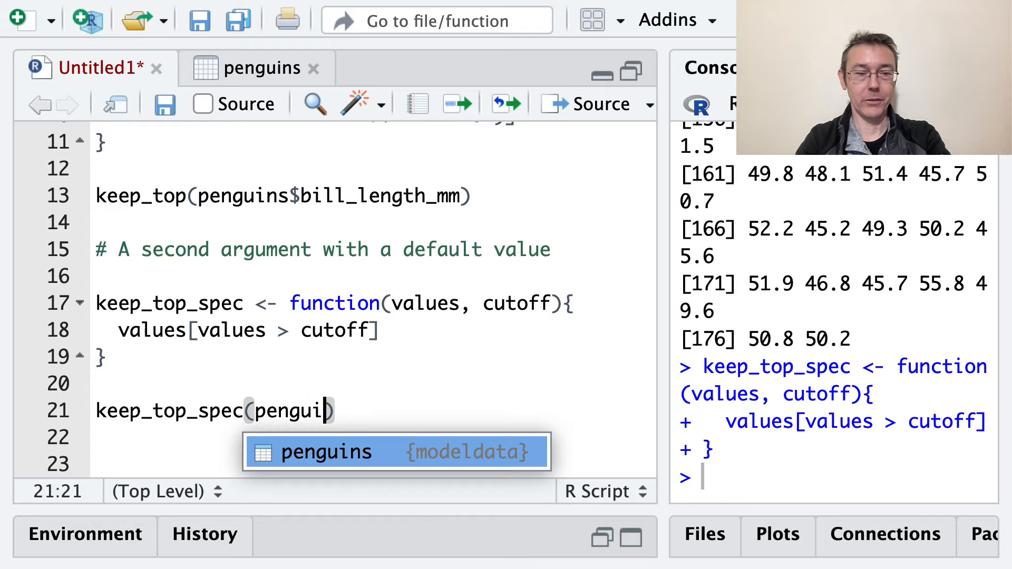
pyautogui.write('ns$bill_length_mm,')
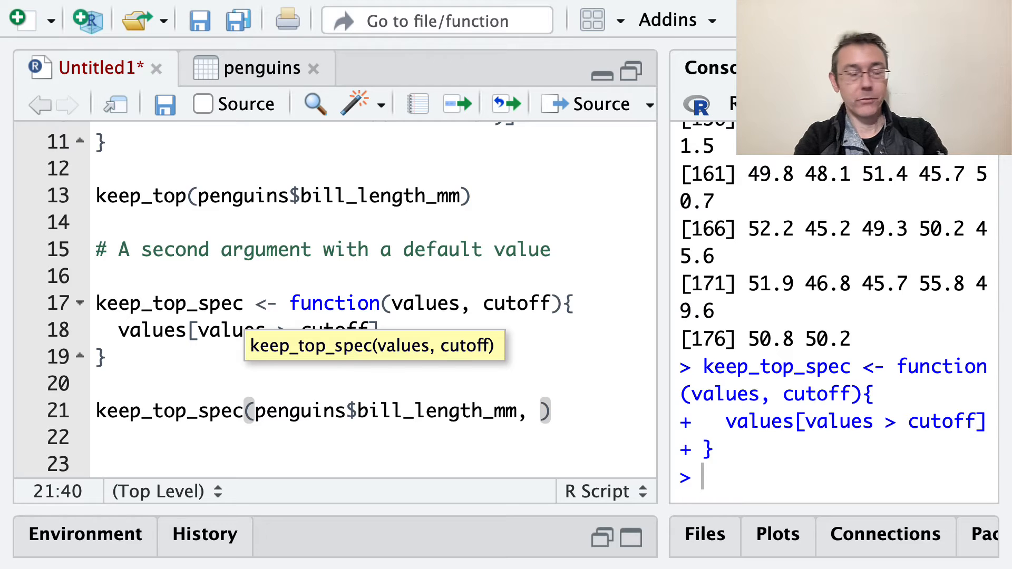
pyautogui.write('cut')
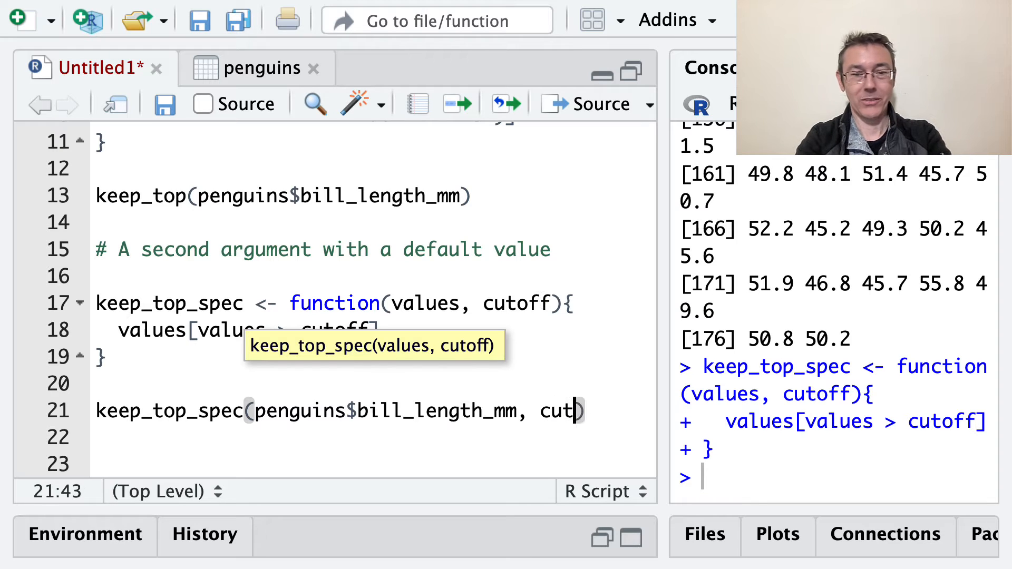
pyautogui.write('off =')
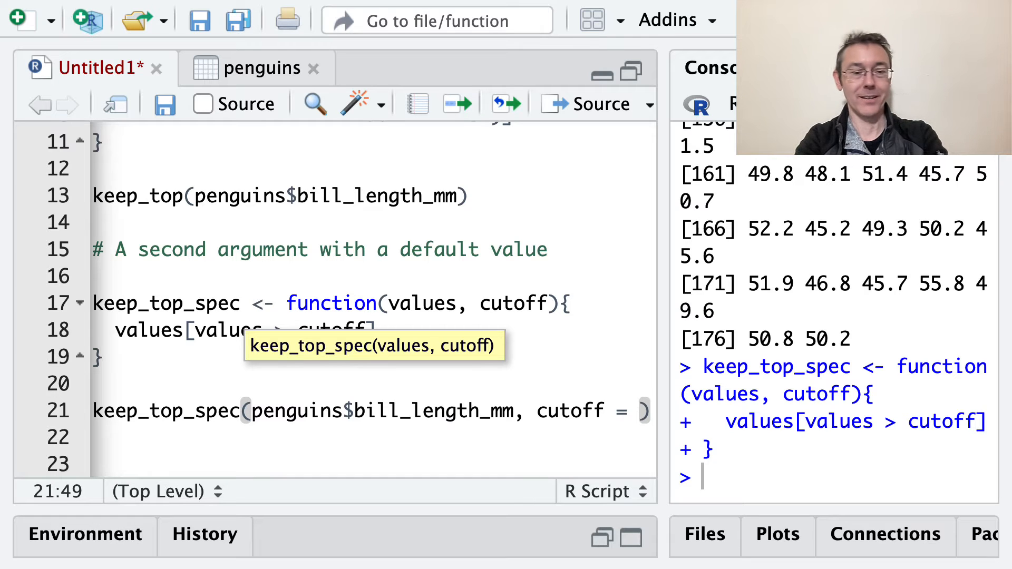
pyautogui.write('45')
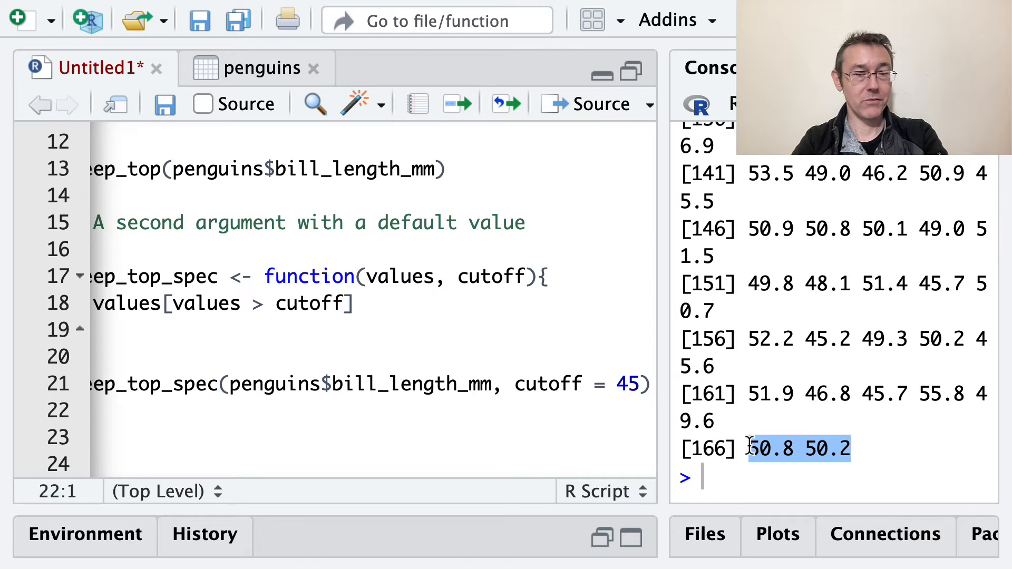
pyautogui.click(639, 384)
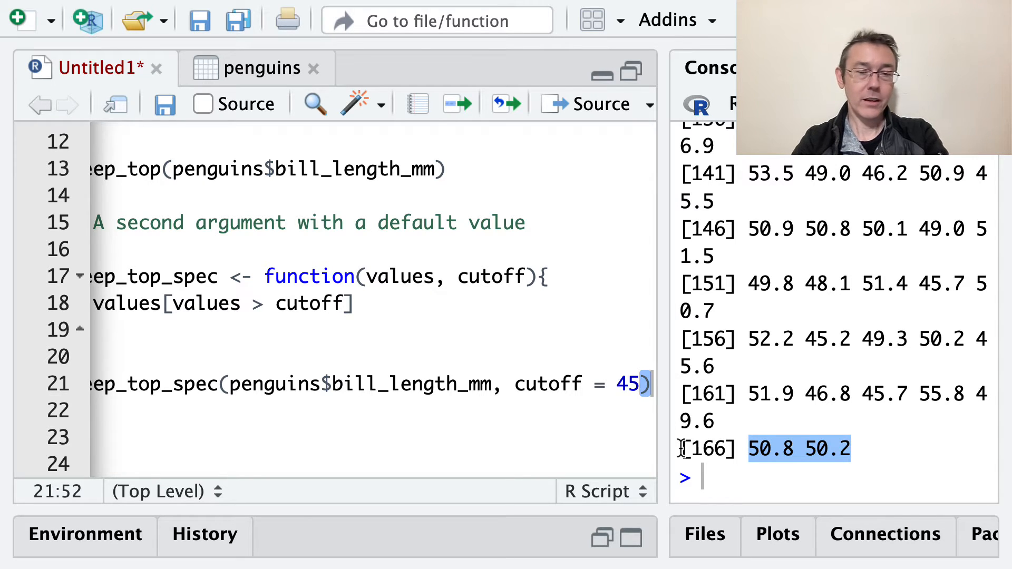
pyautogui.click(623, 384)
pyautogui.write('0')
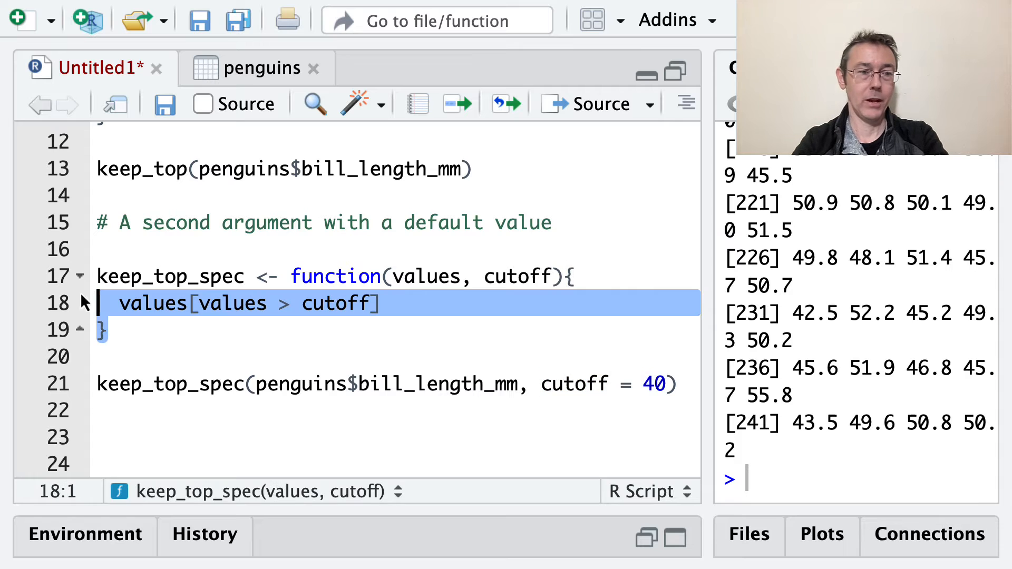
# Give the copied keep_top_spec a default cutoff = 45.
pyautogui.click(104, 437)
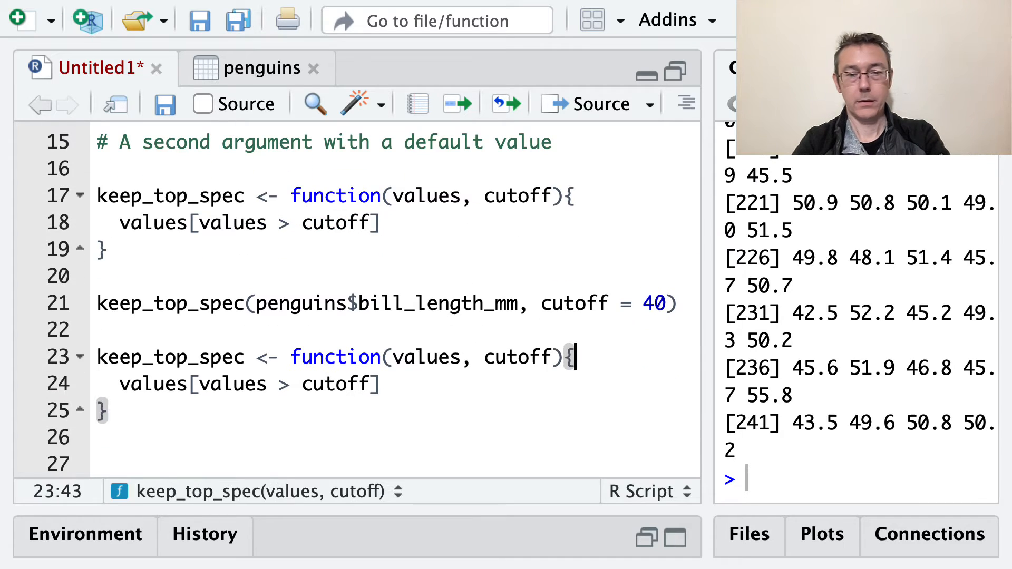
pyautogui.write('=')
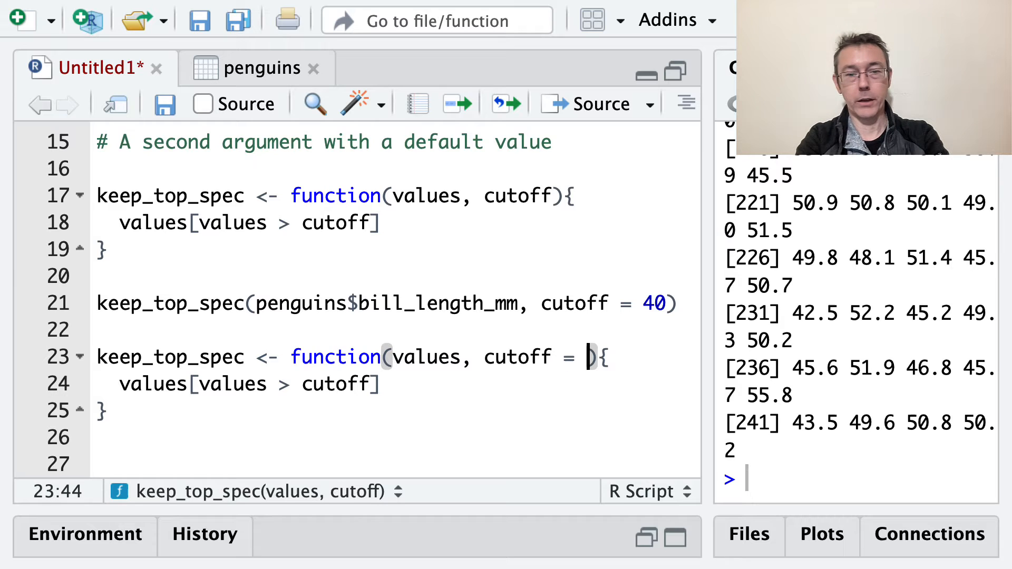
pyautogui.moveTo(256, 411)
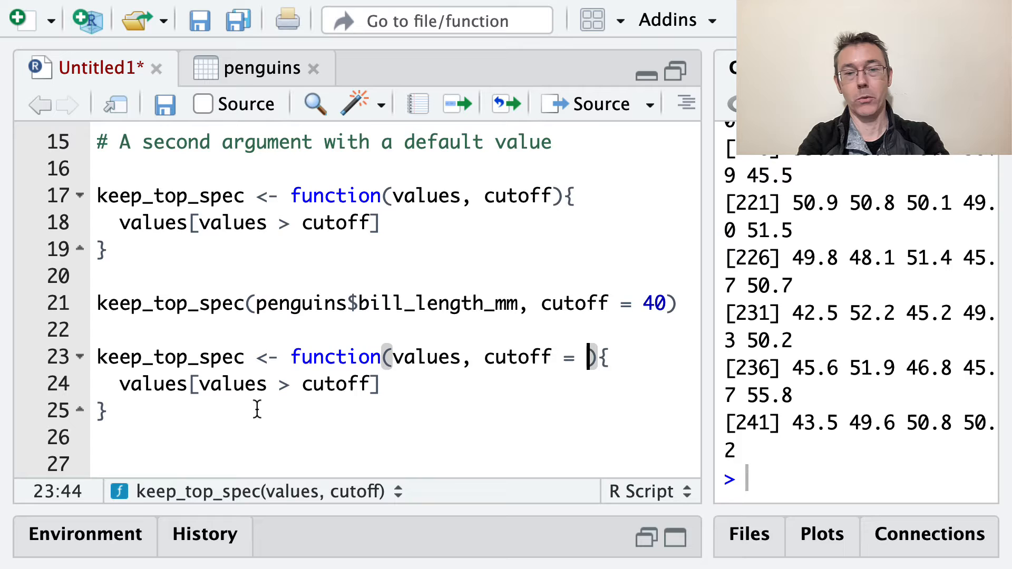
pyautogui.write('45')
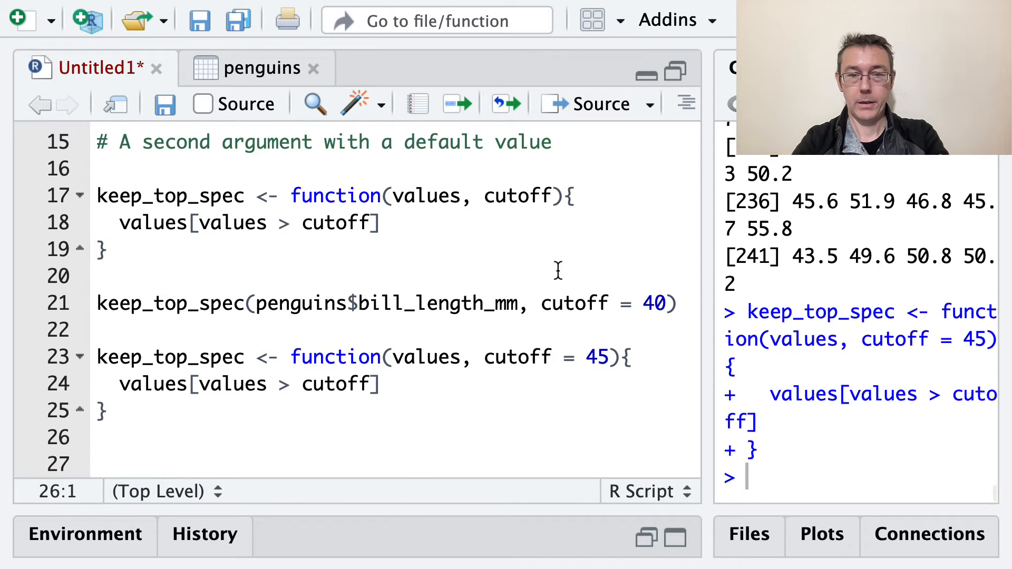
pyautogui.moveTo(690, 304)
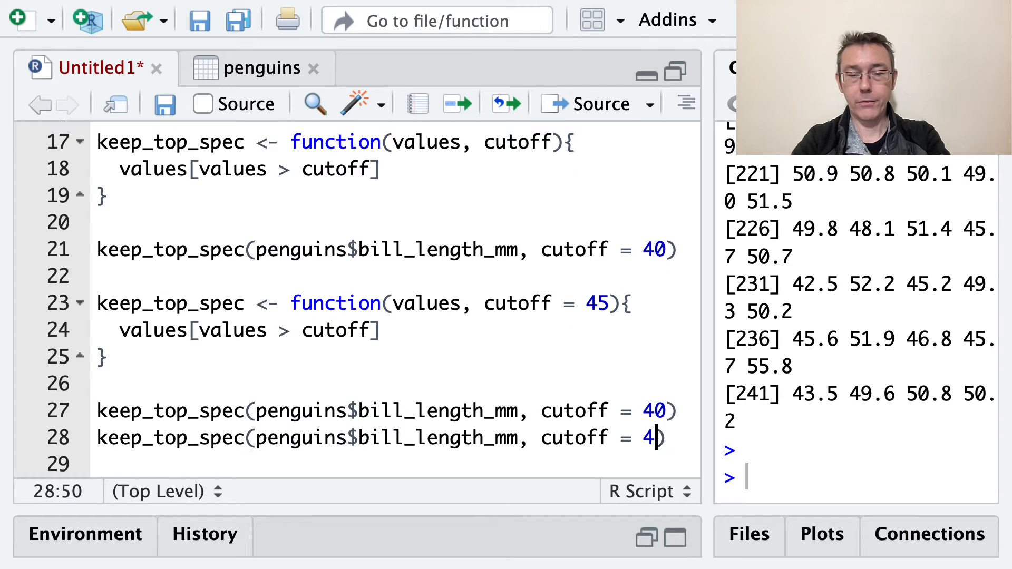
# Drop the cutoff from the second call, run both calls, and review na.rm = TRUE.
pyautogui.press('BackSpace')
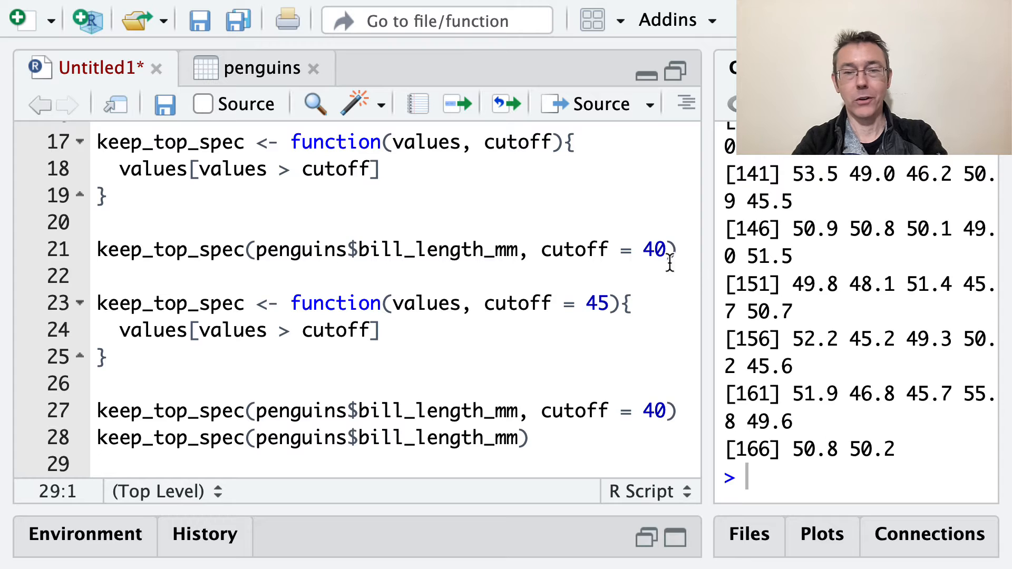
pyautogui.doubleClick(652, 250)
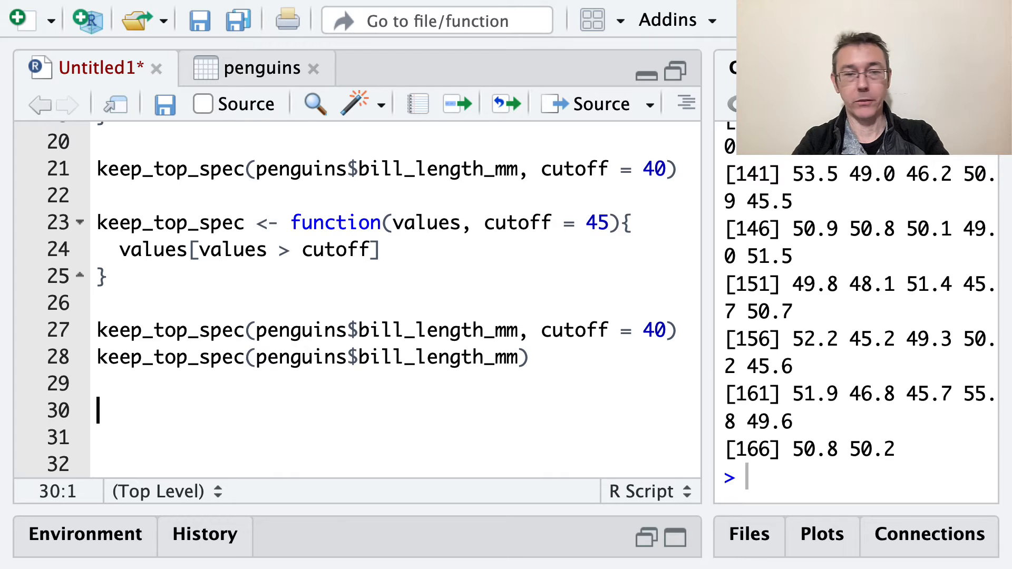
pyautogui.scroll(3)
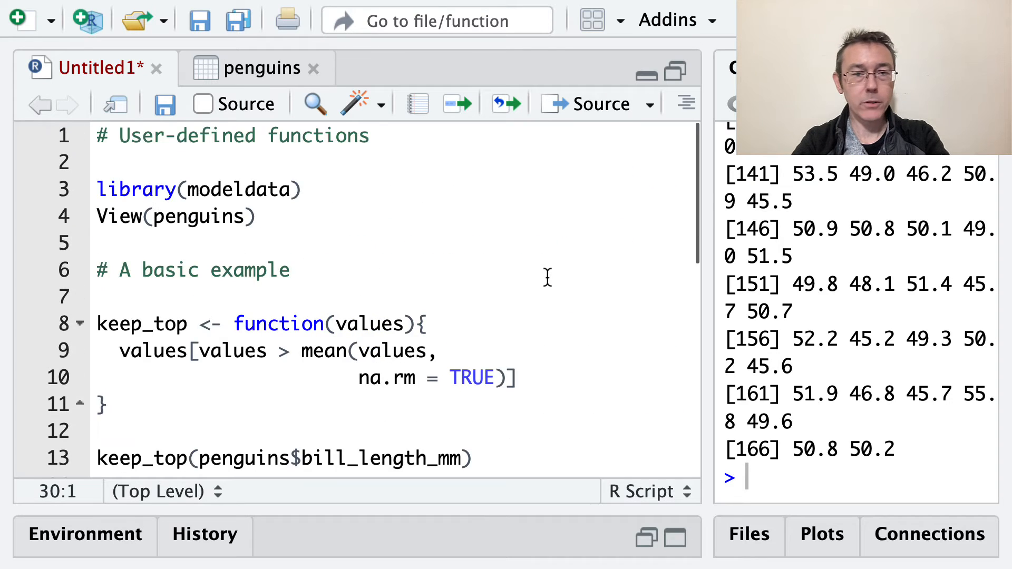
pyautogui.click(498, 287)
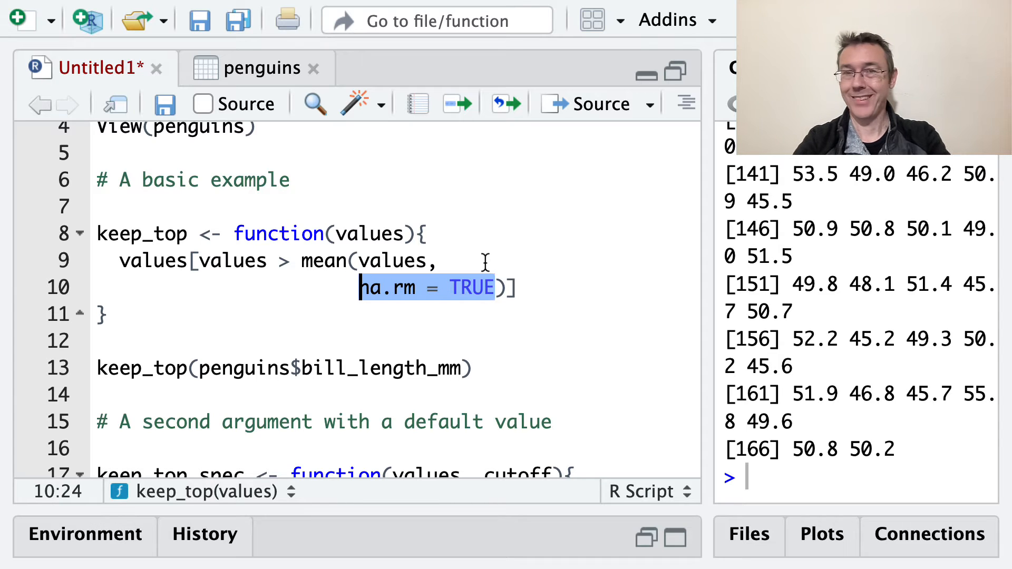
pyautogui.moveTo(465, 284)
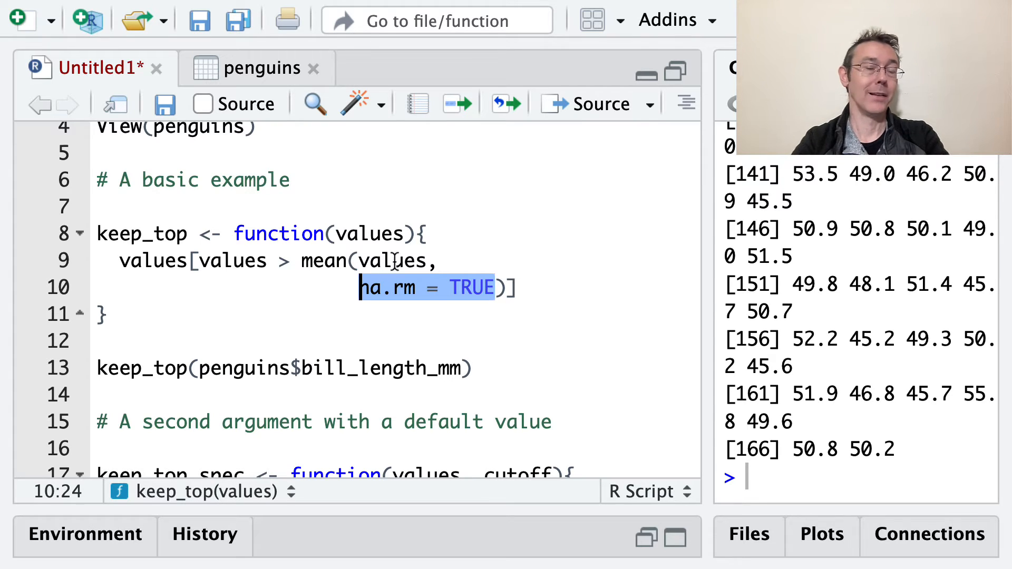
pyautogui.scroll(-3)
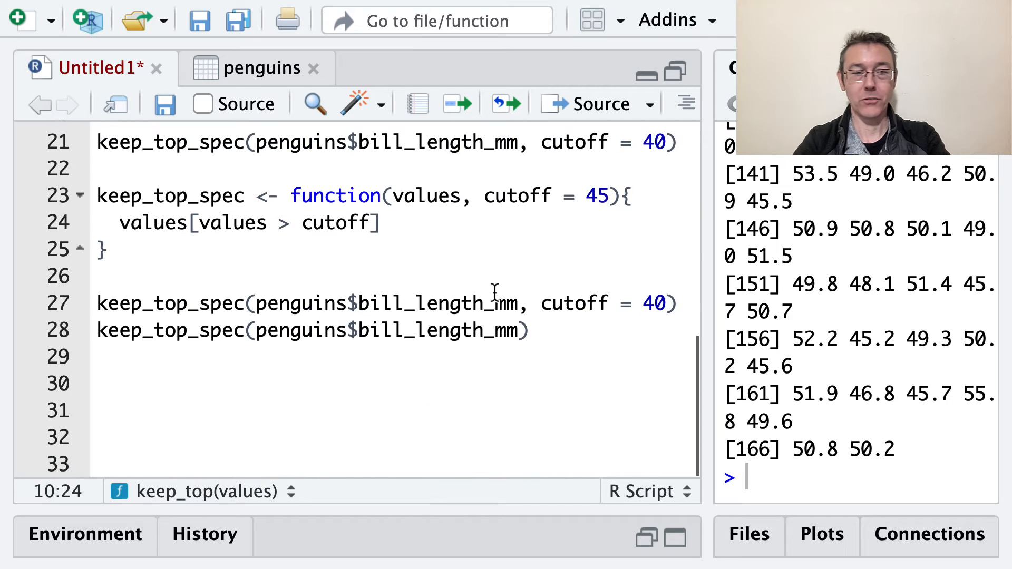
pyautogui.click(484, 354)
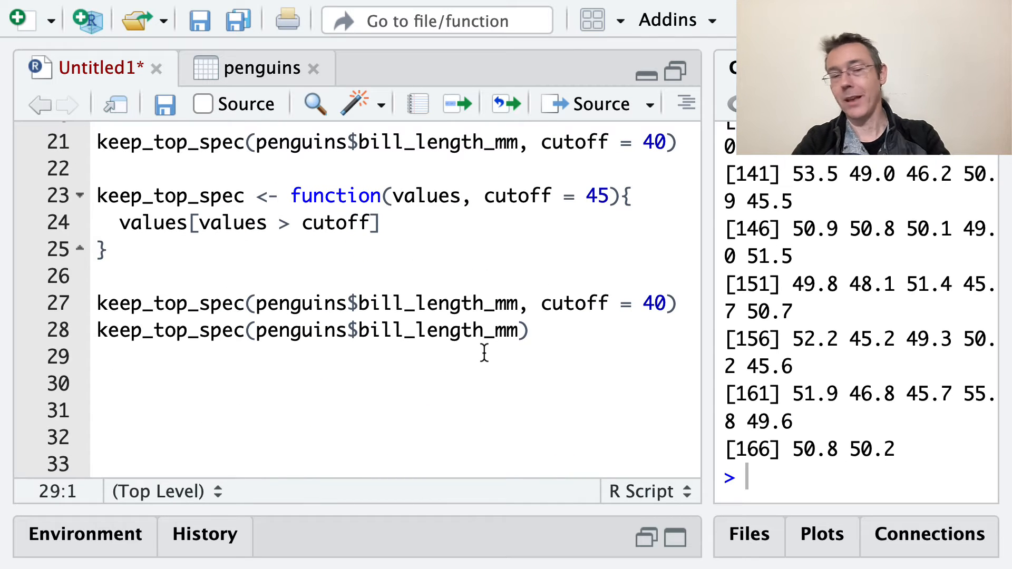
# Add the heading '# Errors & warnings'.
pyautogui.write('#')
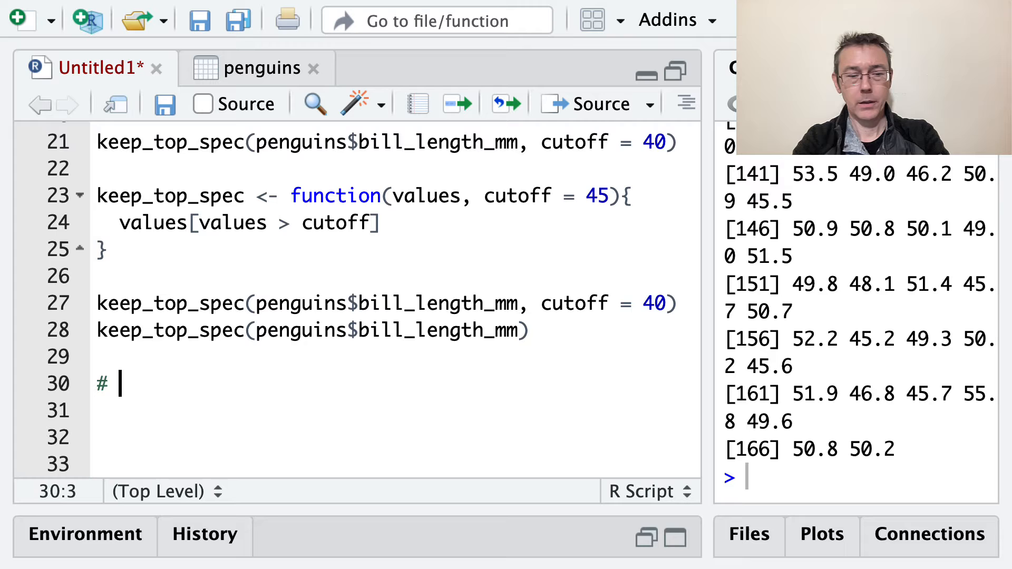
pyautogui.write('Errors')
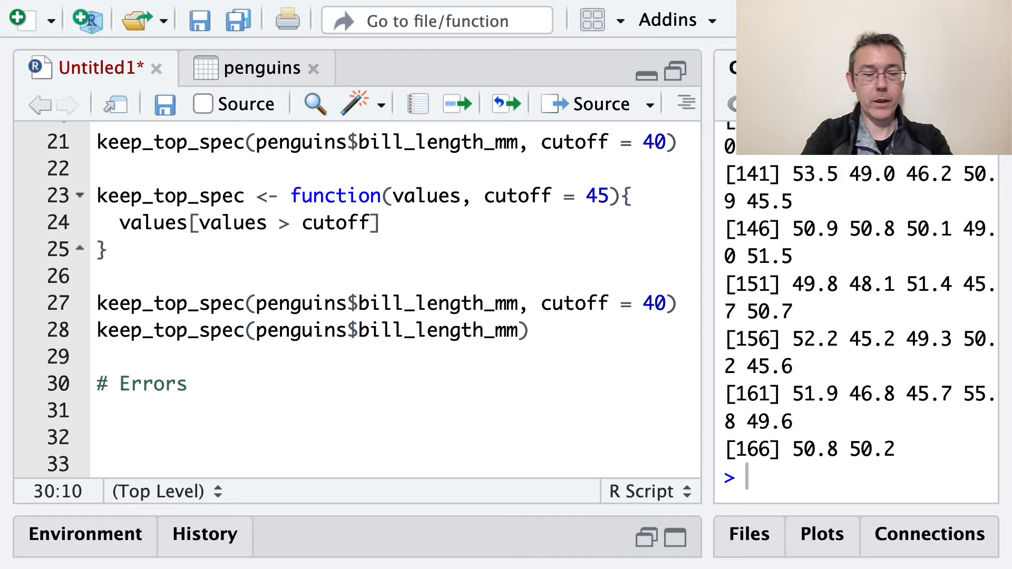
pyautogui.write('& warn')
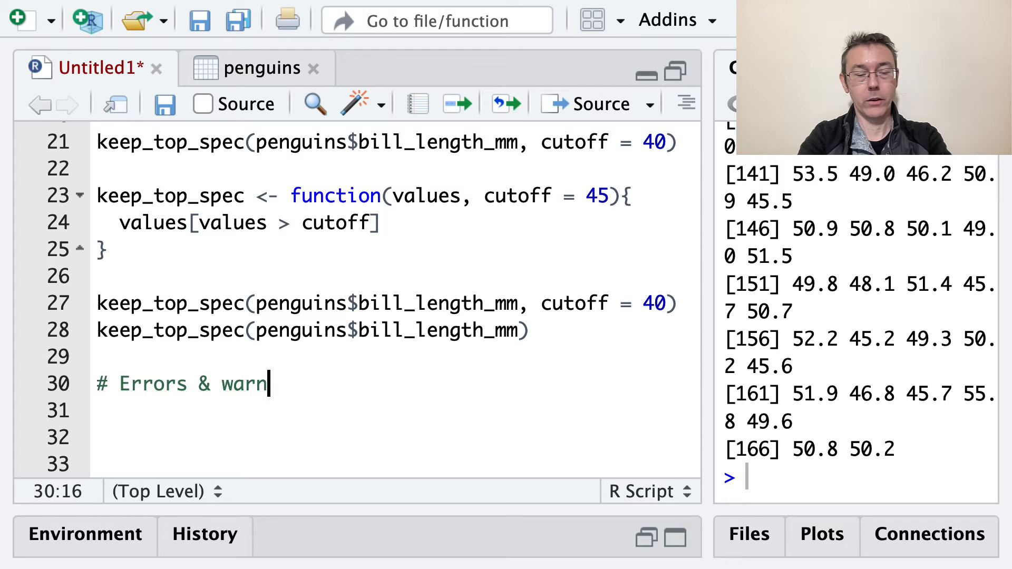
pyautogui.write('ings')
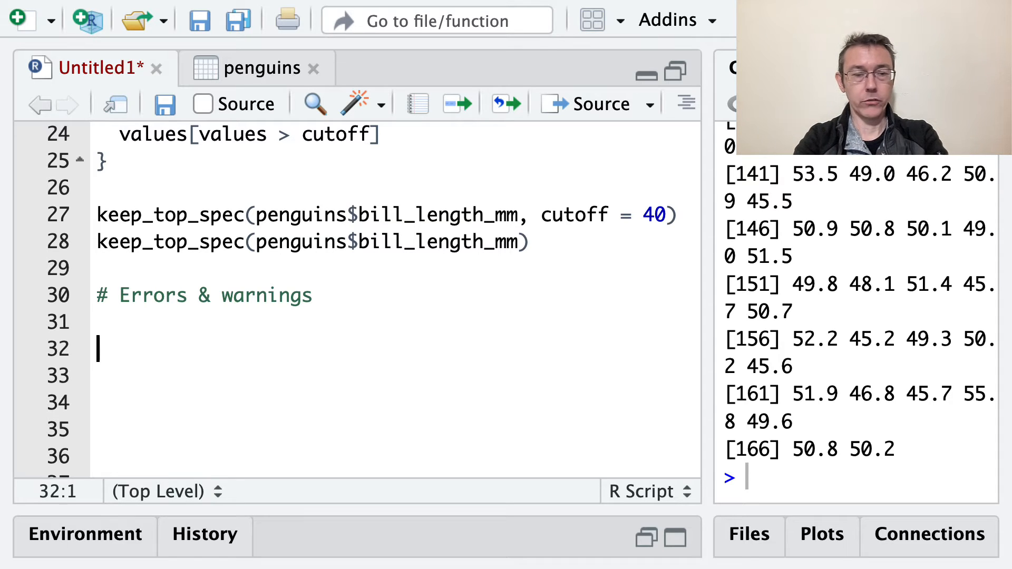
# Run keep_top(penguins$species), which returns NAs with non-numeric and factor warnings.
pyautogui.write('keep_top')
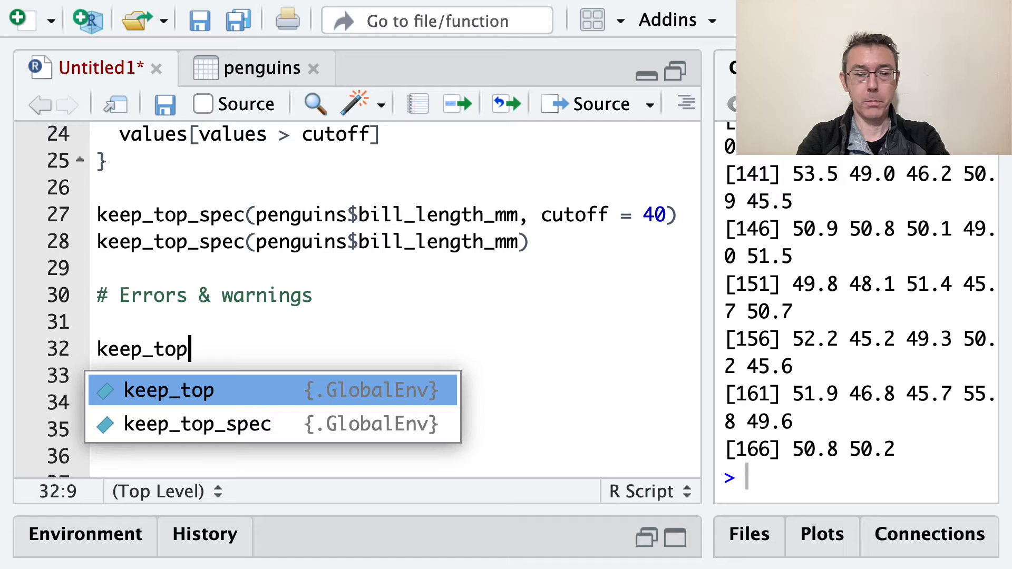
pyautogui.write('(peng')
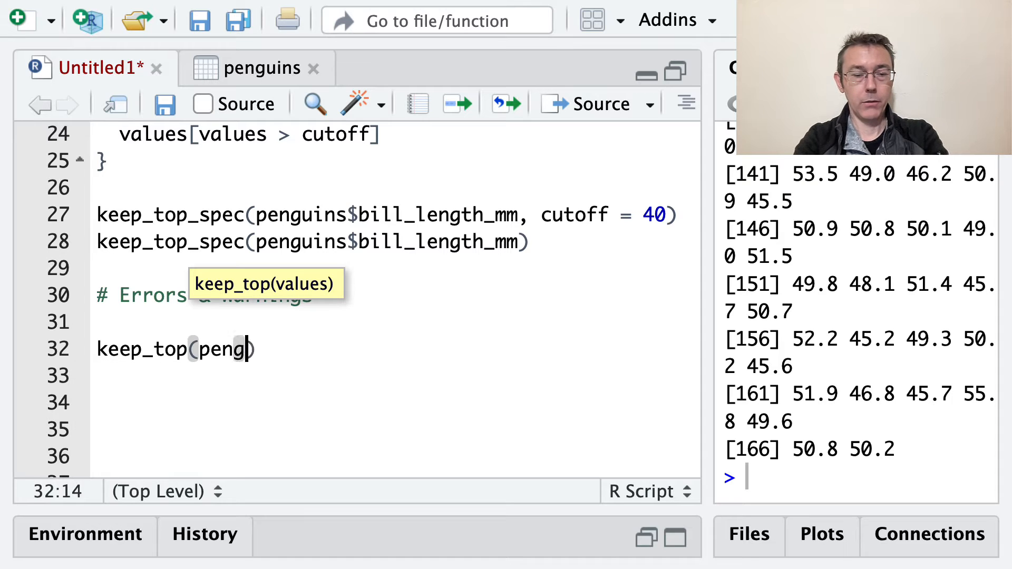
pyautogui.write('uins$')
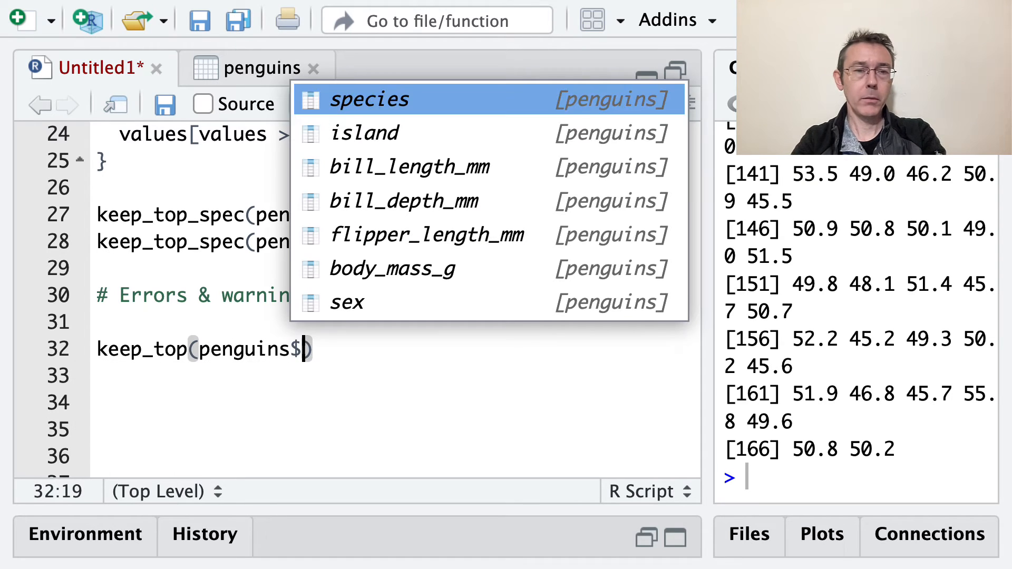
pyautogui.click(370, 99)
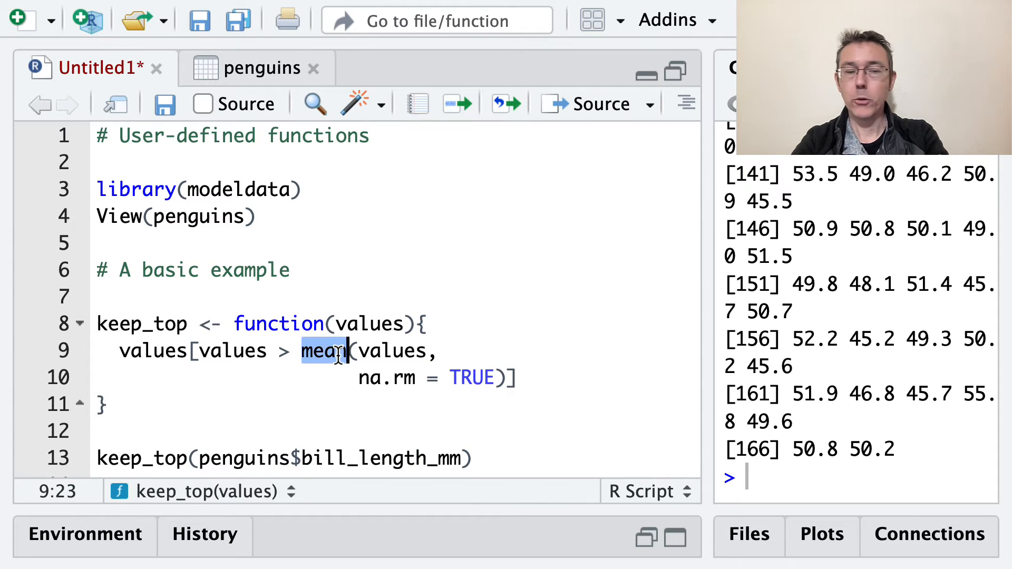
pyautogui.moveTo(322, 351)
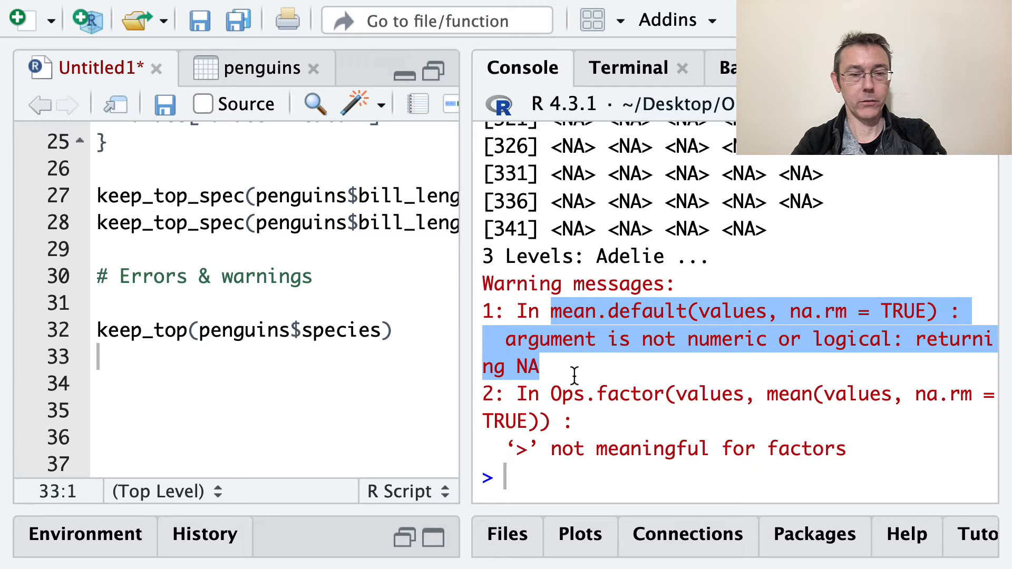
pyautogui.click(710, 374)
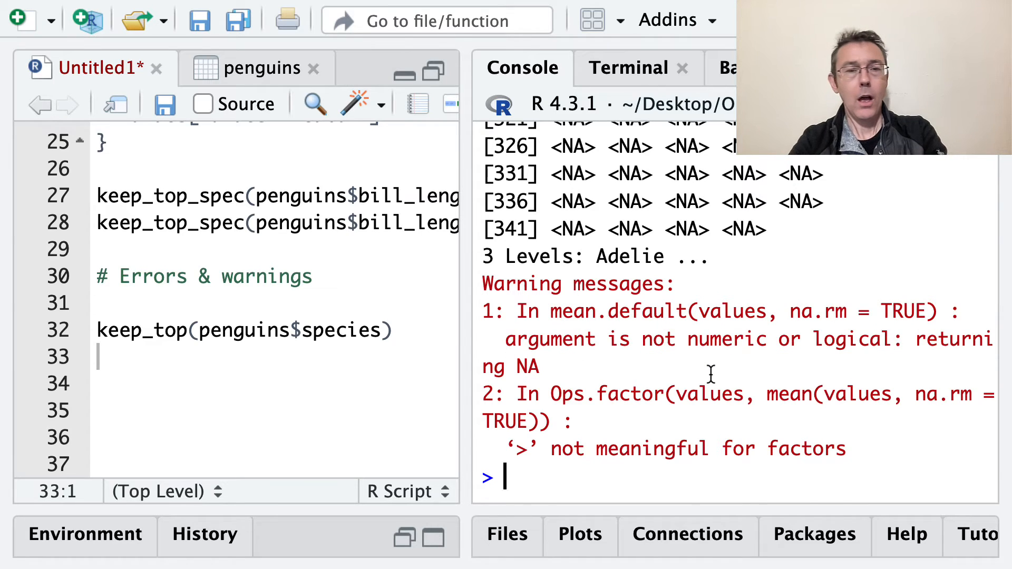
pyautogui.scroll(3)
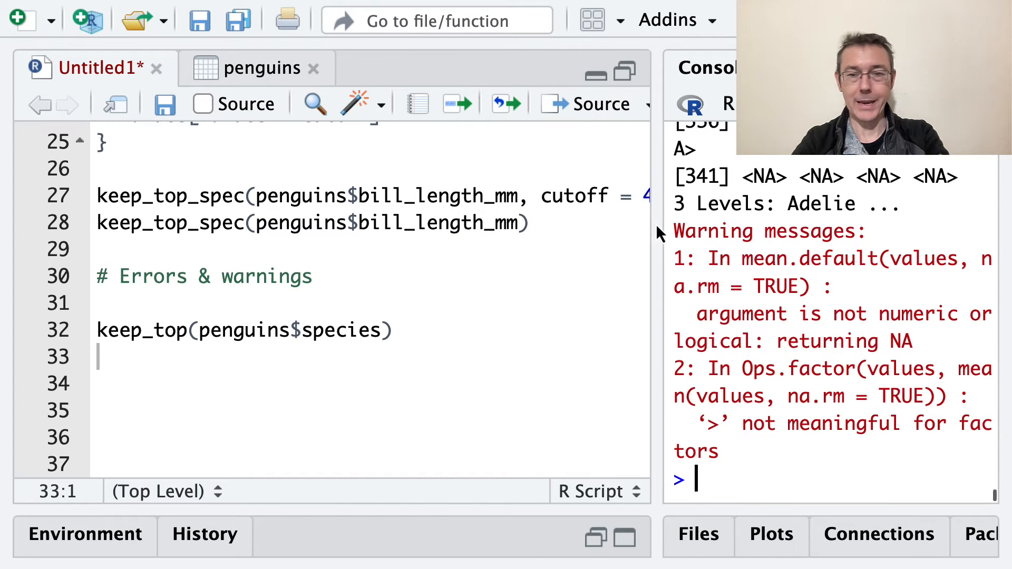
# Comment the species call with '# ugly warning and out'.
pyautogui.click(392, 330)
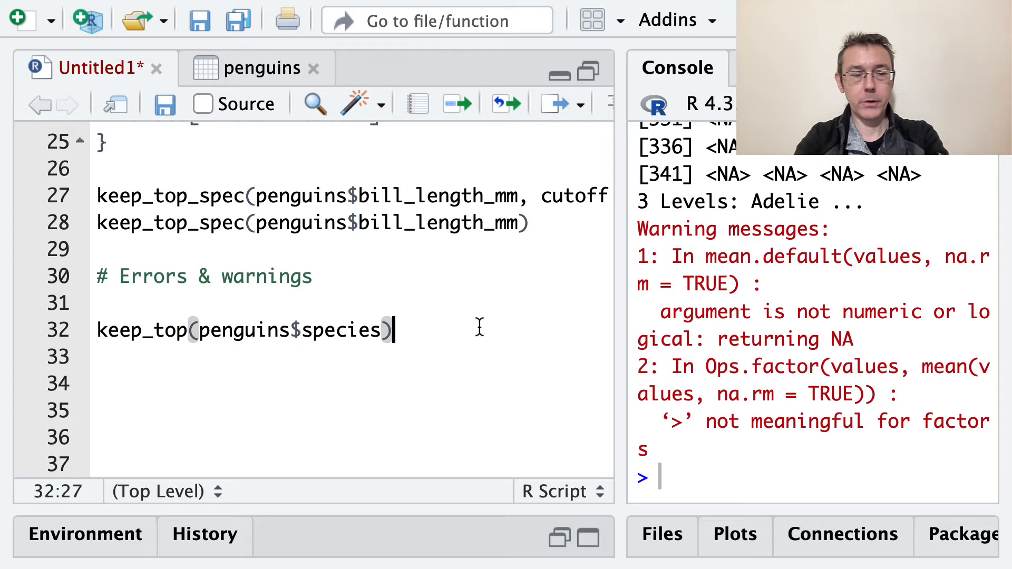
pyautogui.write('# ugly')
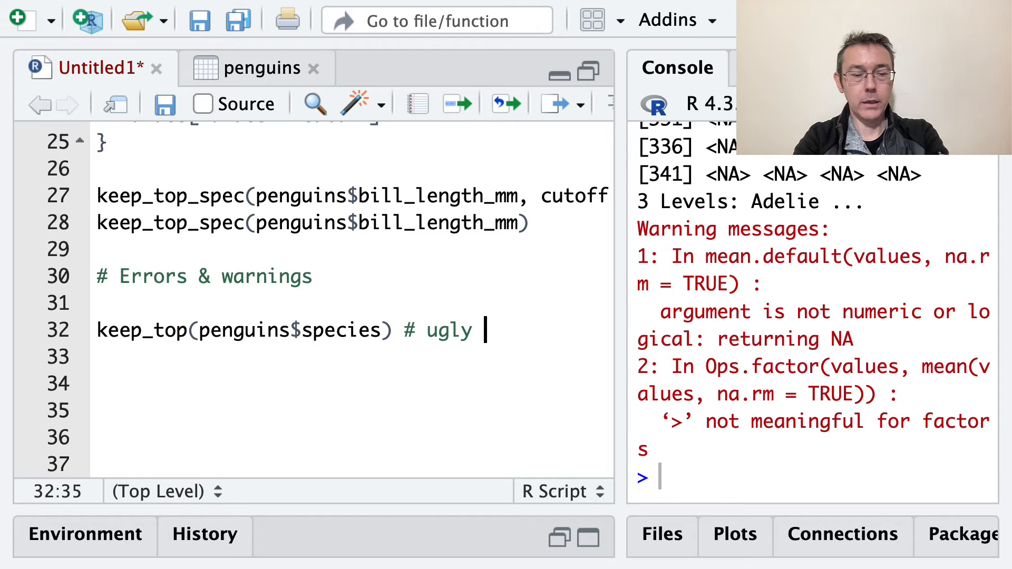
pyautogui.write('warning and out')
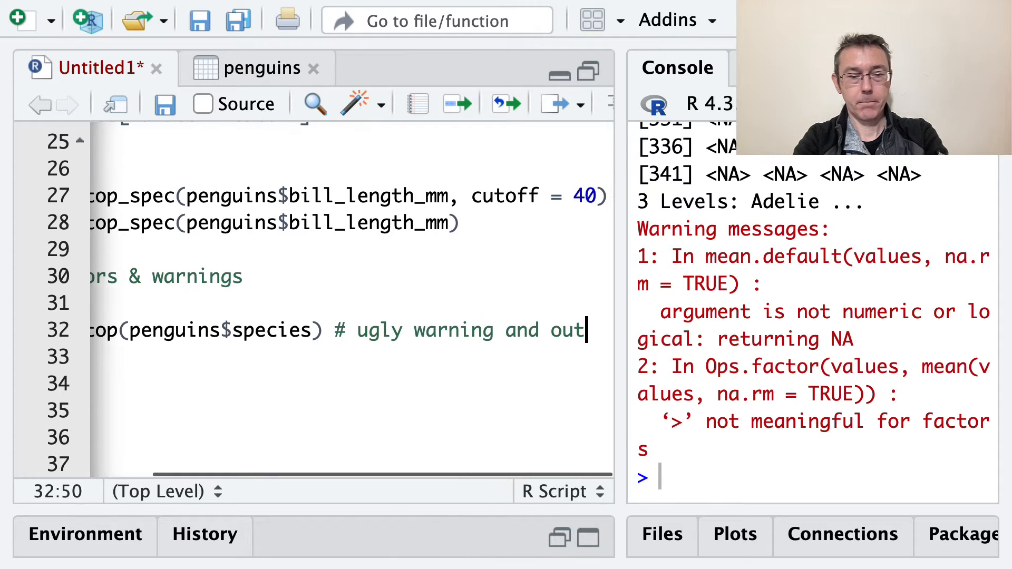
pyautogui.press('Return')
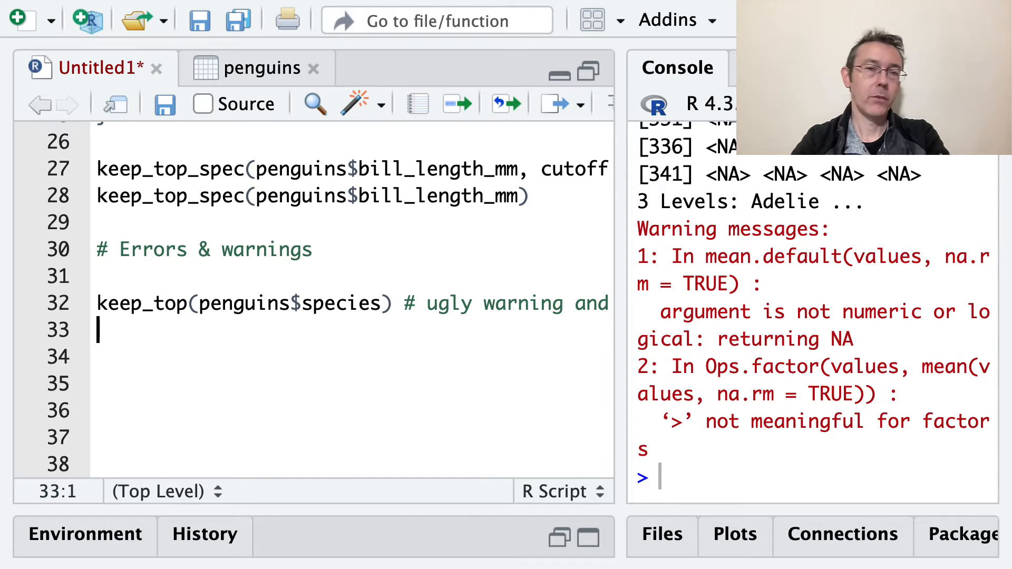
# Select the original keep_top definition on lines 8–11, then return to the bottom.
pyautogui.scroll(3)
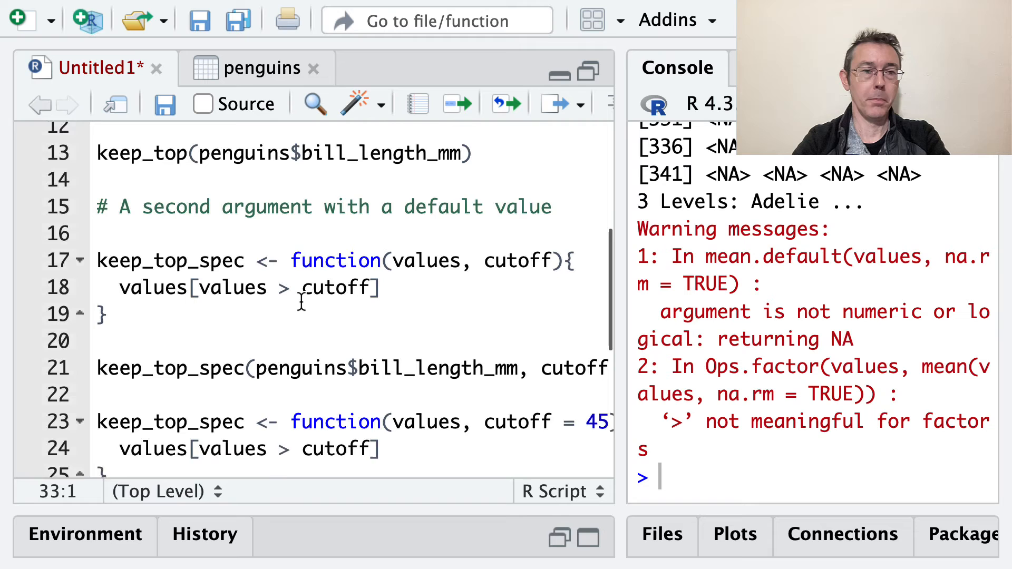
pyautogui.scroll(3)
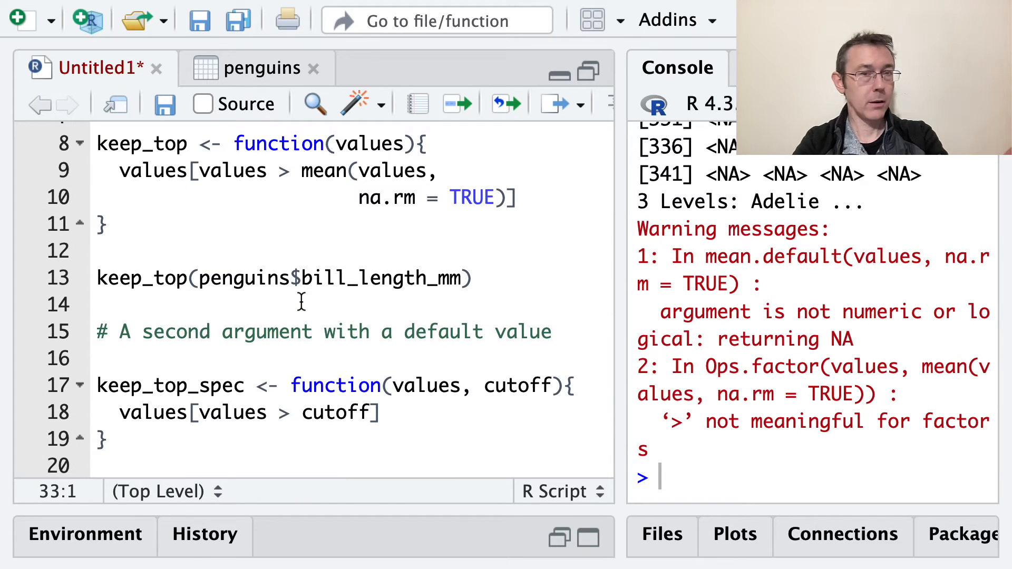
pyautogui.scroll(3)
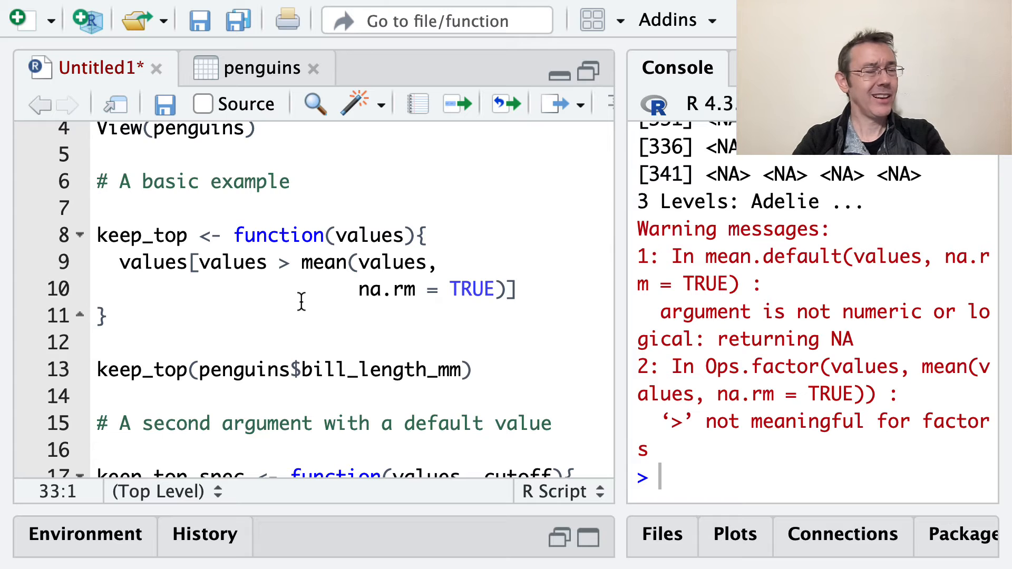
pyautogui.click(265, 181)
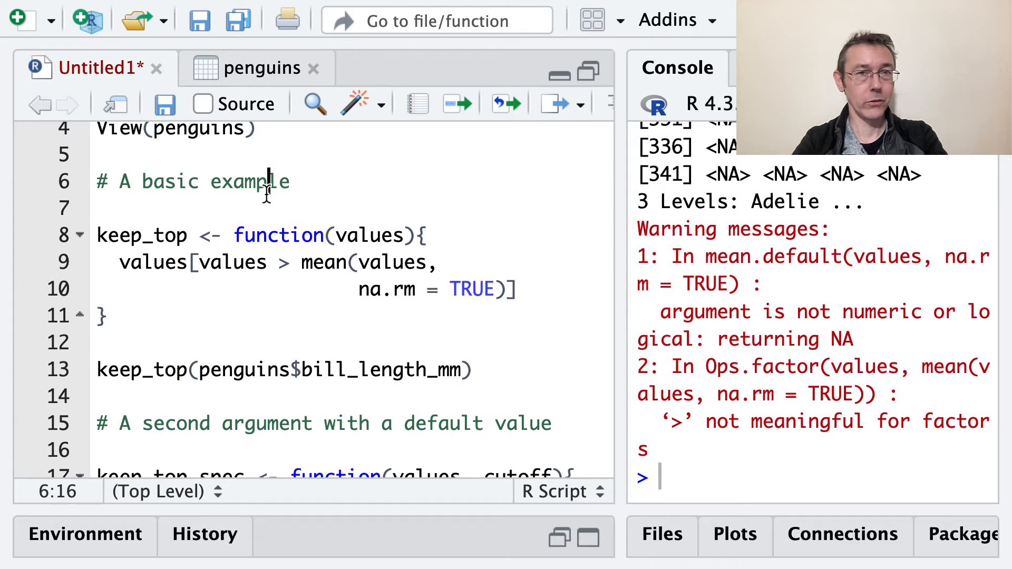
pyautogui.click(97, 235)
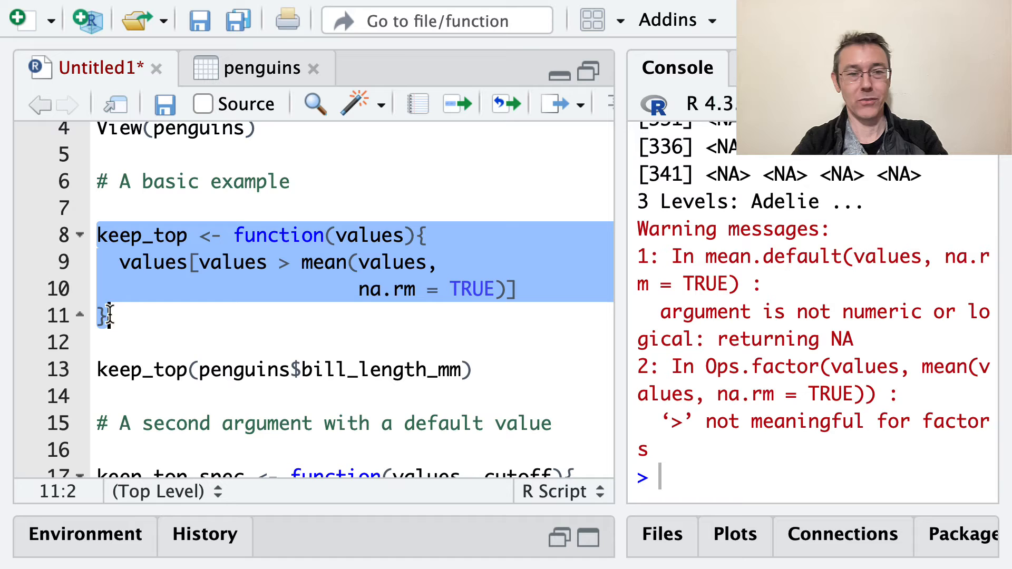
pyautogui.scroll(-3)
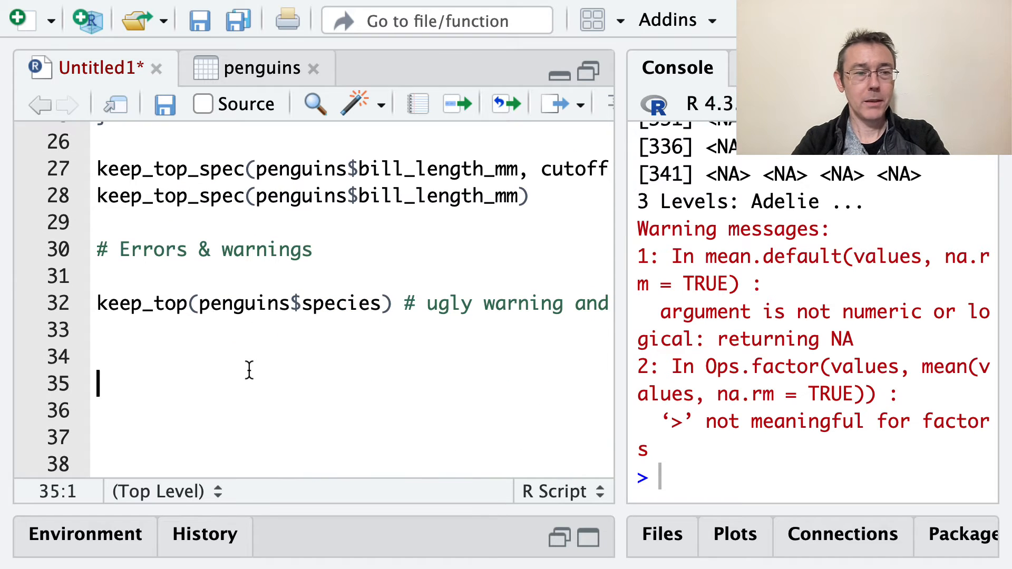
# Start a keep_top(values) function containing an if (!is.numeric(values)) check.
pyautogui.write('keep_top <- function(values){')
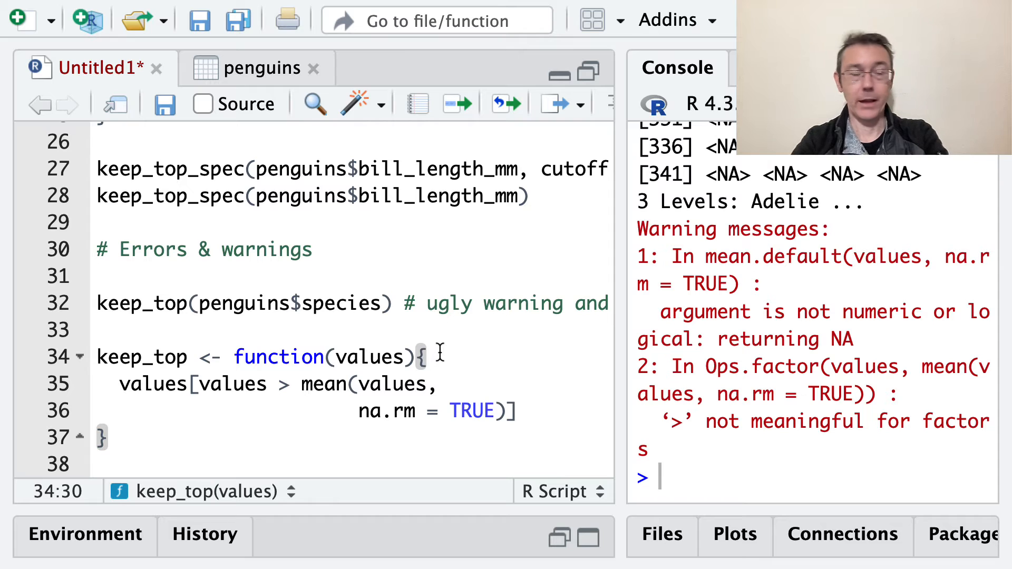
pyautogui.press('Return')
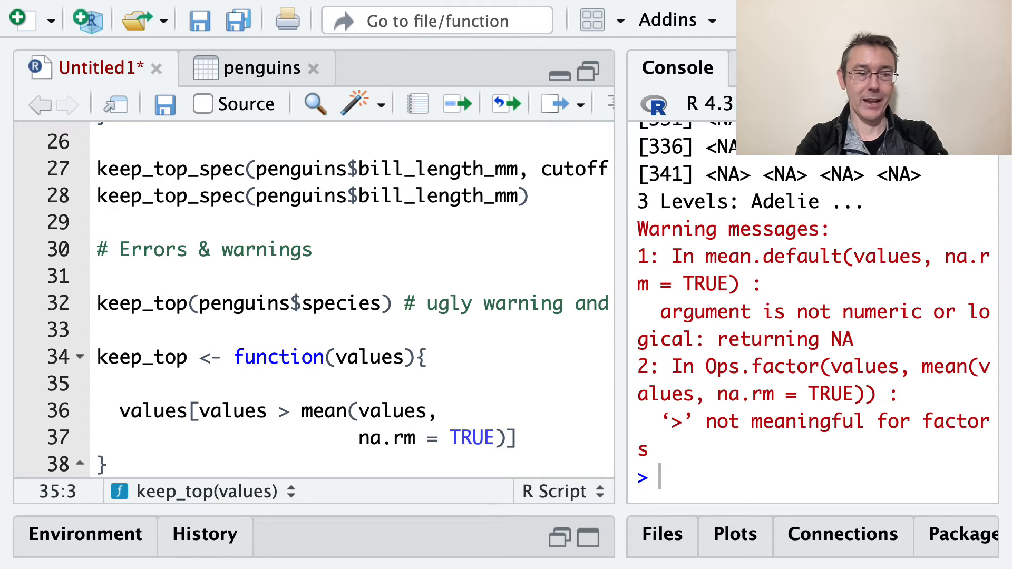
pyautogui.write('if')
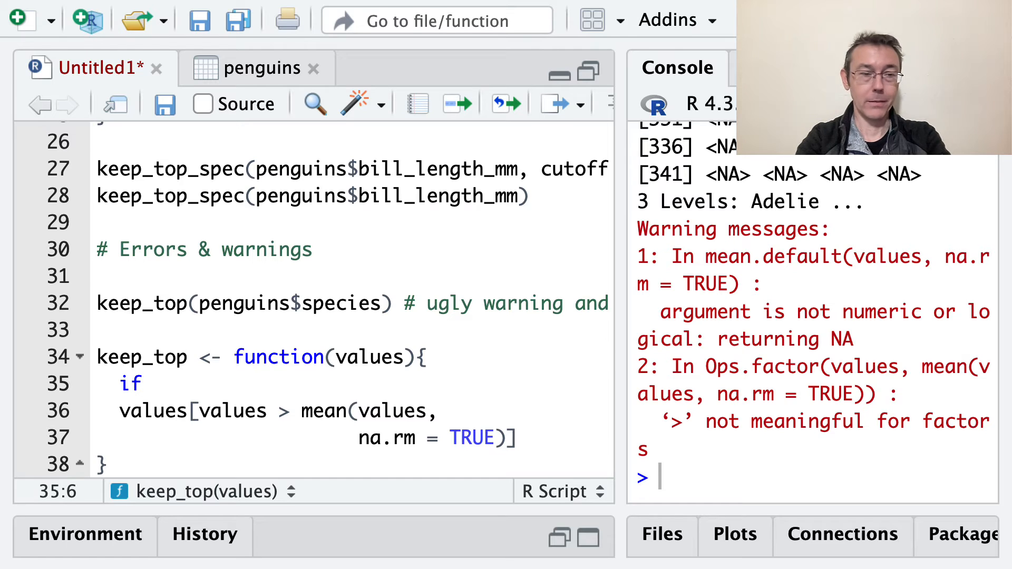
pyautogui.write('()')
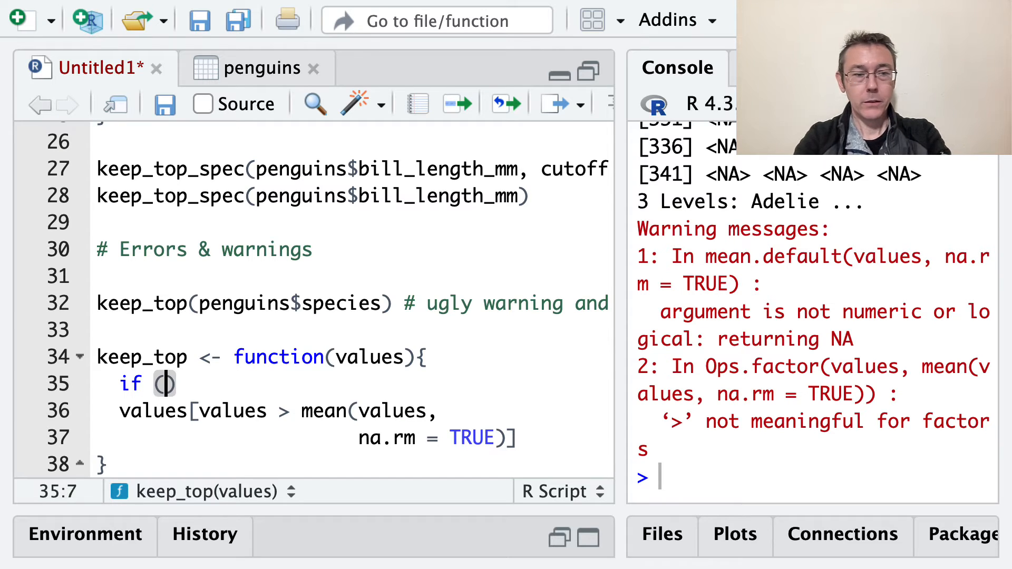
pyautogui.write('!')
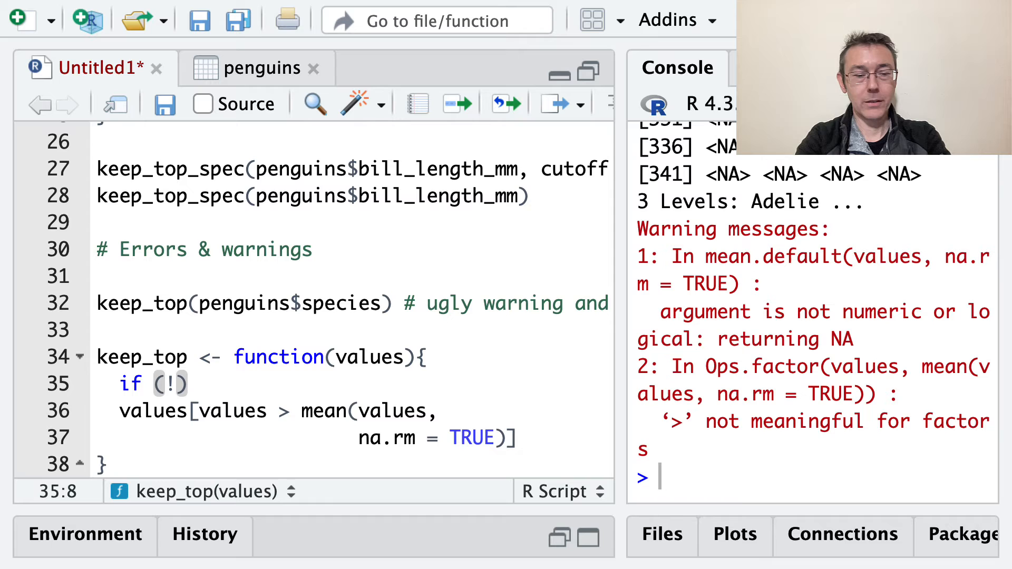
pyautogui.write('is.nu')
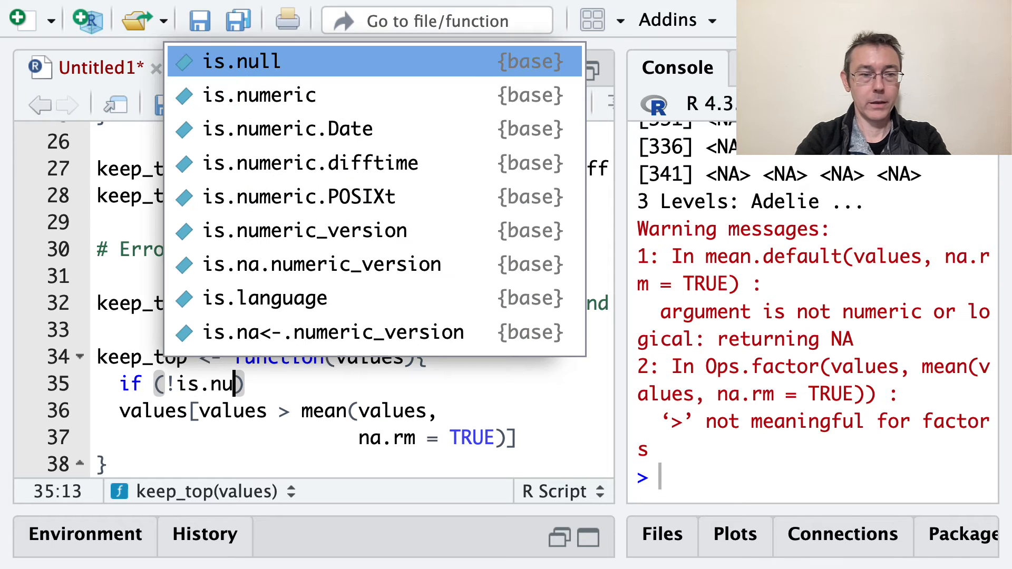
pyautogui.write('meric(')
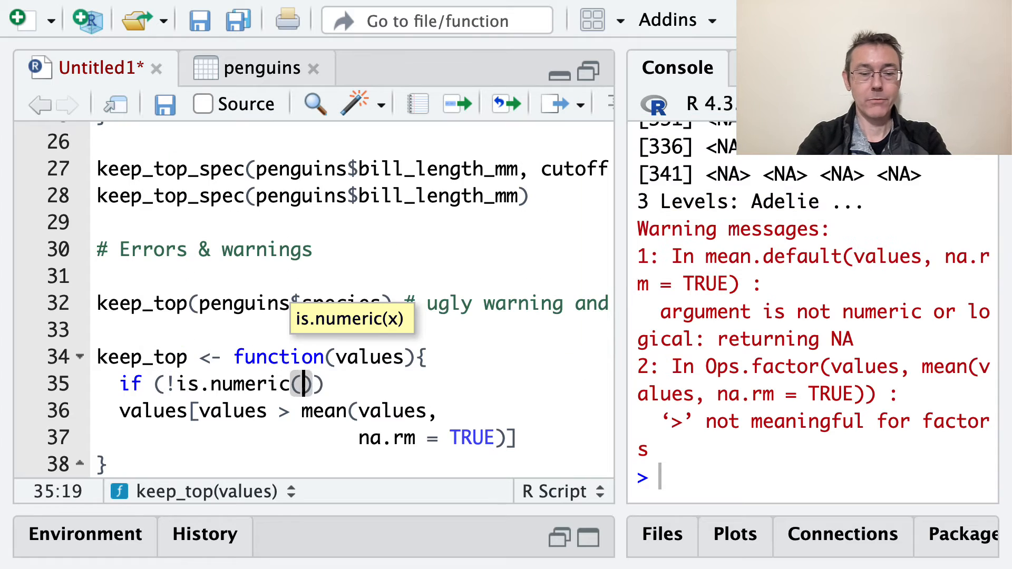
pyautogui.write('values')
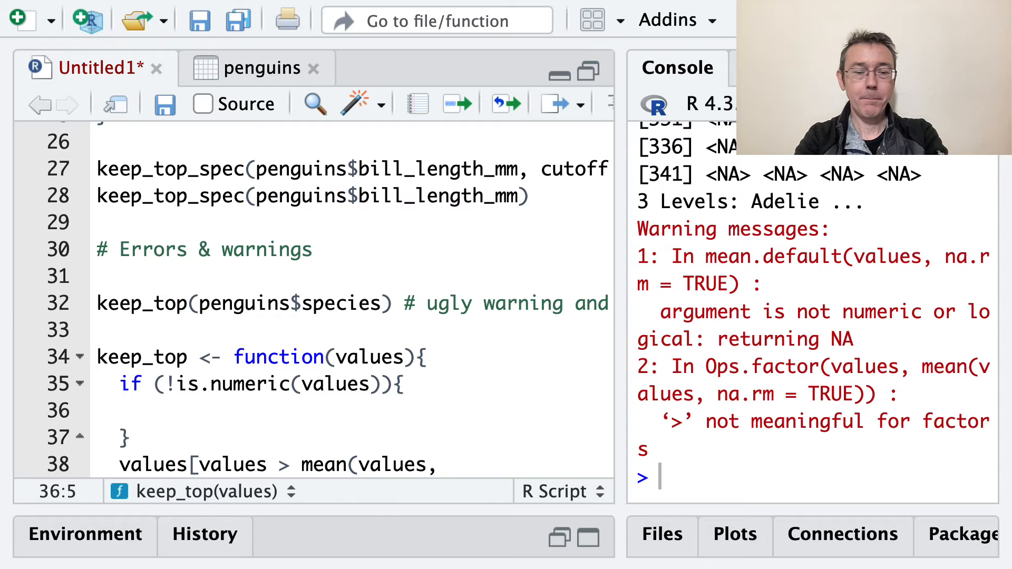
# Add stop("Input vector must be numeric.") inside the numeric check.
pyautogui.write('s')
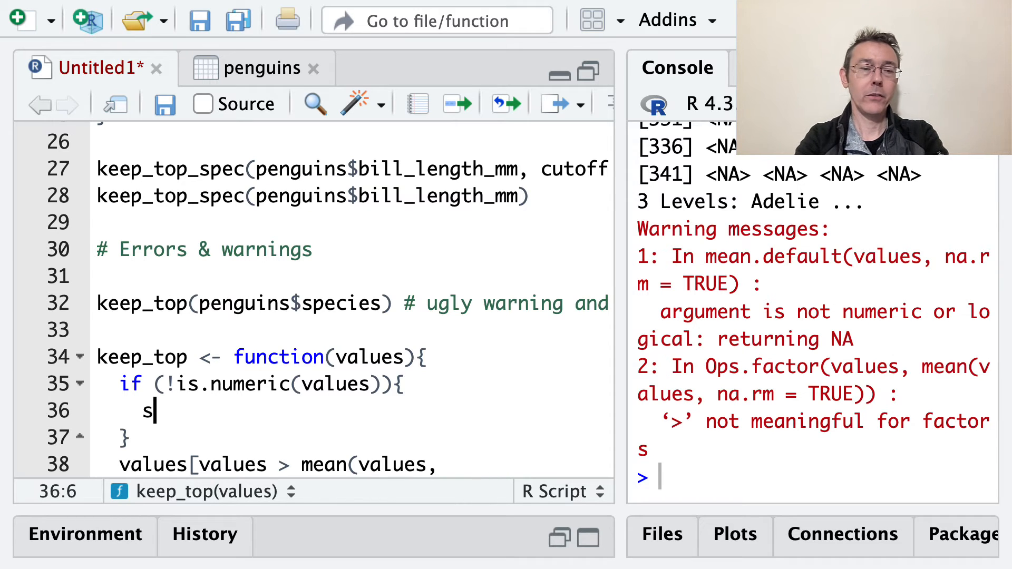
pyautogui.write('top()')
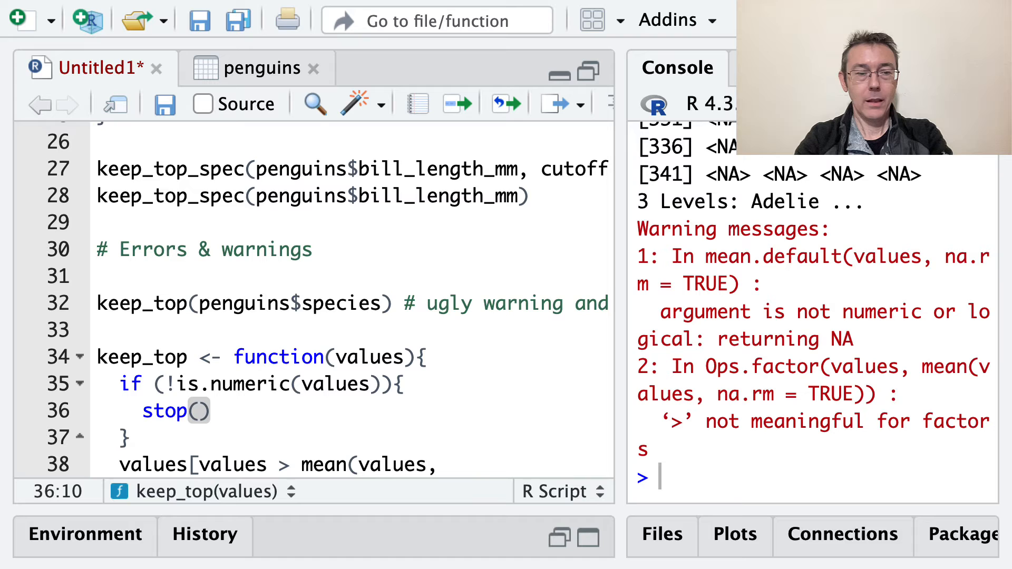
pyautogui.write('""')
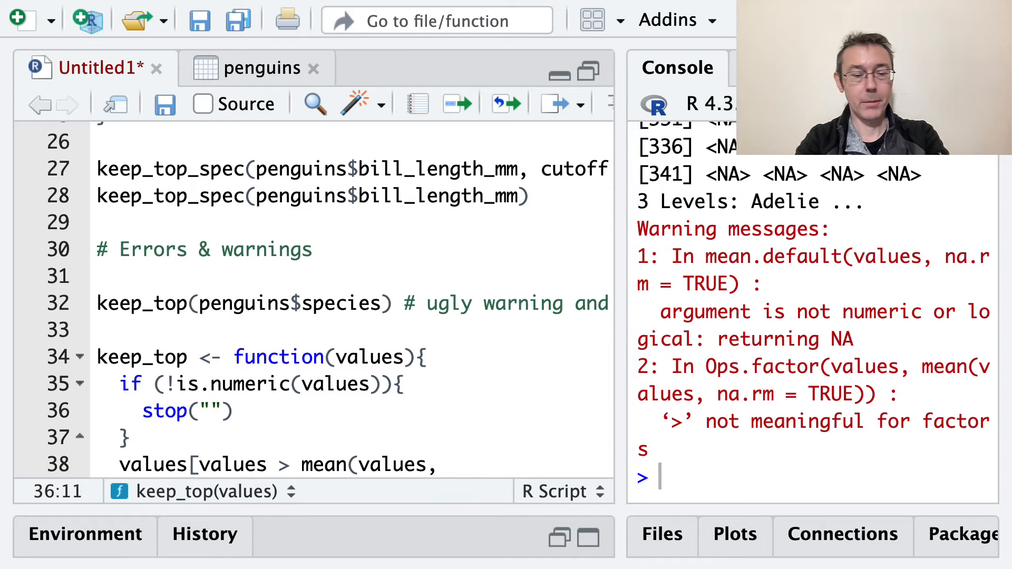
pyautogui.write('Input vector')
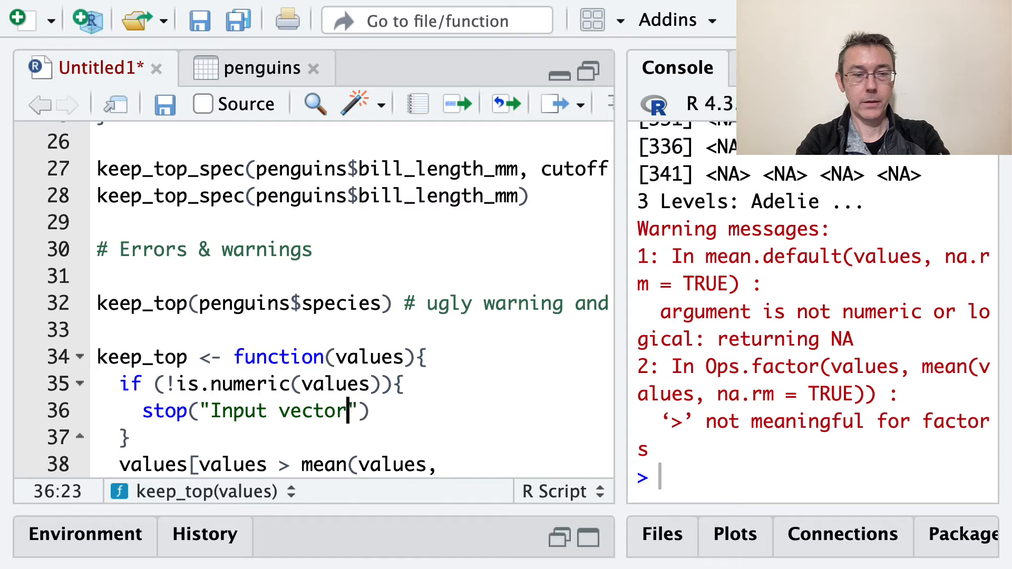
pyautogui.write('must be numeric.')
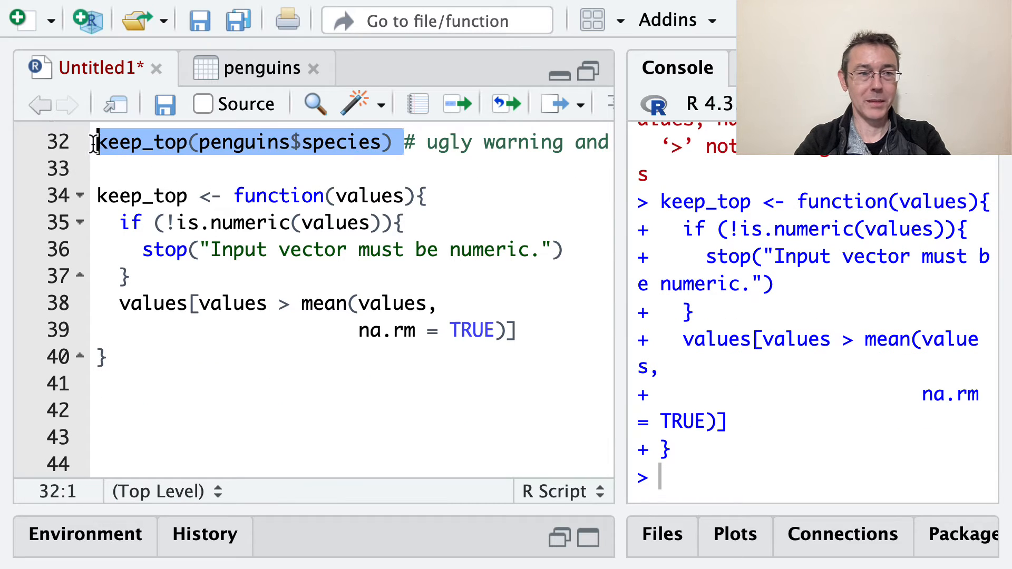
# Run keep_top(penguins$species) to trigger the non-numeric error.
pyautogui.write('keep_top(penguins$species)')
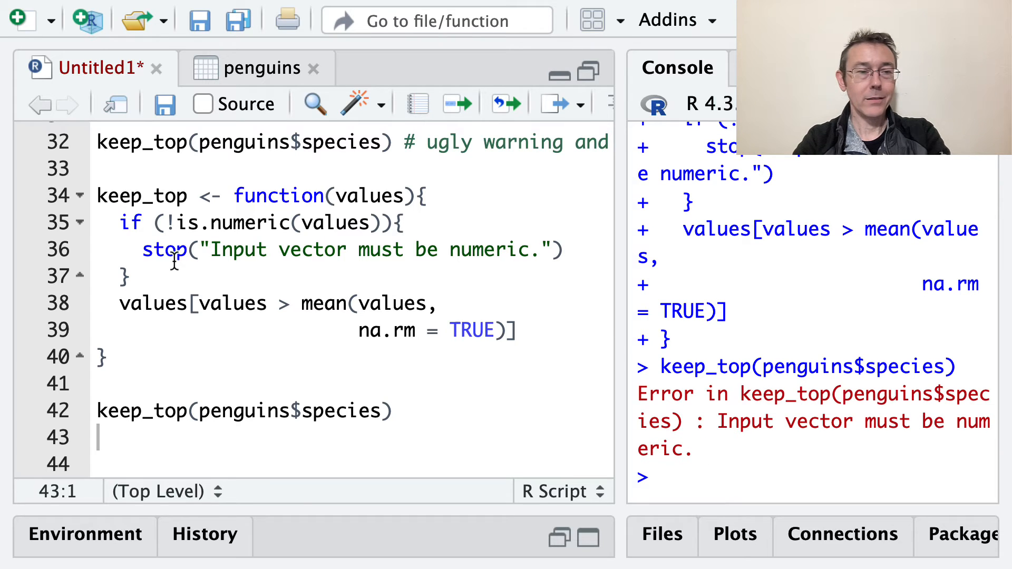
pyautogui.doubleClick(163, 250)
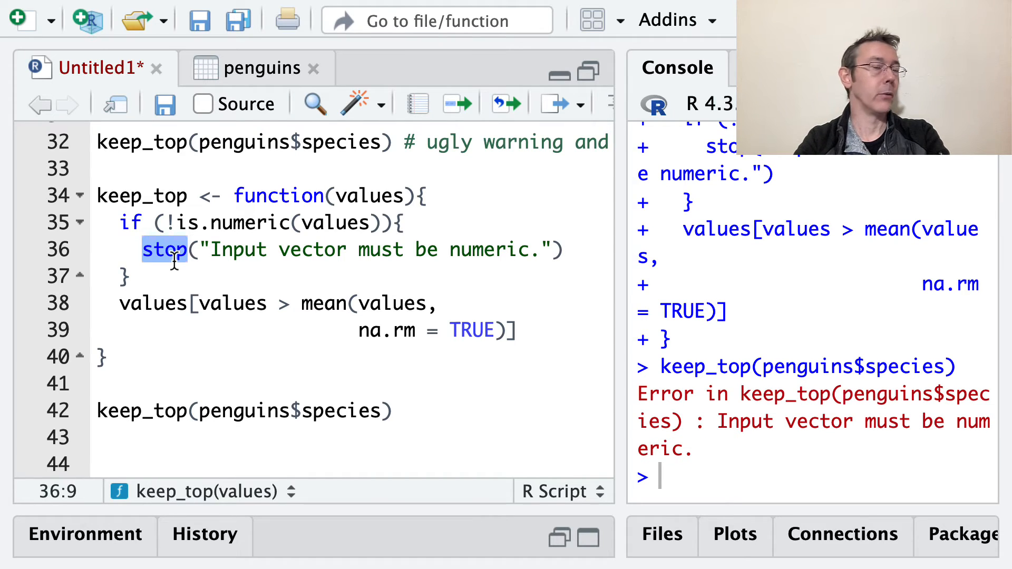
pyautogui.click(133, 304)
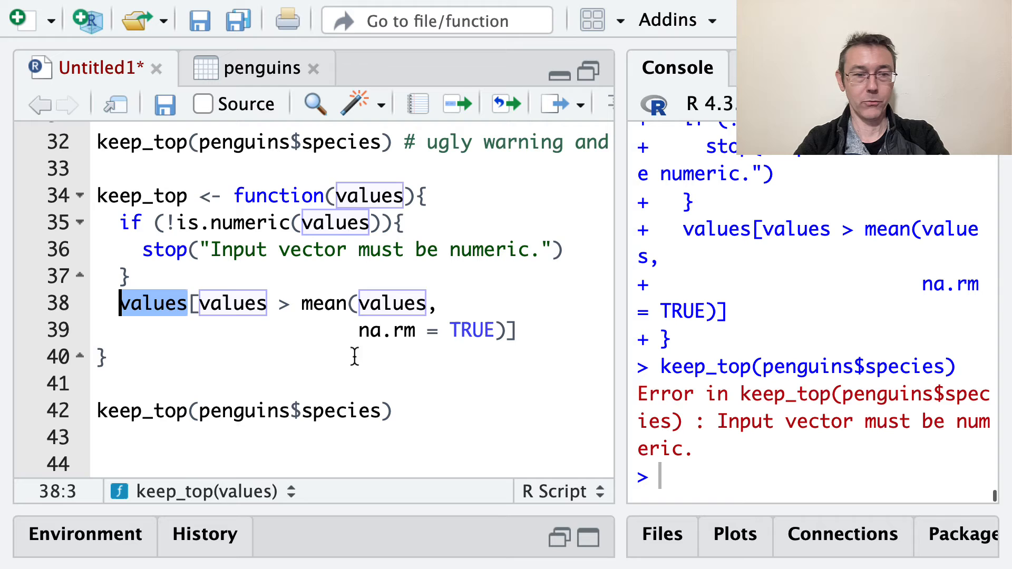
pyautogui.click(97, 382)
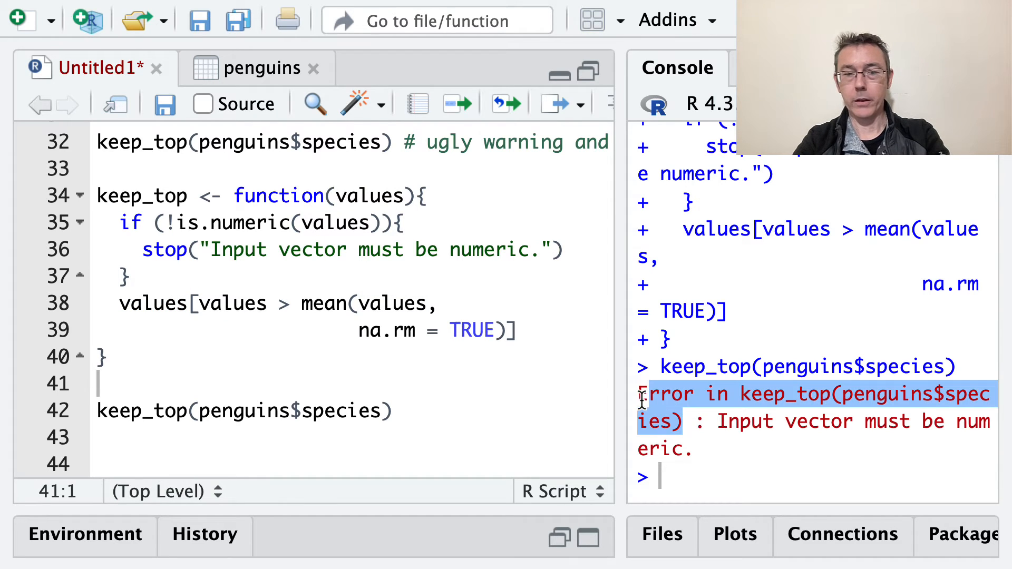
pyautogui.moveTo(755, 397)
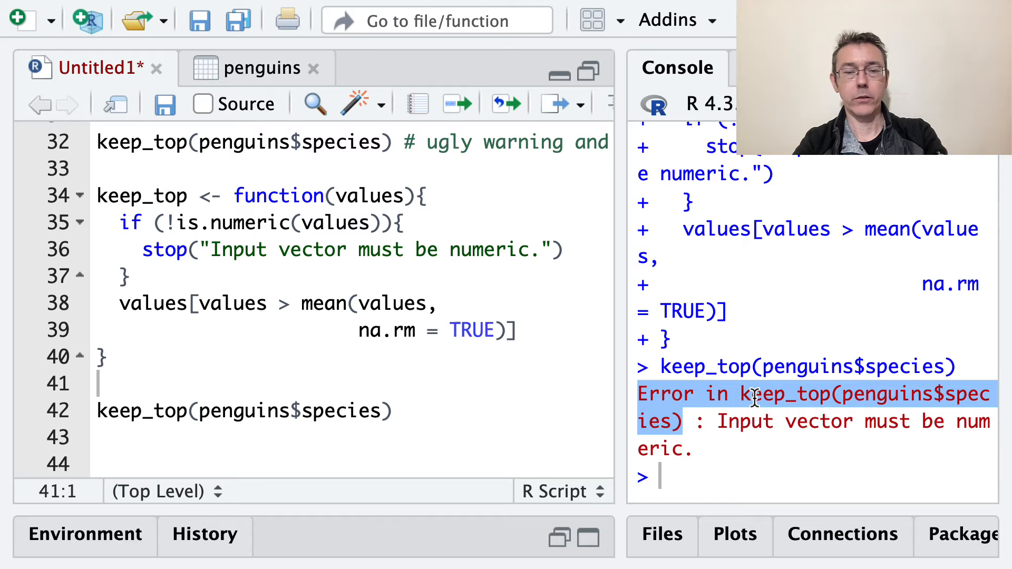
pyautogui.moveTo(839, 410)
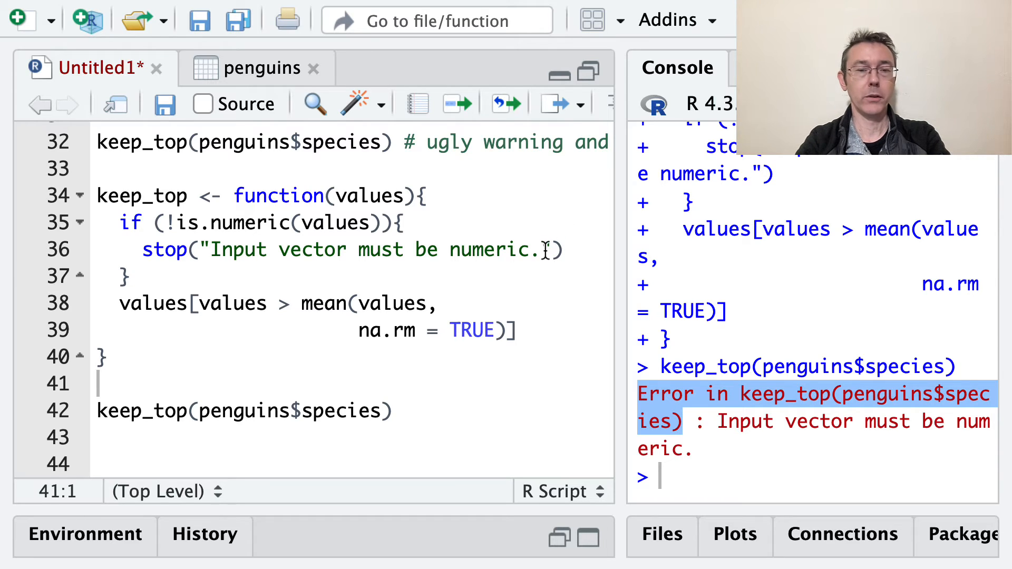
# Add call. = FALSE to stop() and rerun the definition and species call.
pyautogui.click(552, 250)
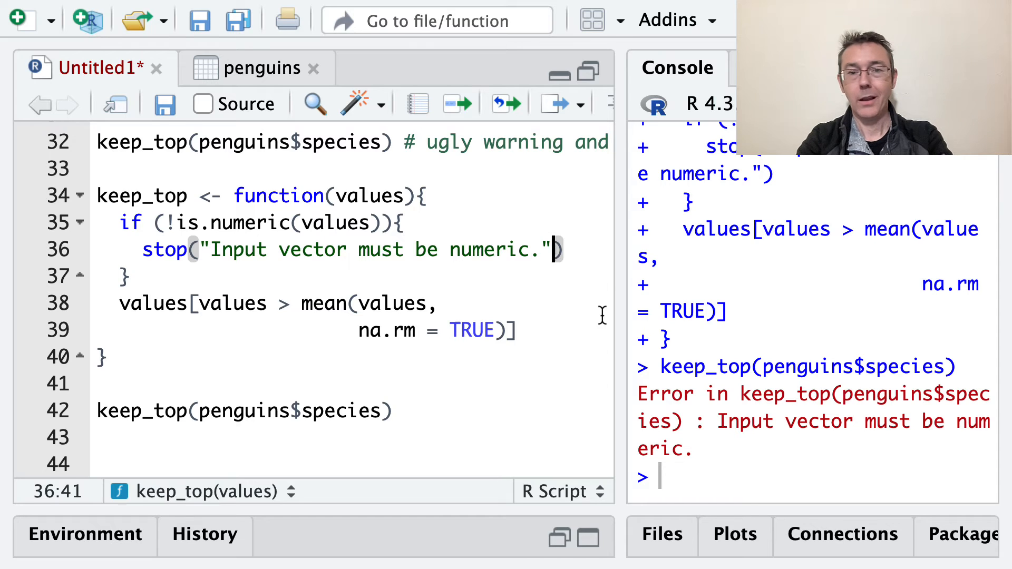
pyautogui.write(',')
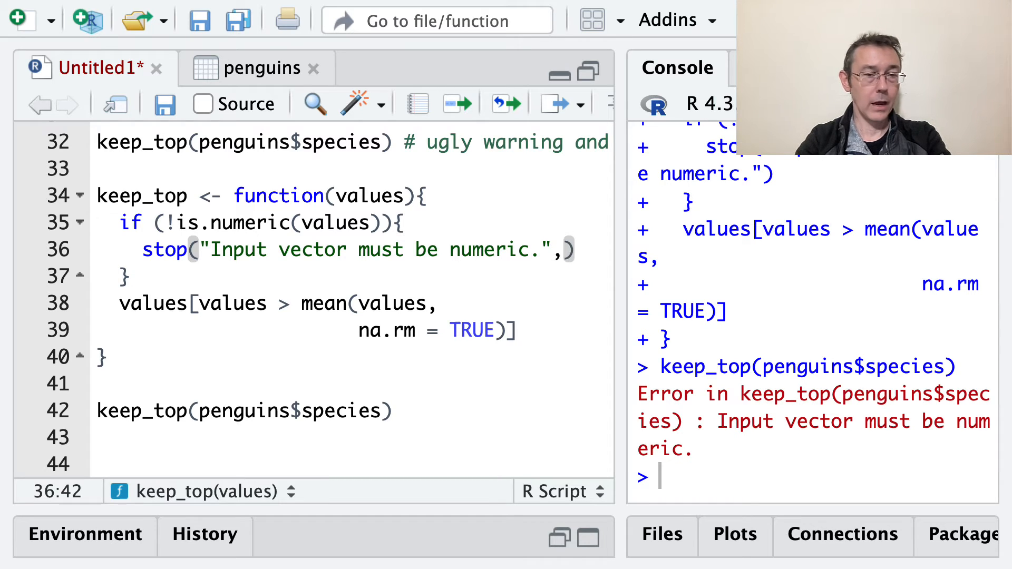
pyautogui.write('call. = FALSE)')
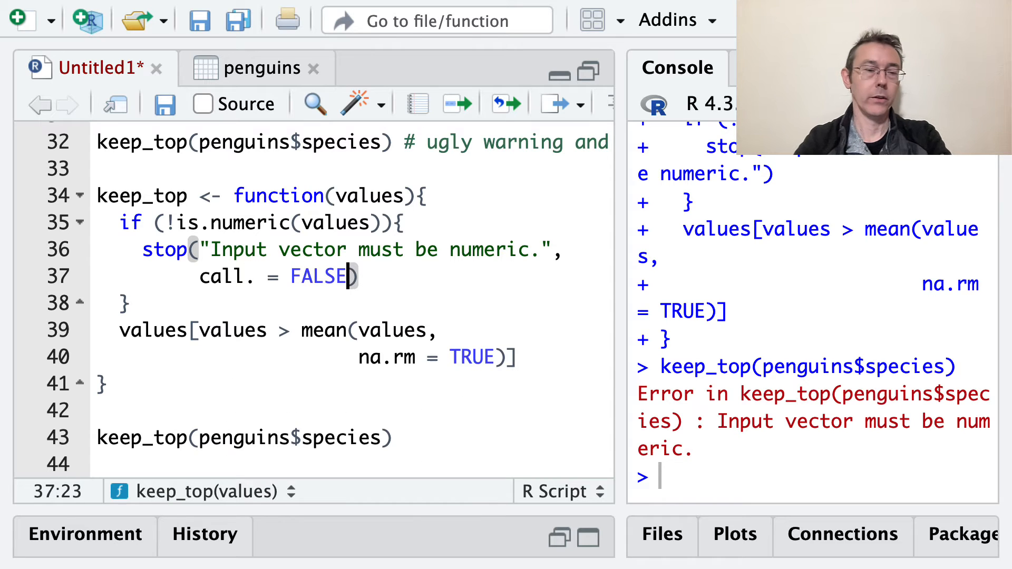
pyautogui.doubleClick(312, 250)
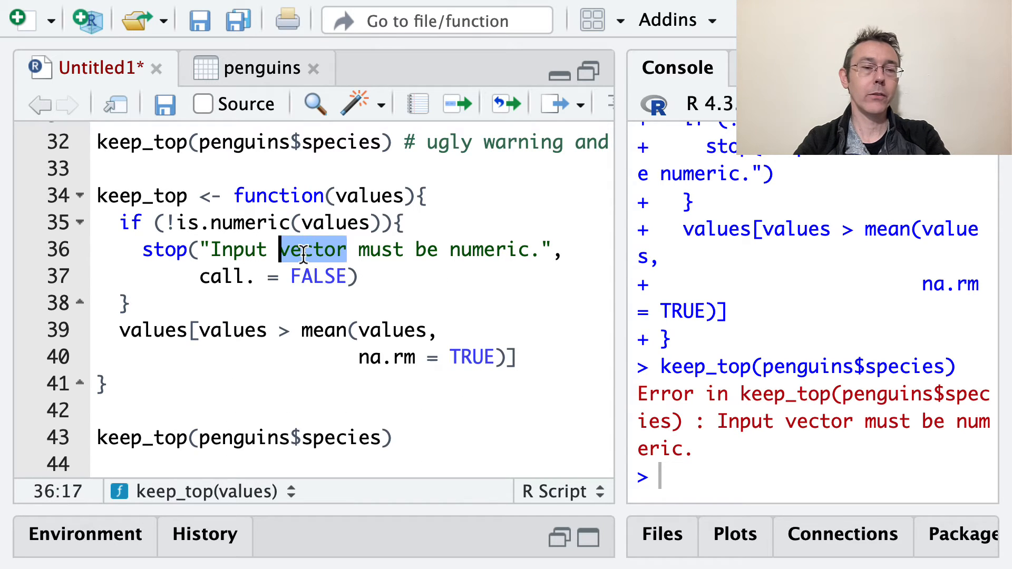
pyautogui.doubleClick(164, 250)
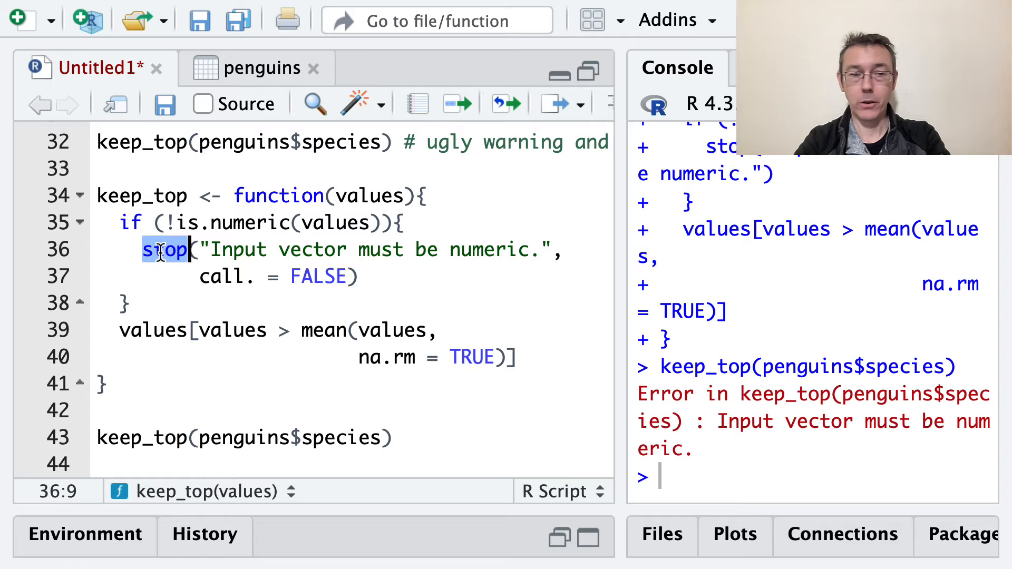
pyautogui.click(256, 277)
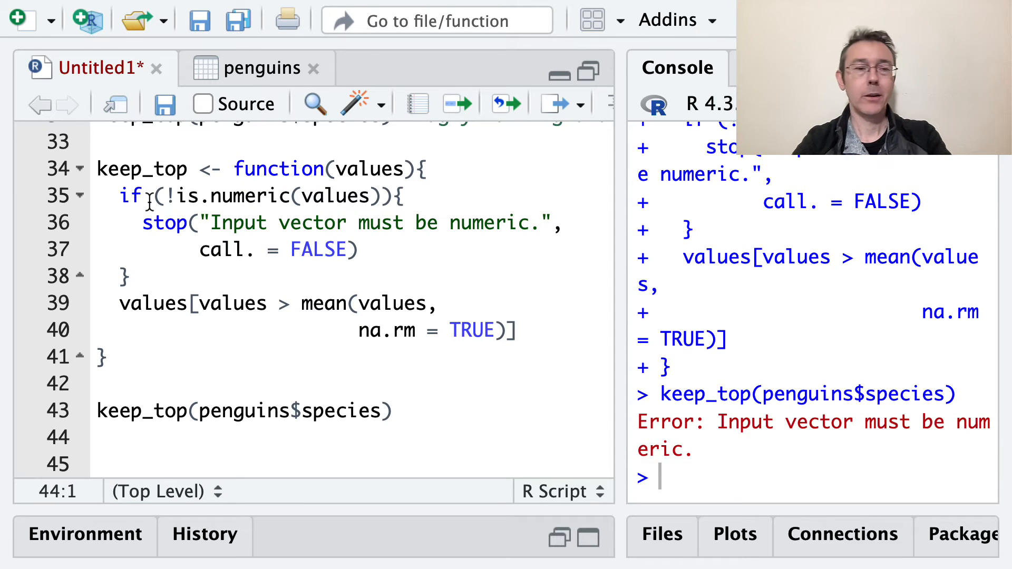
pyautogui.click(347, 250)
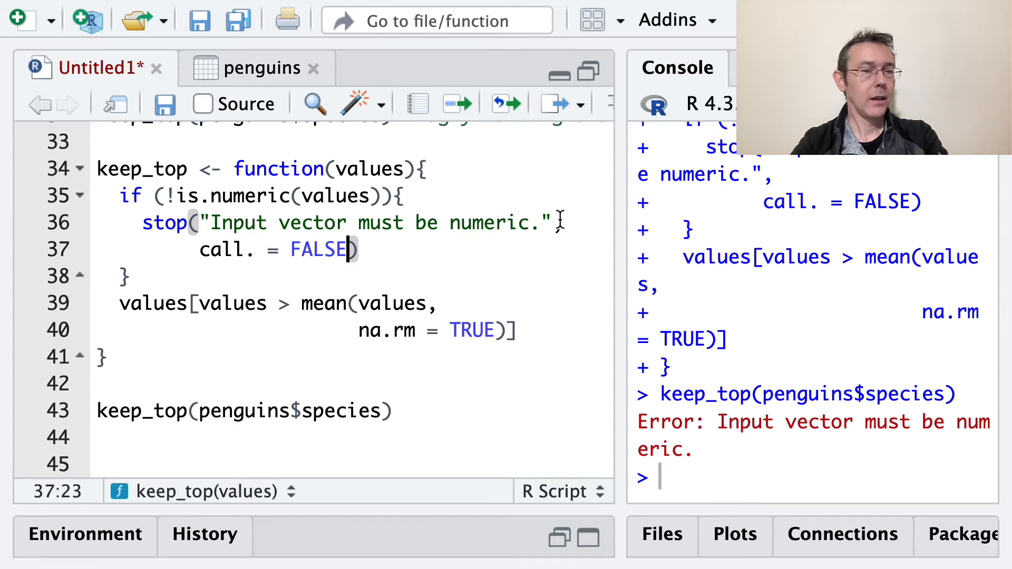
pyautogui.doubleClick(226, 250)
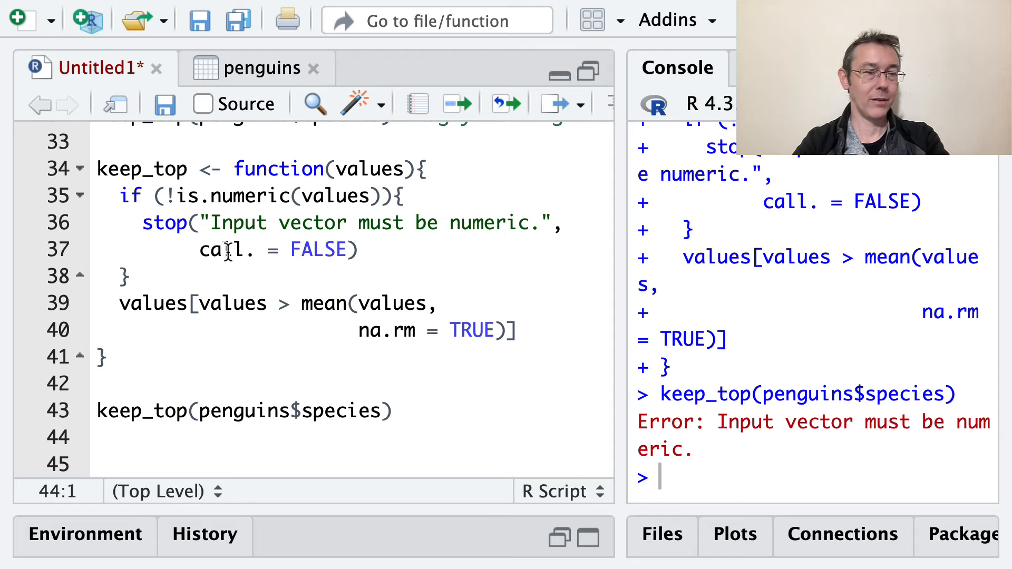
pyautogui.click(244, 411)
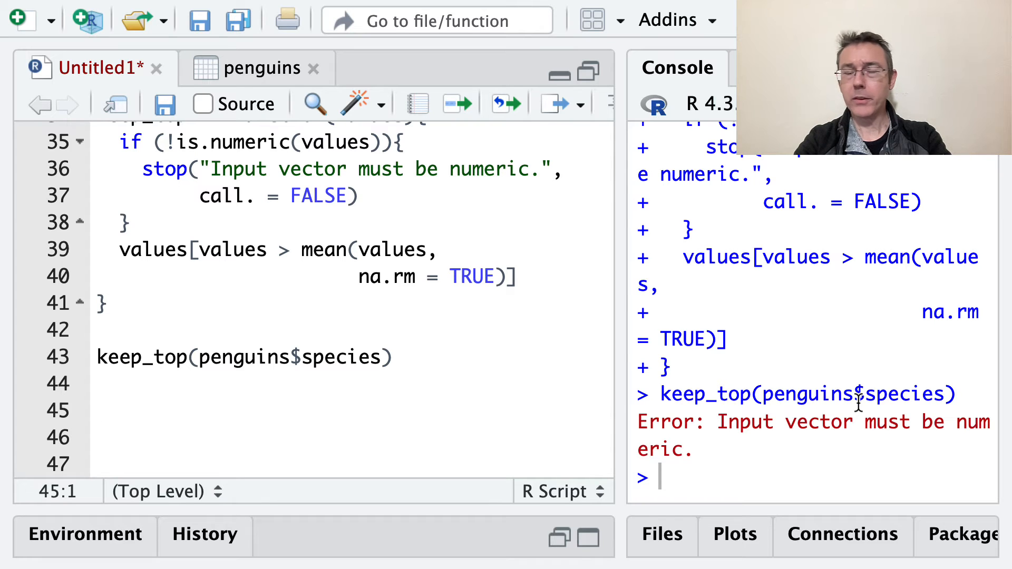
pyautogui.moveTo(187, 180)
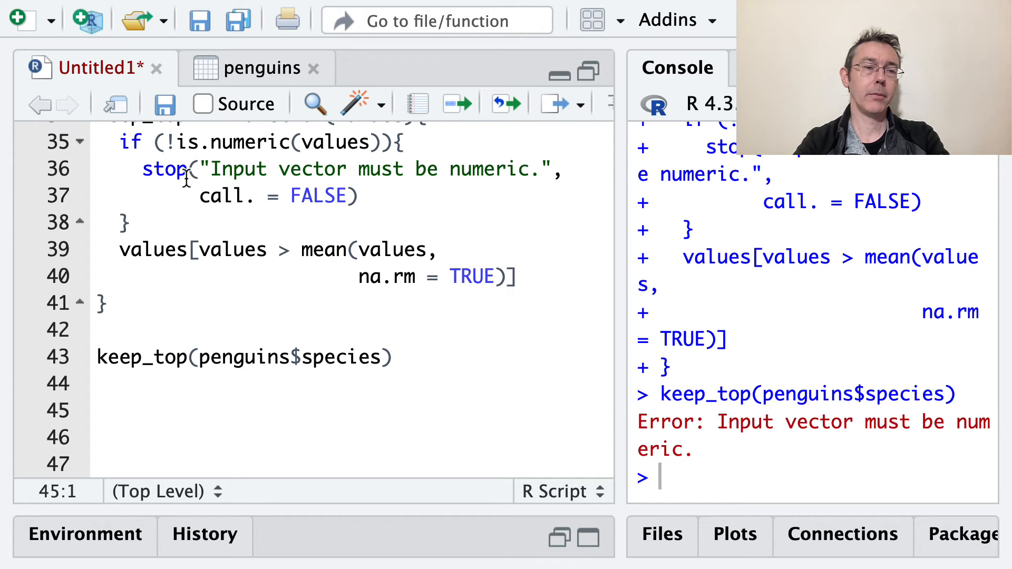
pyautogui.click(173, 169)
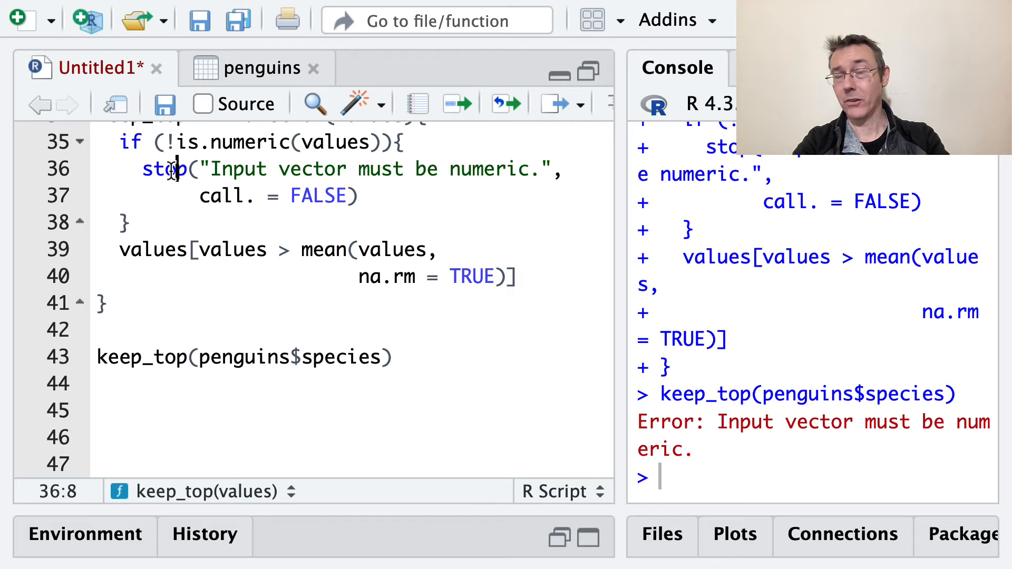
pyautogui.scroll(3)
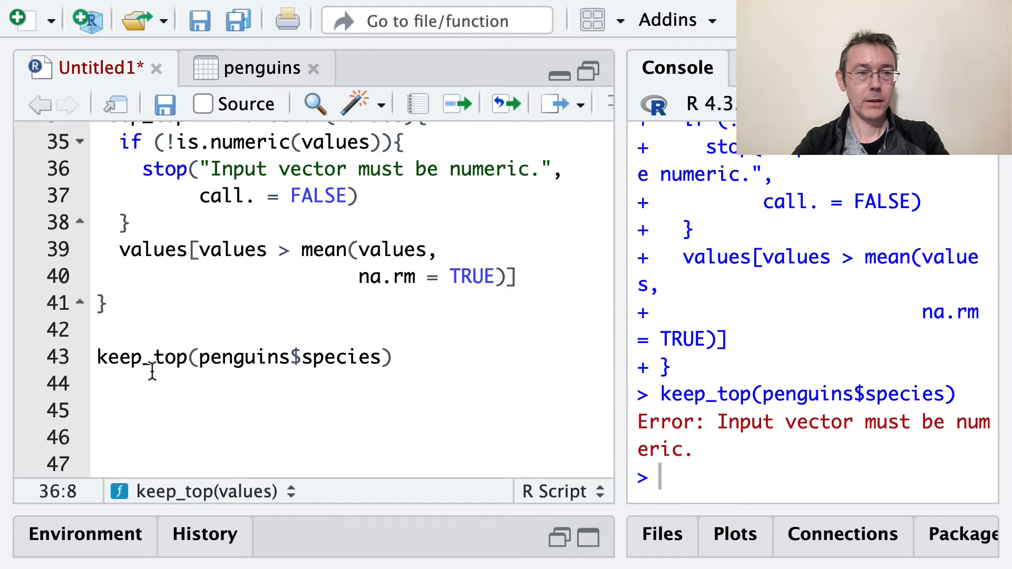
pyautogui.scroll(3)
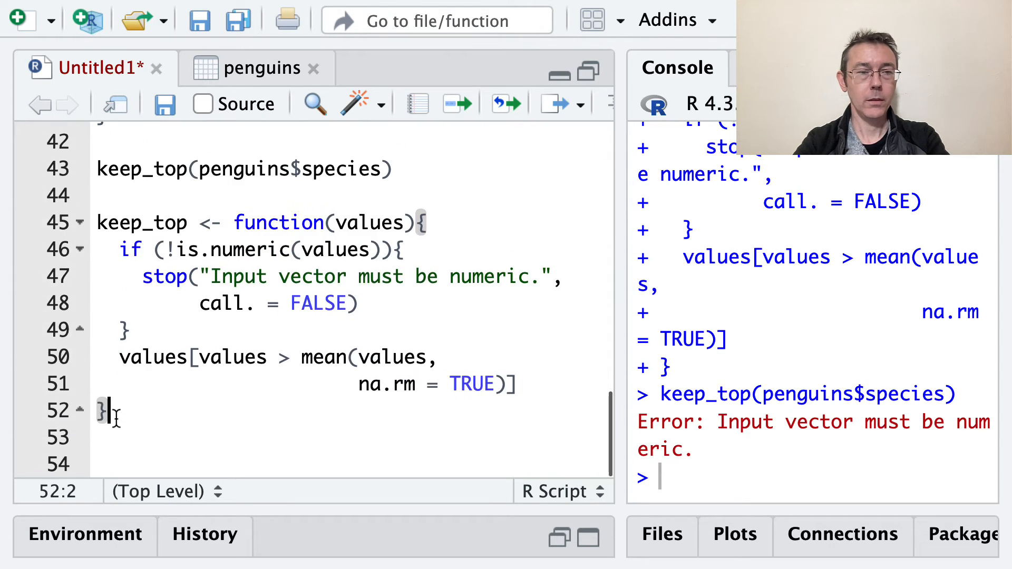
# Replace stop with warning in the copied keep_top and run it on penguins$species.
pyautogui.click(178, 277)
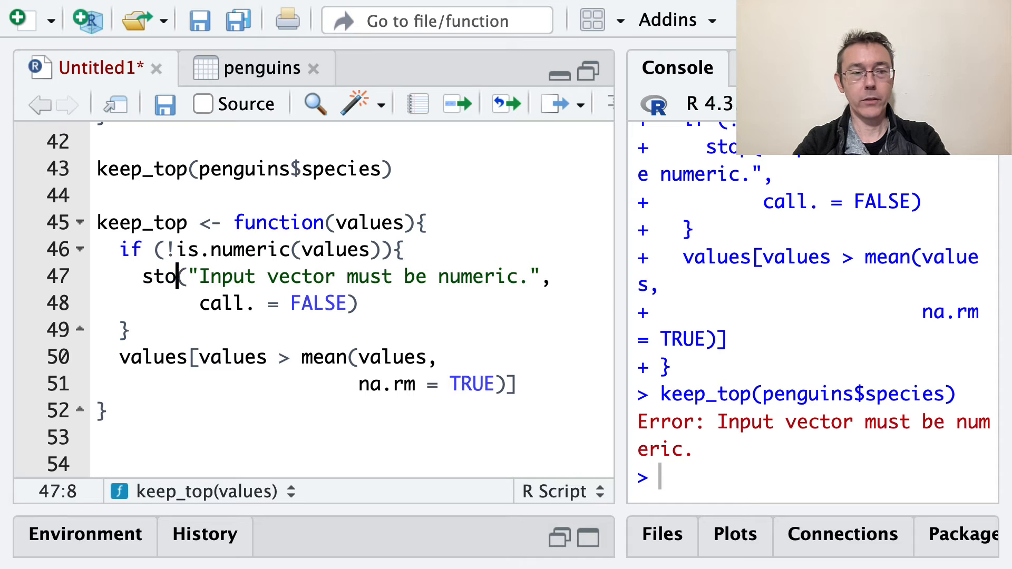
pyautogui.write('warning')
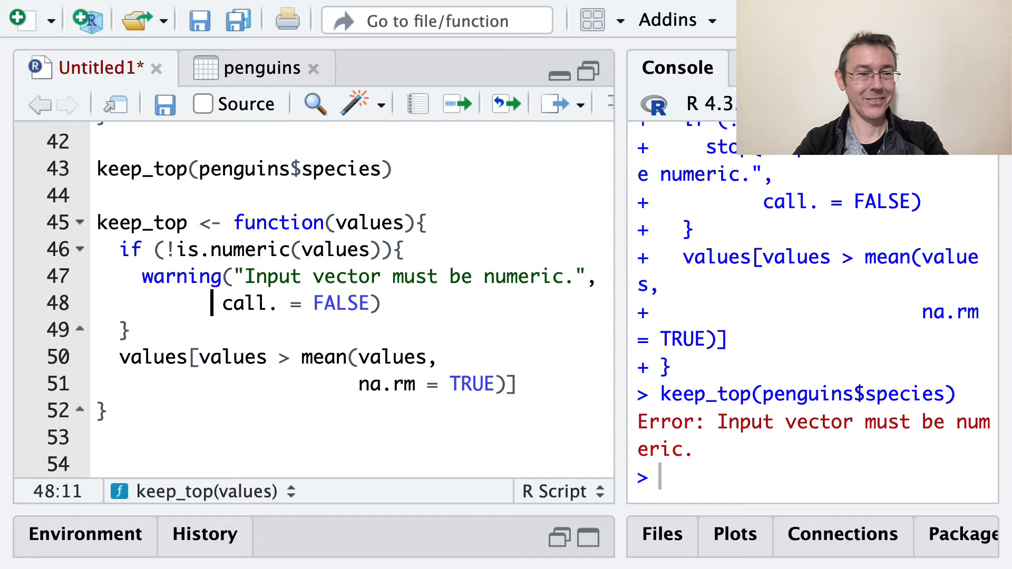
pyautogui.click(188, 221)
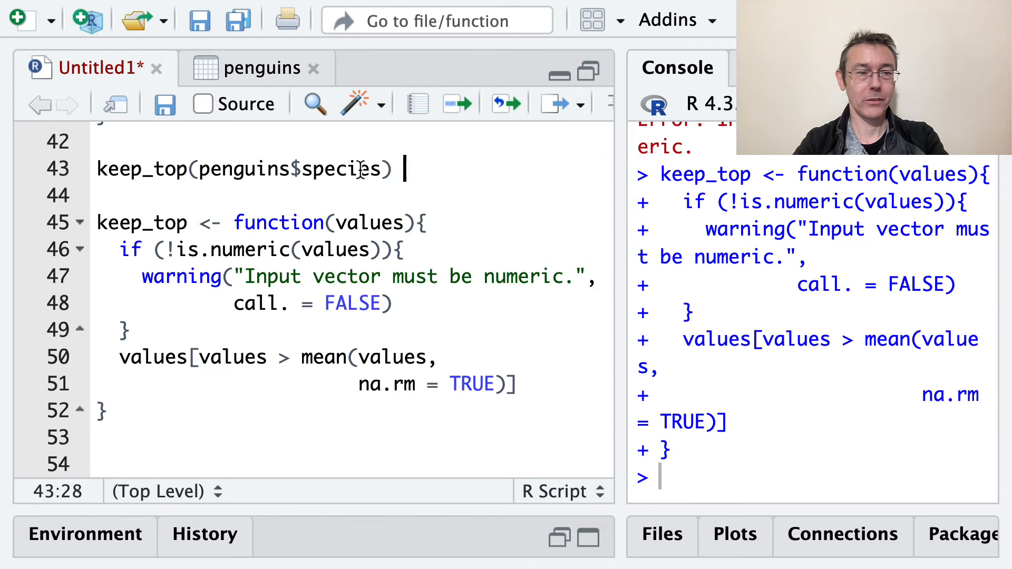
pyautogui.click(161, 443)
pyautogui.write('keep_top(penguins$species)')
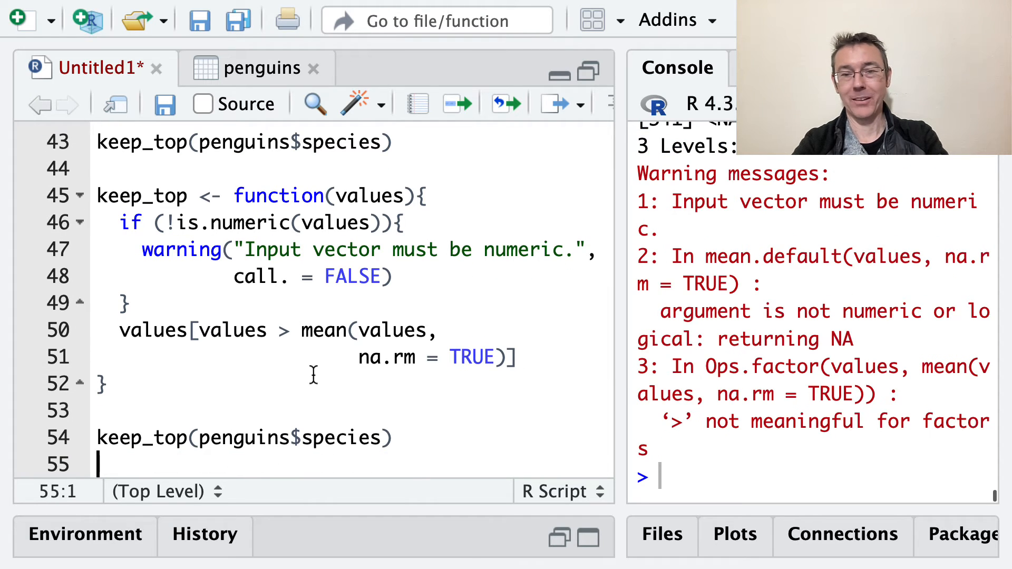
pyautogui.click(178, 196)
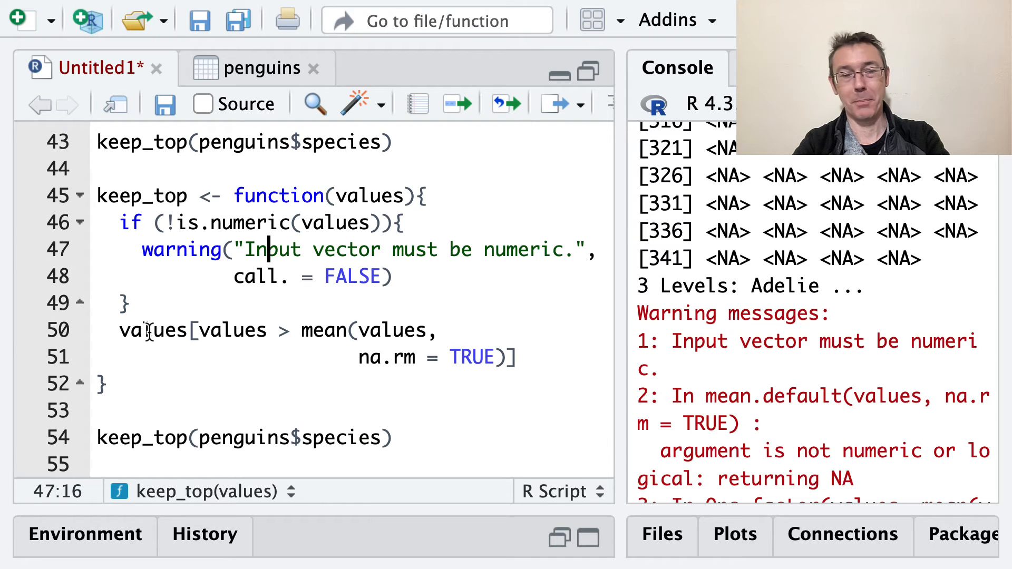
# Insert an empty line after the warning(..., call. = FALSE) call in the if block.
pyautogui.click(134, 330)
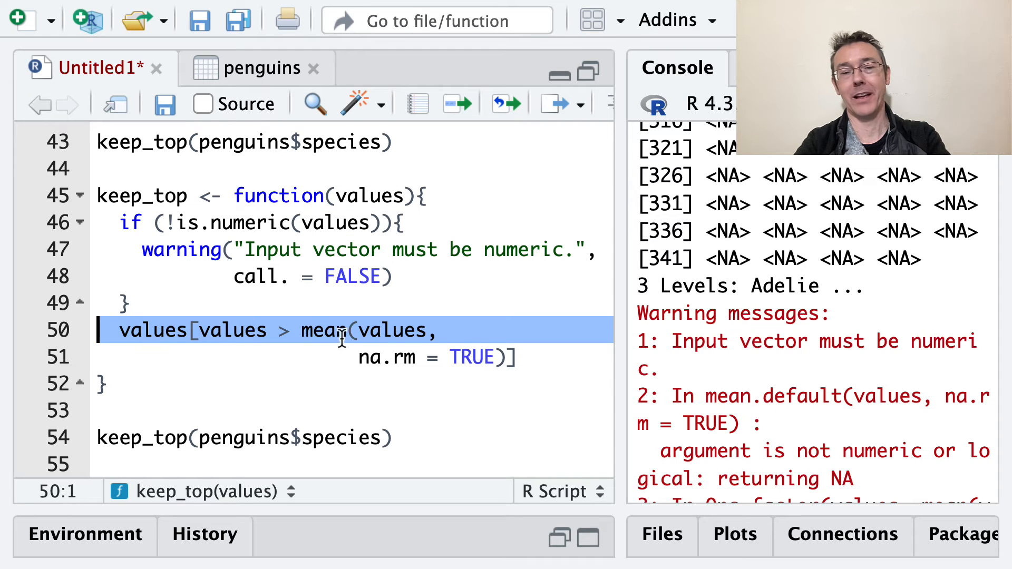
pyautogui.doubleClick(323, 330)
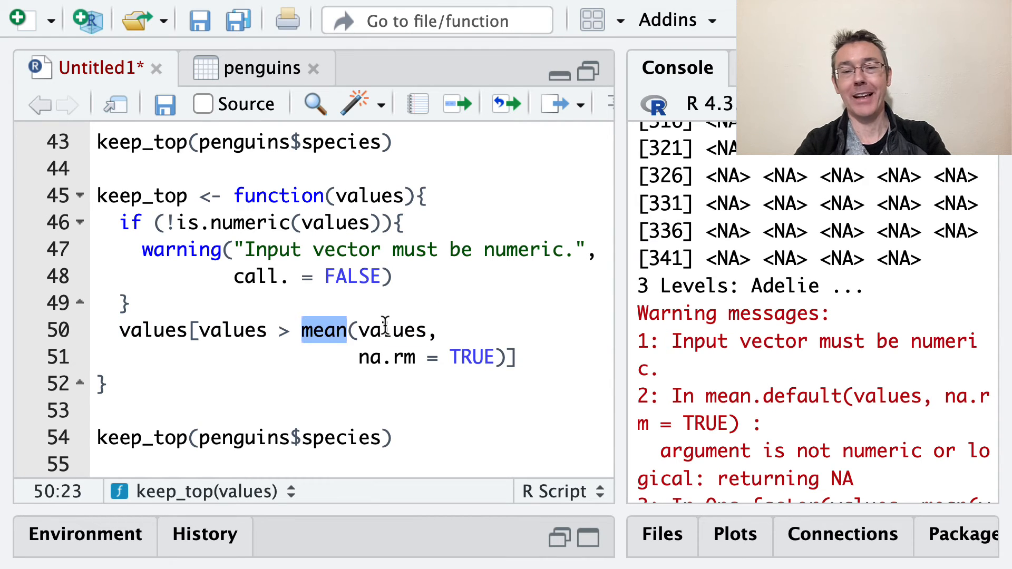
pyautogui.scroll(-3)
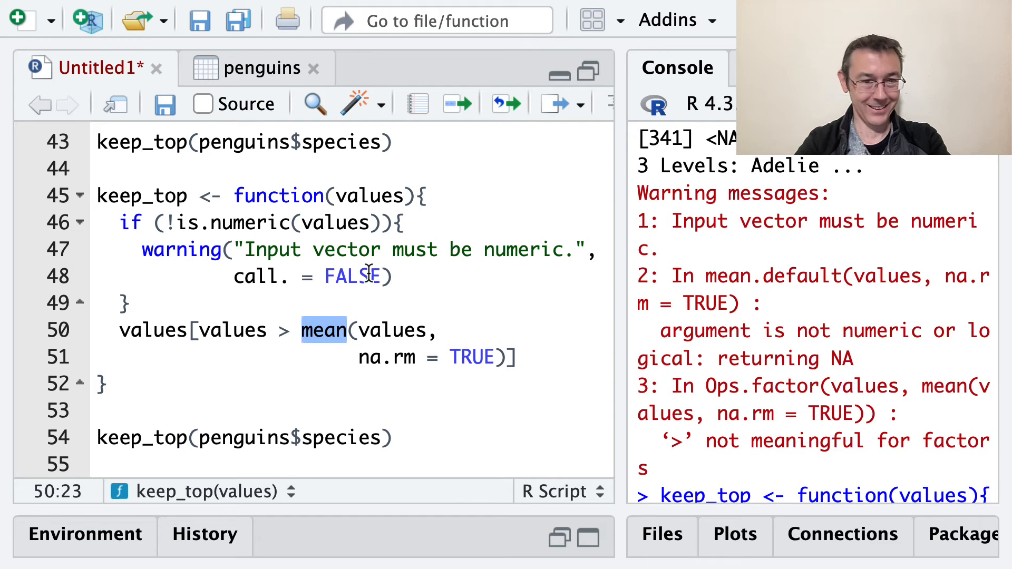
pyautogui.scroll(3)
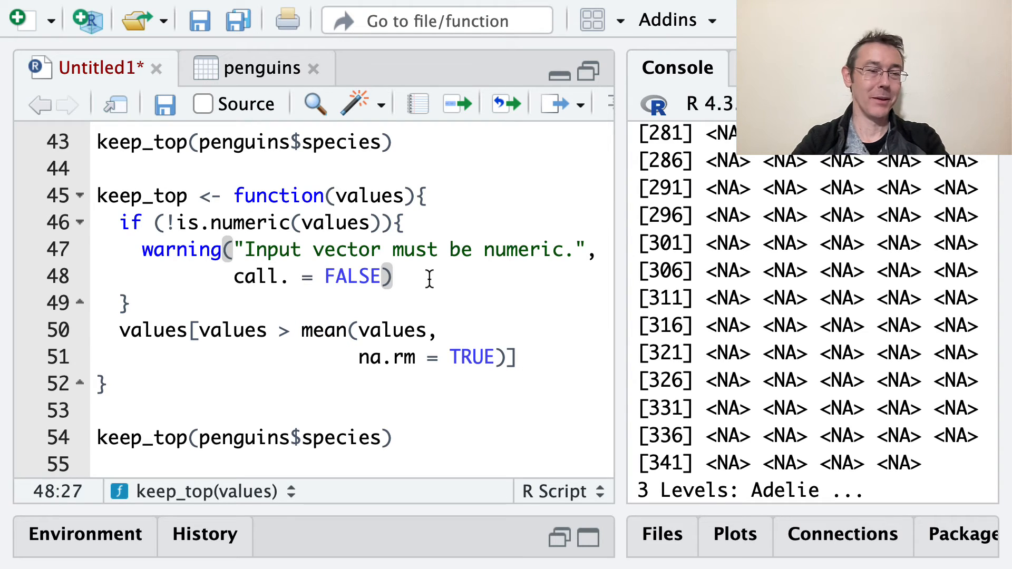
pyautogui.moveTo(321, 438)
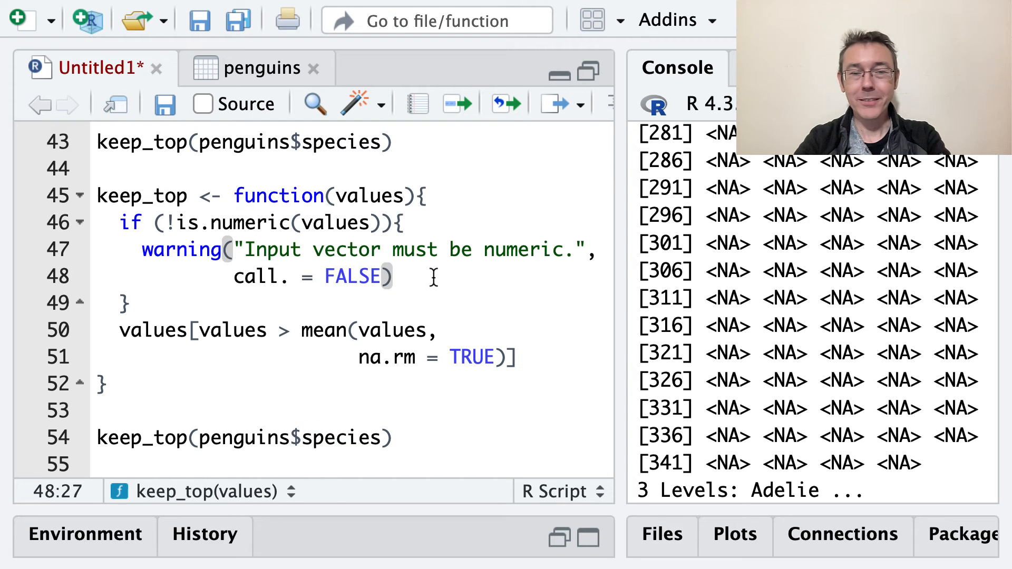
pyautogui.moveTo(774, 271)
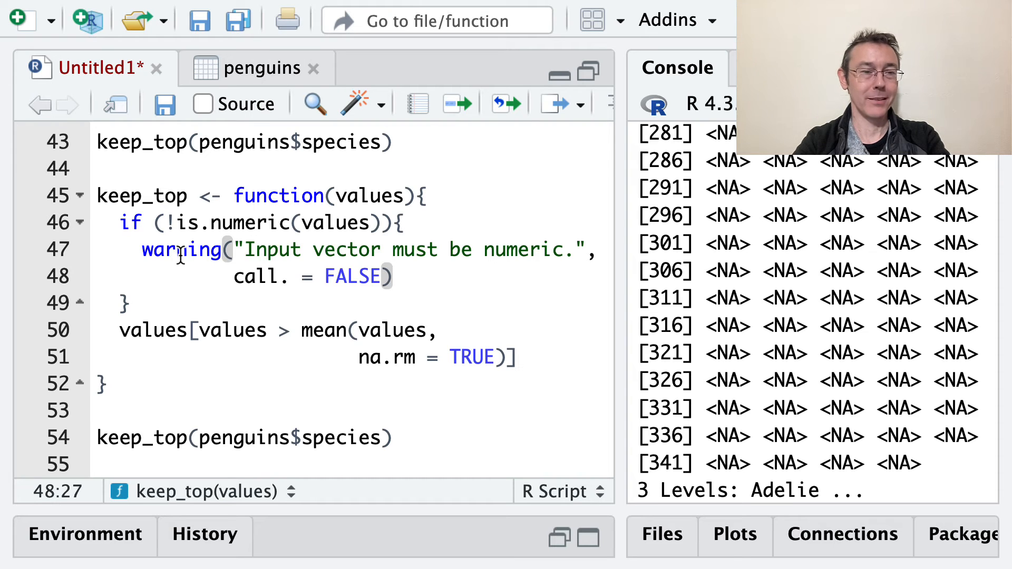
pyautogui.click(393, 276)
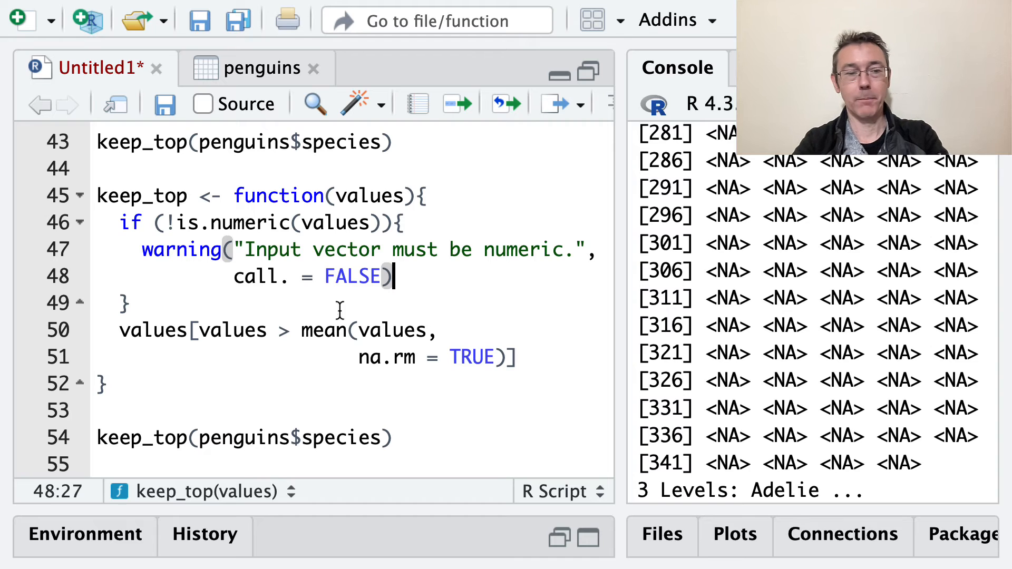
pyautogui.moveTo(463, 271)
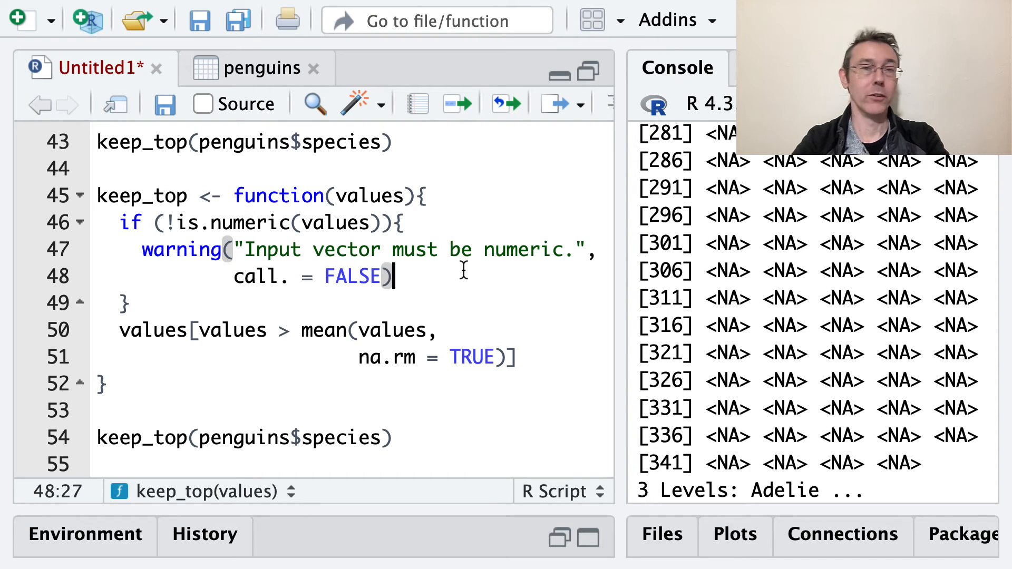
pyautogui.press('Return')
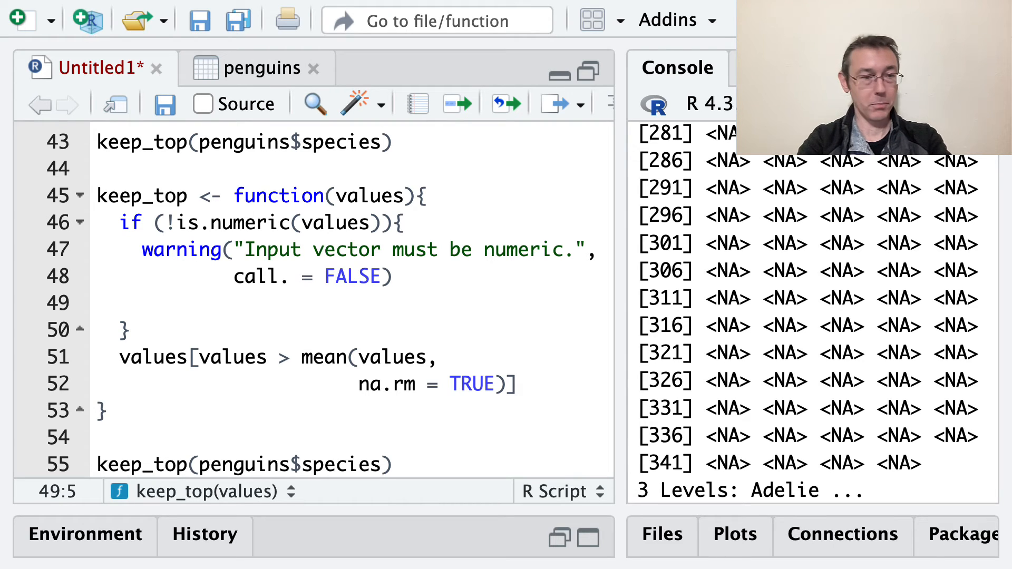
# Add return(values) on the new line after the warning call.
pyautogui.write('return(')
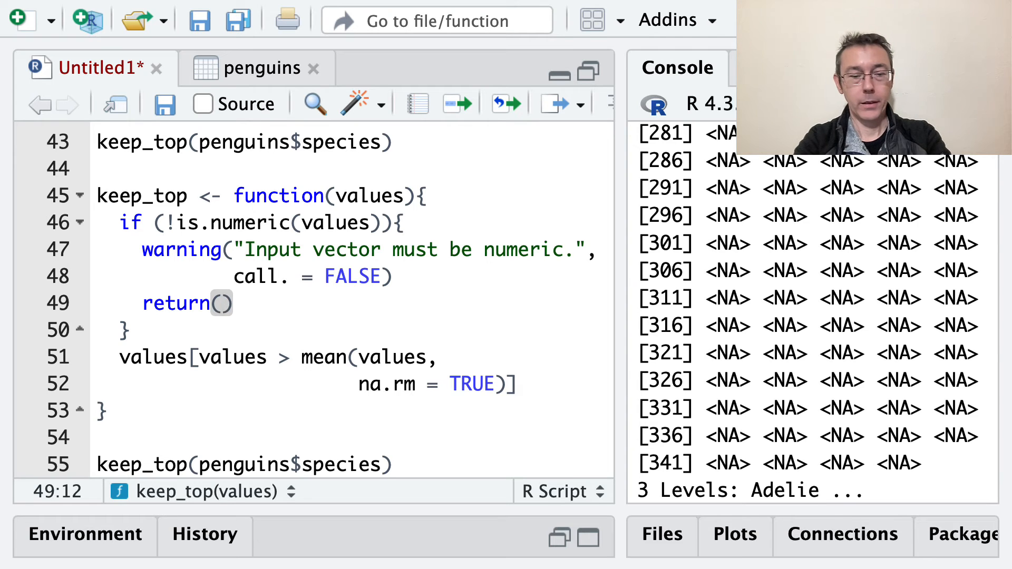
pyautogui.write('values')
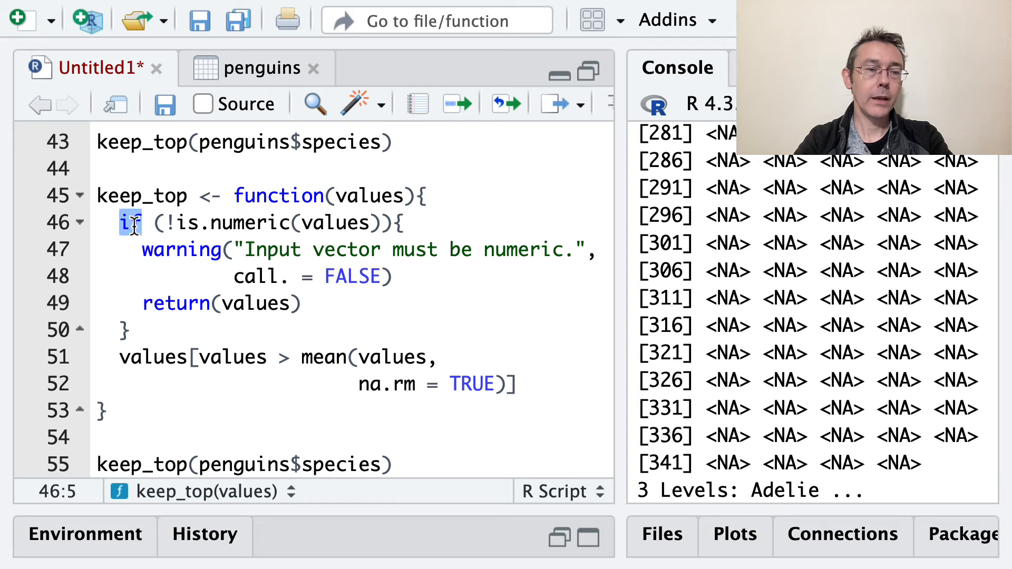
pyautogui.doubleClick(181, 250)
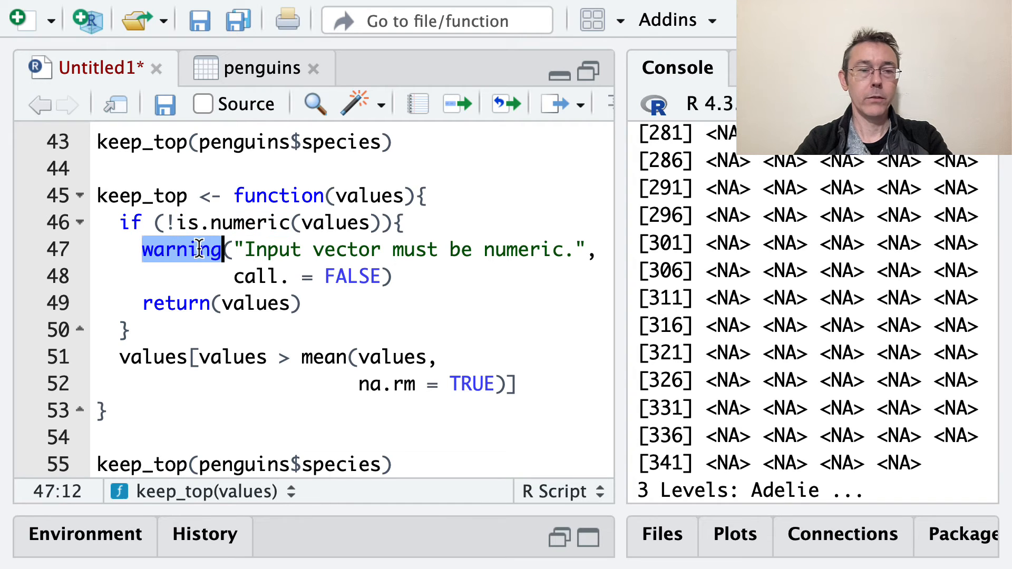
pyautogui.click(301, 304)
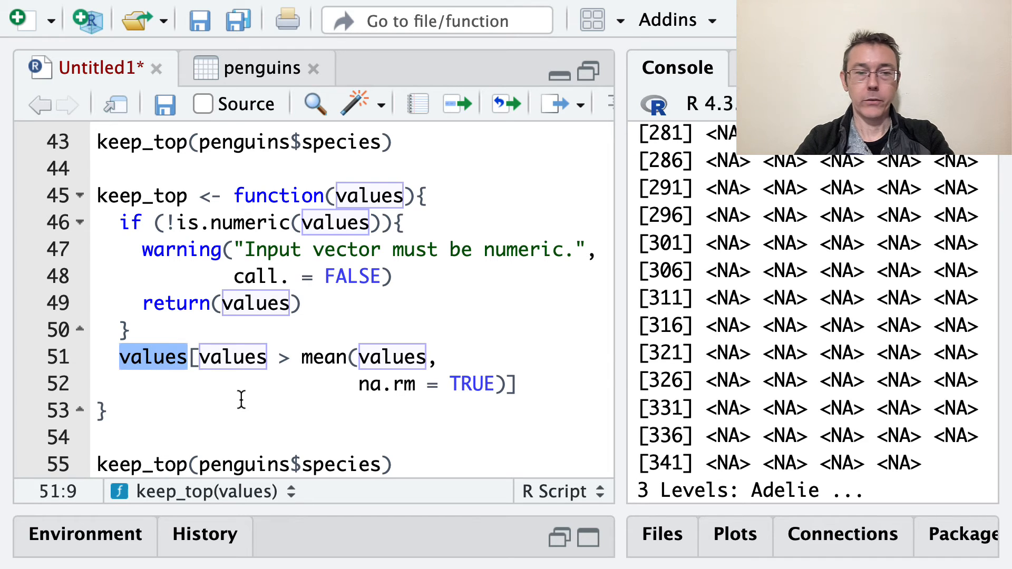
# Walk through the warning, return call and mean-based filtering line of keep_top.
pyautogui.click(515, 383)
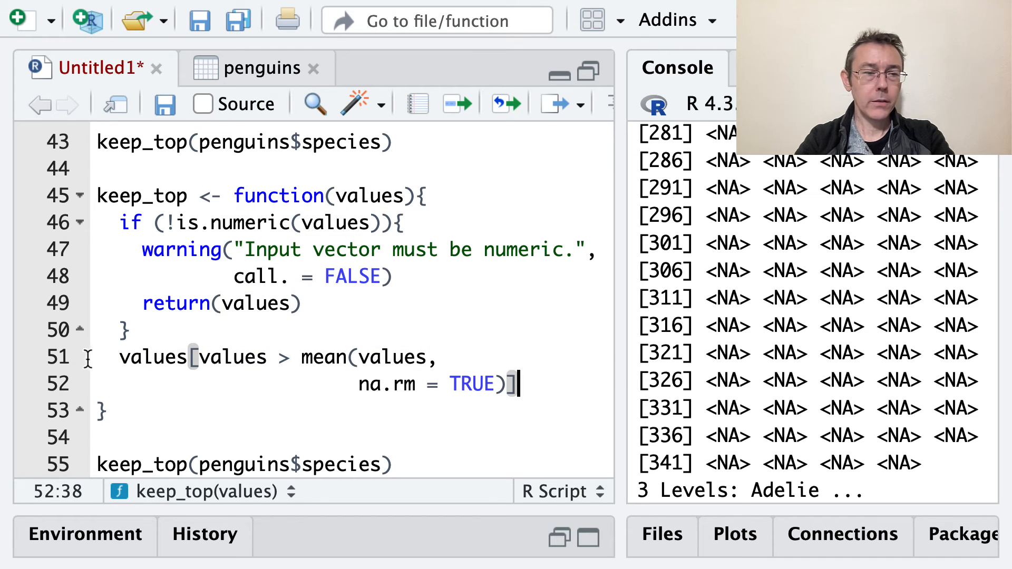
pyautogui.scroll(3)
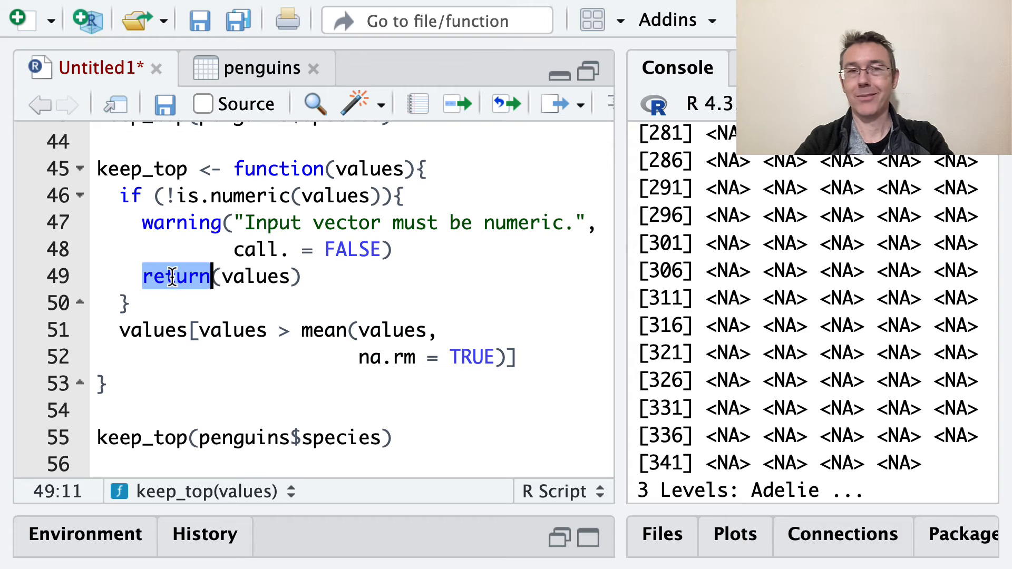
pyautogui.click(517, 357)
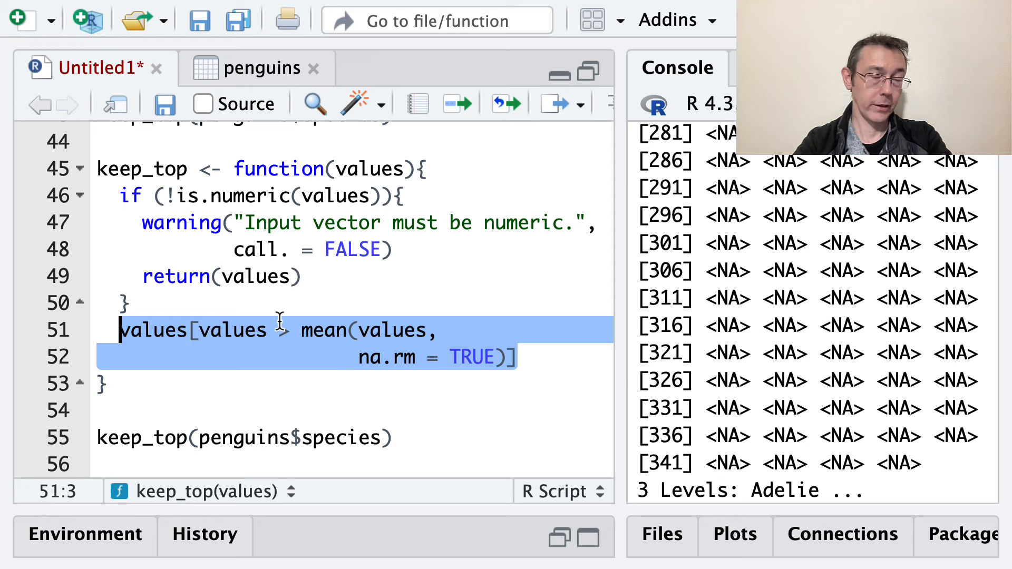
pyautogui.click(132, 304)
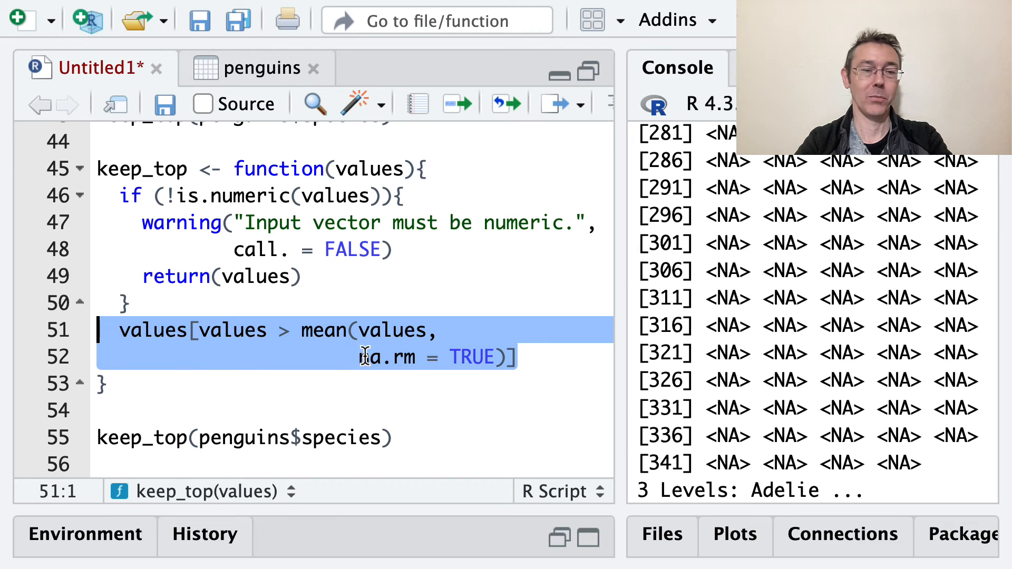
pyautogui.click(523, 357)
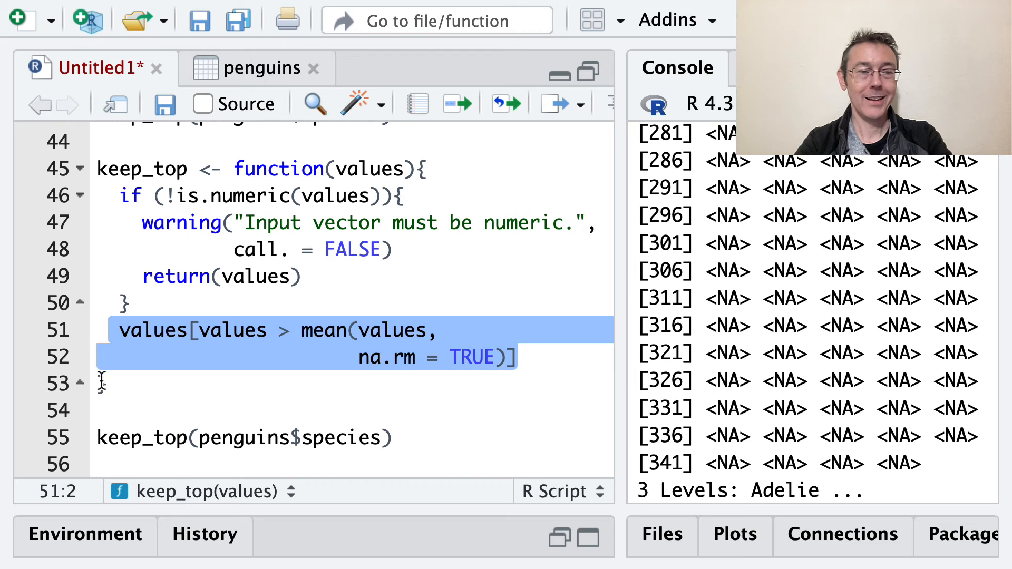
pyautogui.click(104, 384)
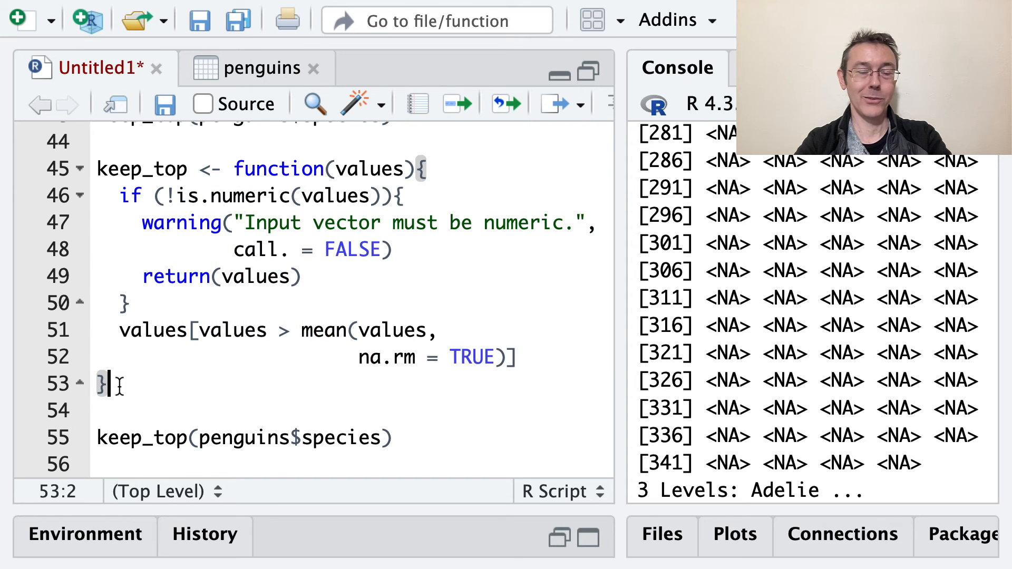
pyautogui.click(438, 330)
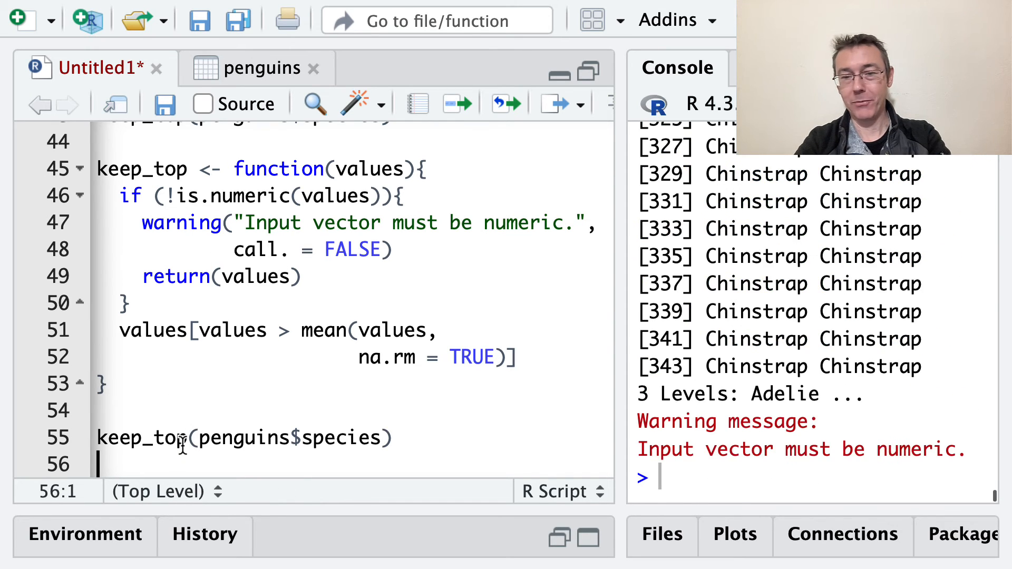
pyautogui.moveTo(797, 465)
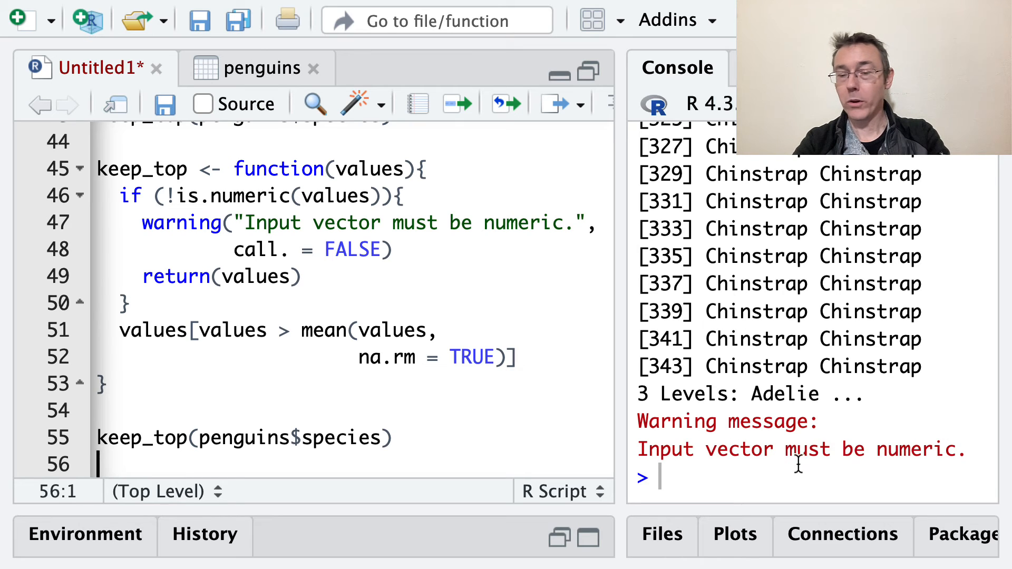
# Rerun keep_top and keep_top(penguins$species), checking the species names and single warning.
pyautogui.doubleClick(920, 449)
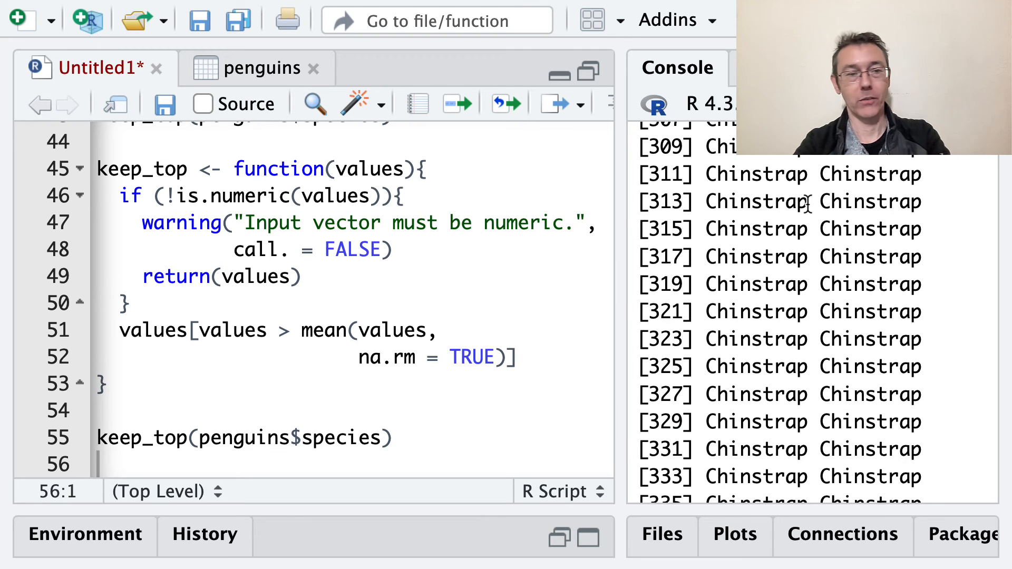
pyautogui.click(384, 437)
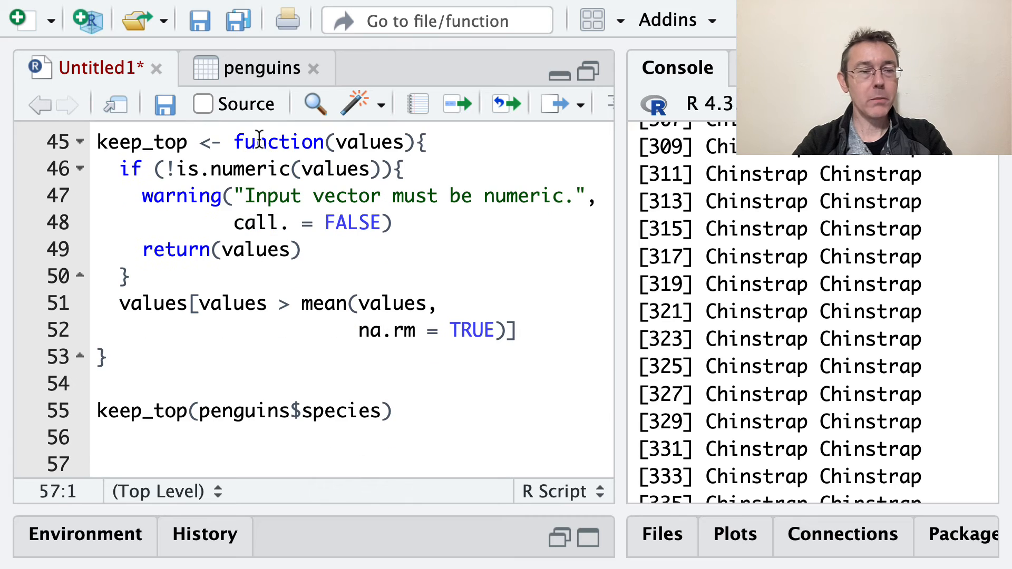
pyautogui.doubleClick(181, 196)
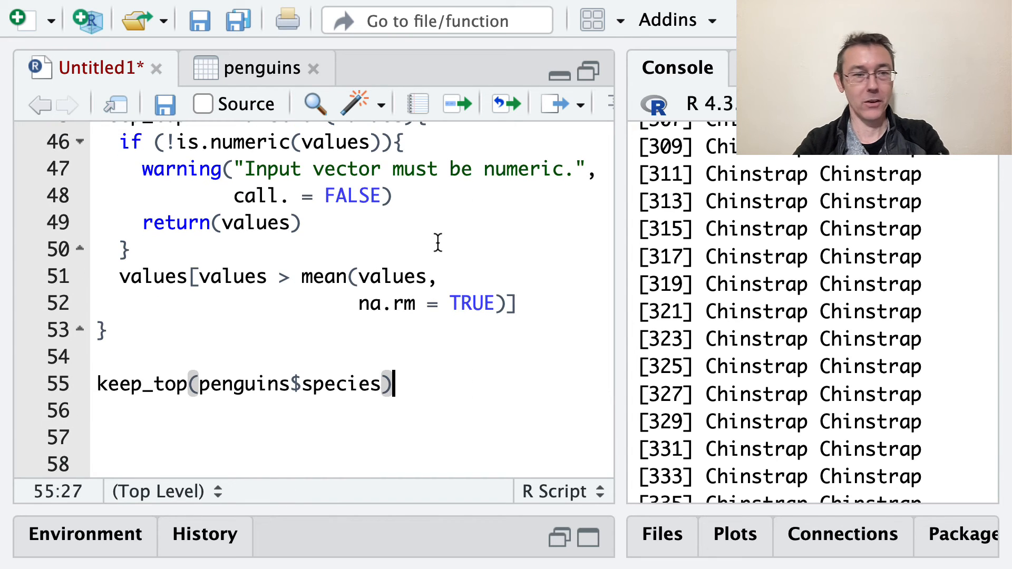
# Type the comment '# passing arguments to function as a list' below the species call.
pyautogui.click(383, 195)
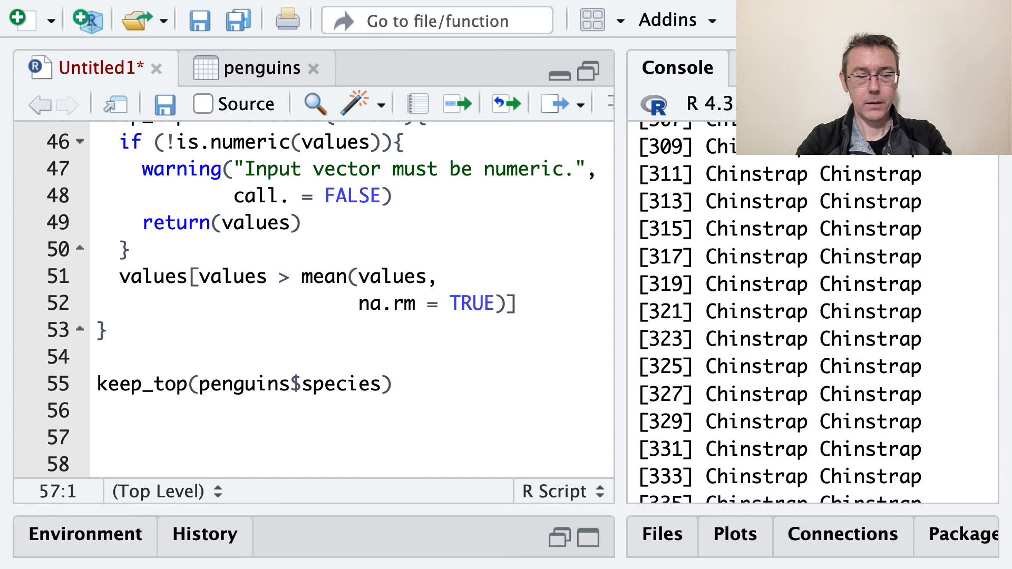
pyautogui.write('# passing argu')
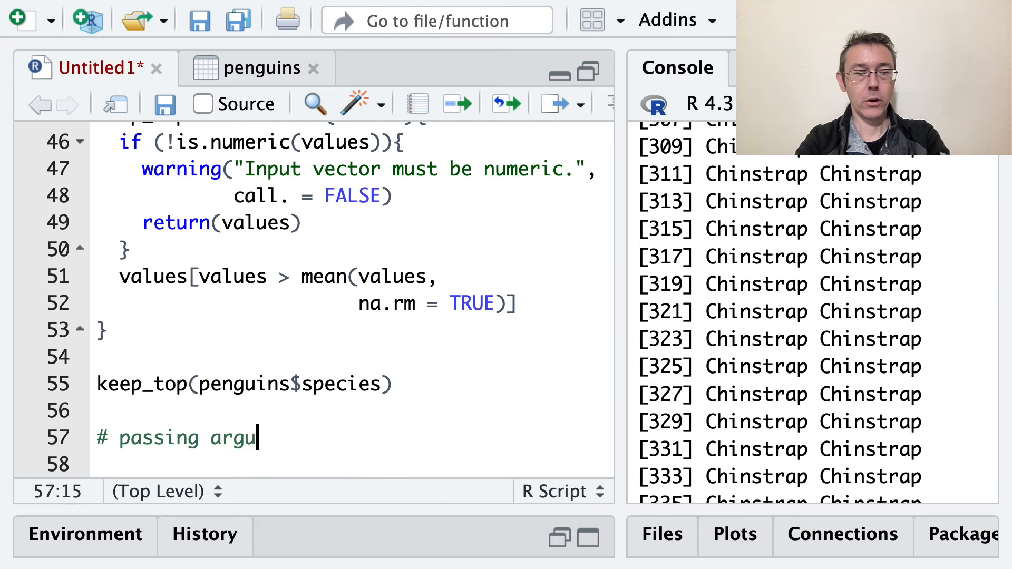
pyautogui.write('ments to function as a list')
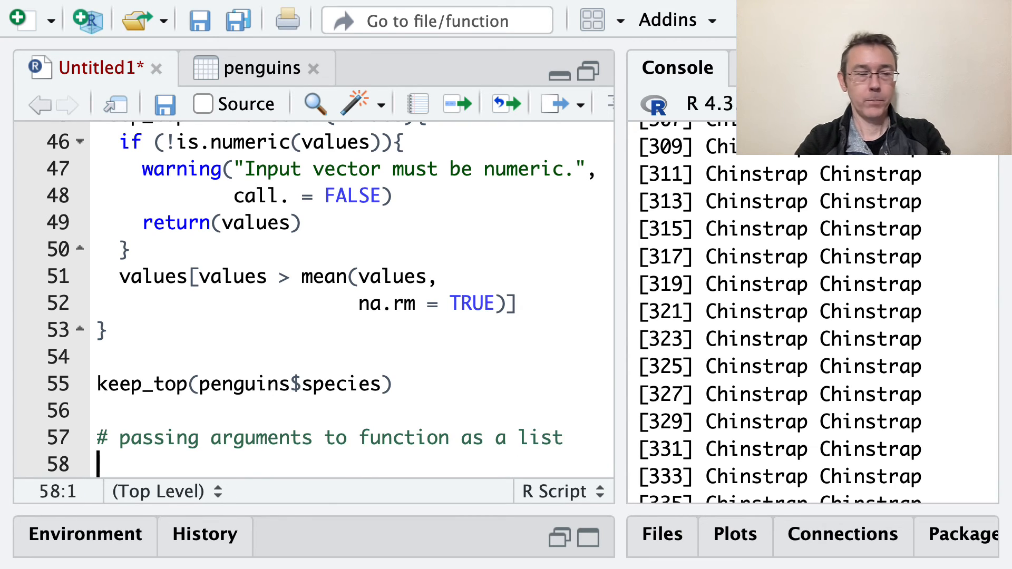
# Define and run args <- list(penguins$bill_length_mm, cutoff = 50).
pyautogui.write('args')
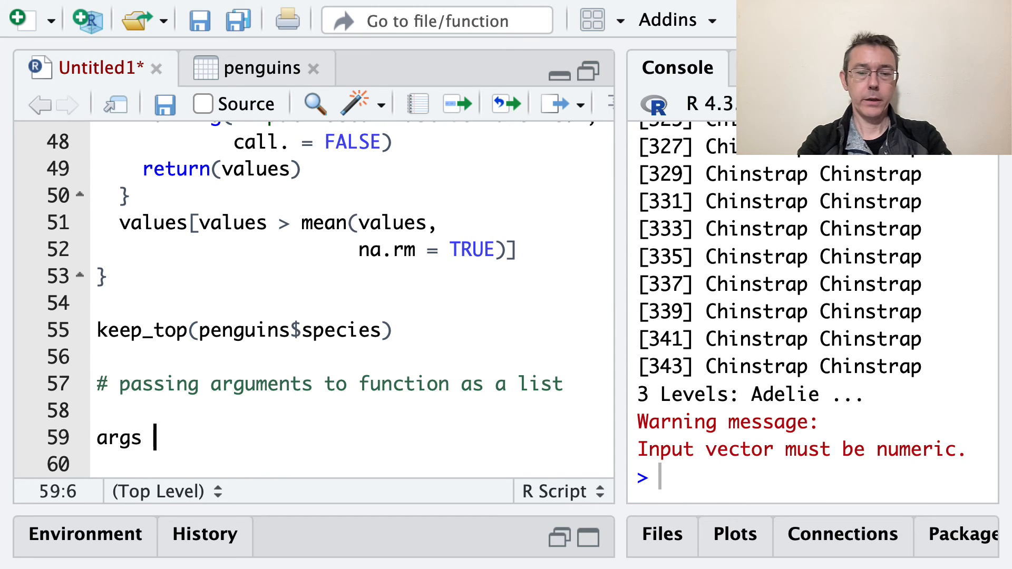
pyautogui.write('<-list(')
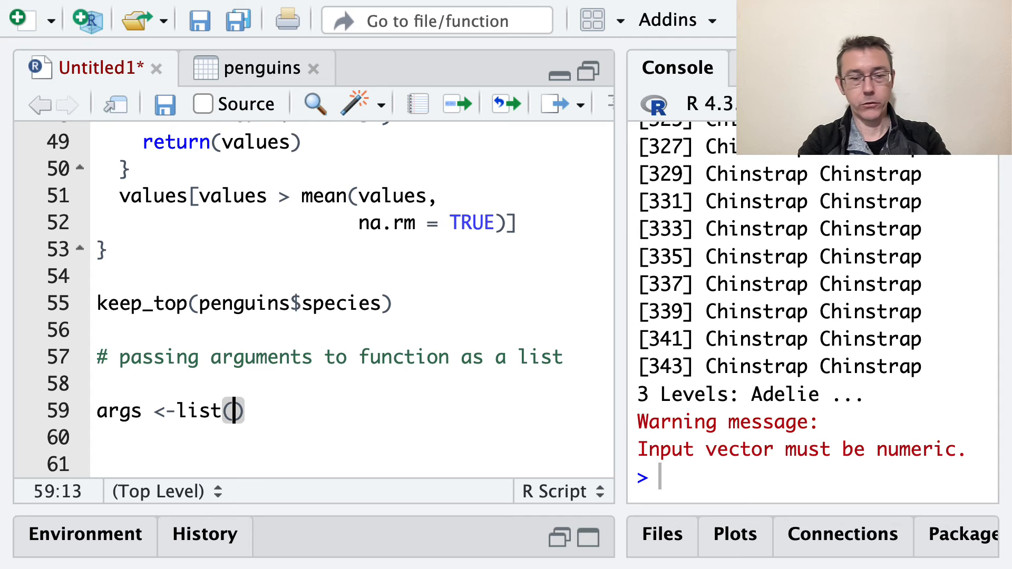
pyautogui.scroll(3)
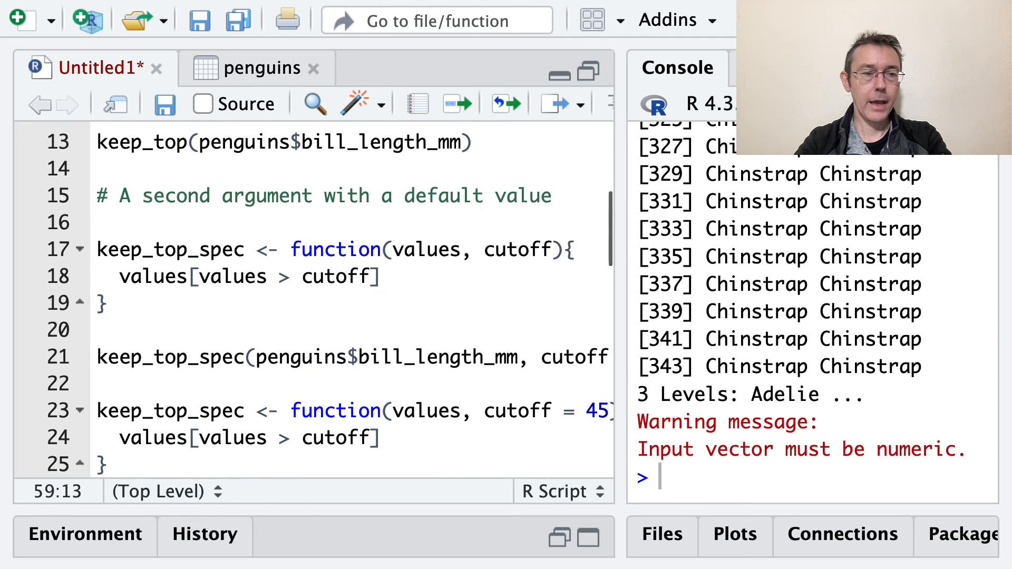
pyautogui.click(418, 250)
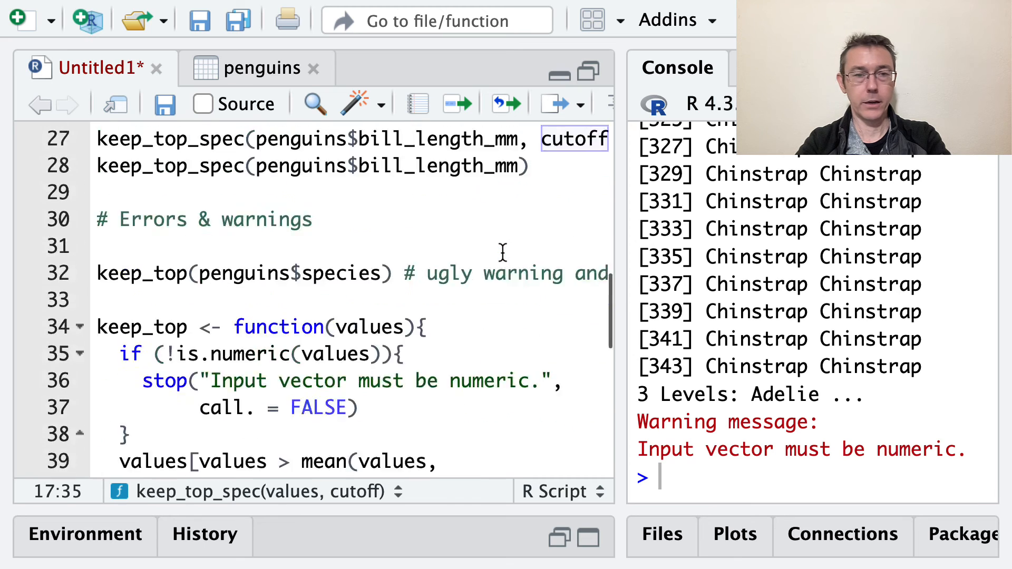
pyautogui.scroll(-3)
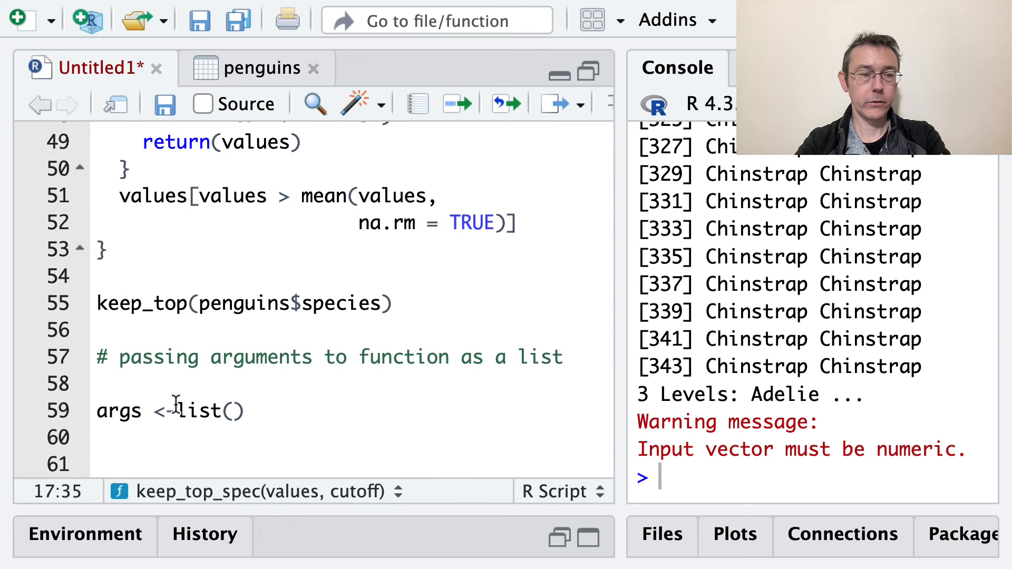
pyautogui.write('penguins$bill_length_mm,')
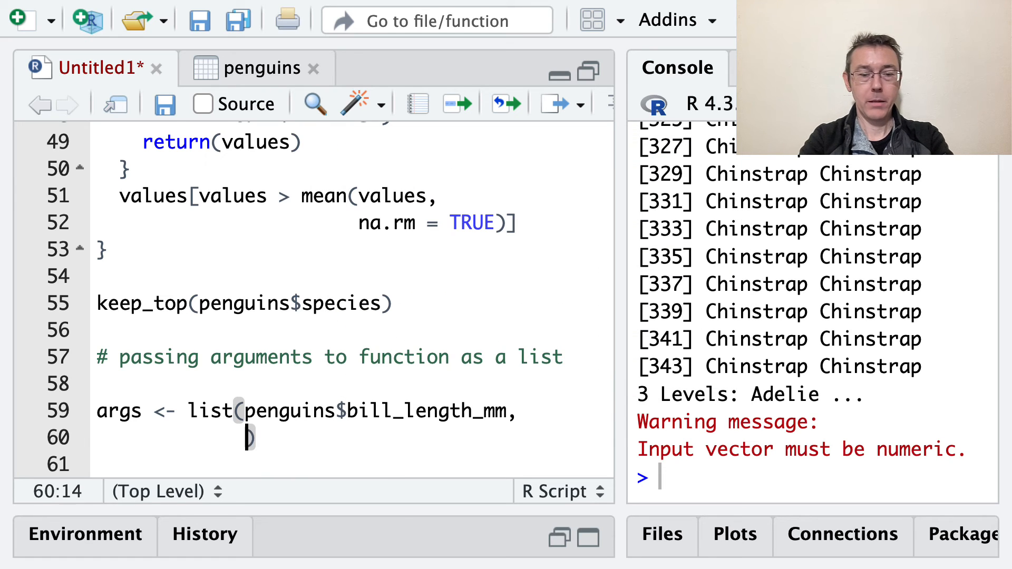
pyautogui.write('cutoff =')
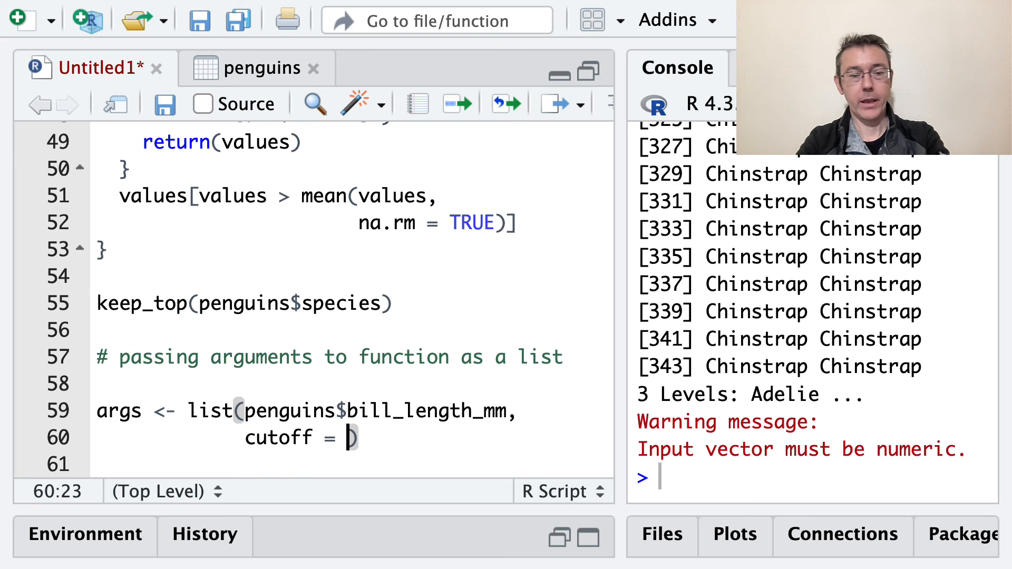
pyautogui.press('Return')
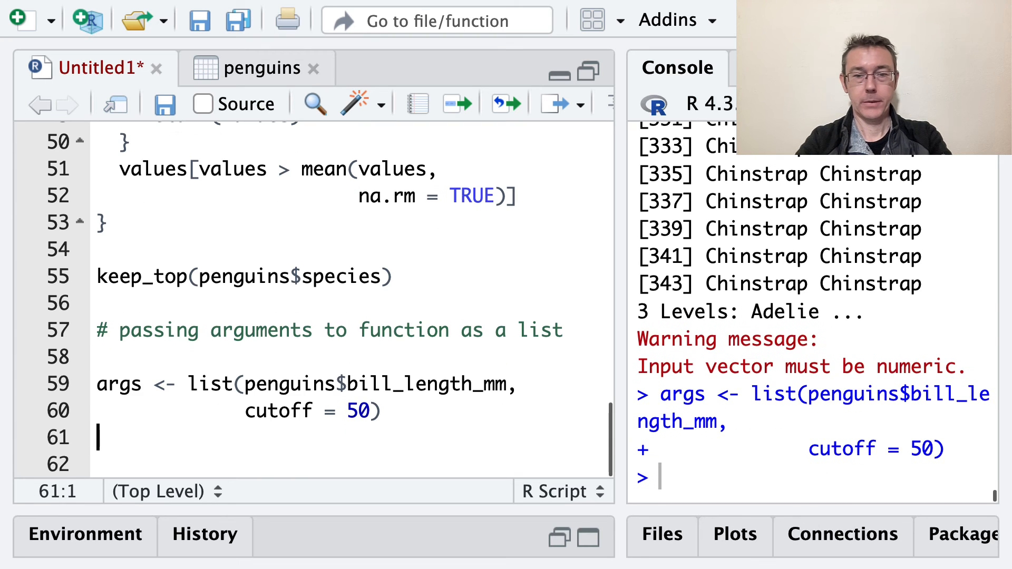
pyautogui.press('Return')
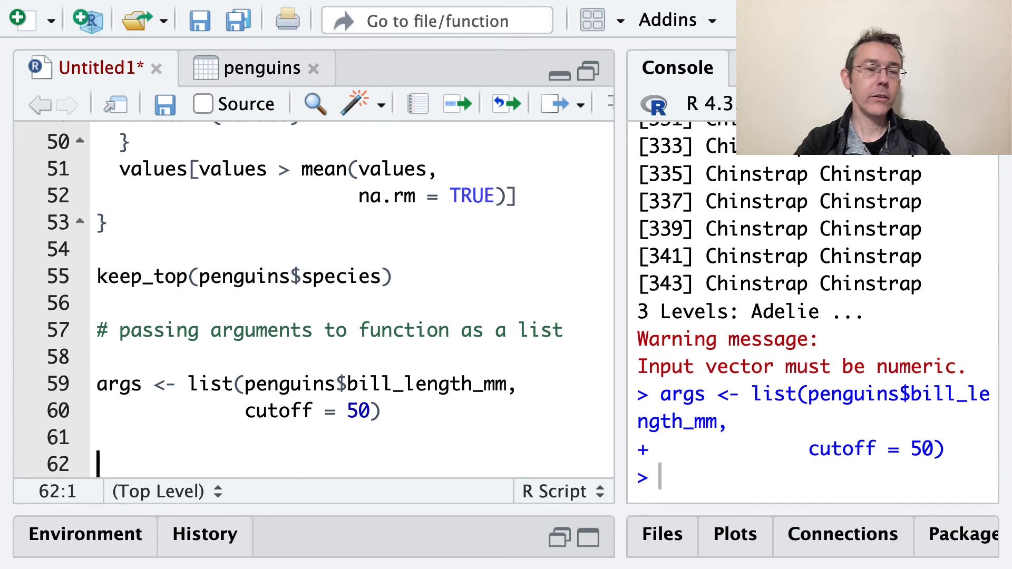
# Point out the cutoff = 50 argument and the list holding both arguments.
pyautogui.scroll(-3)
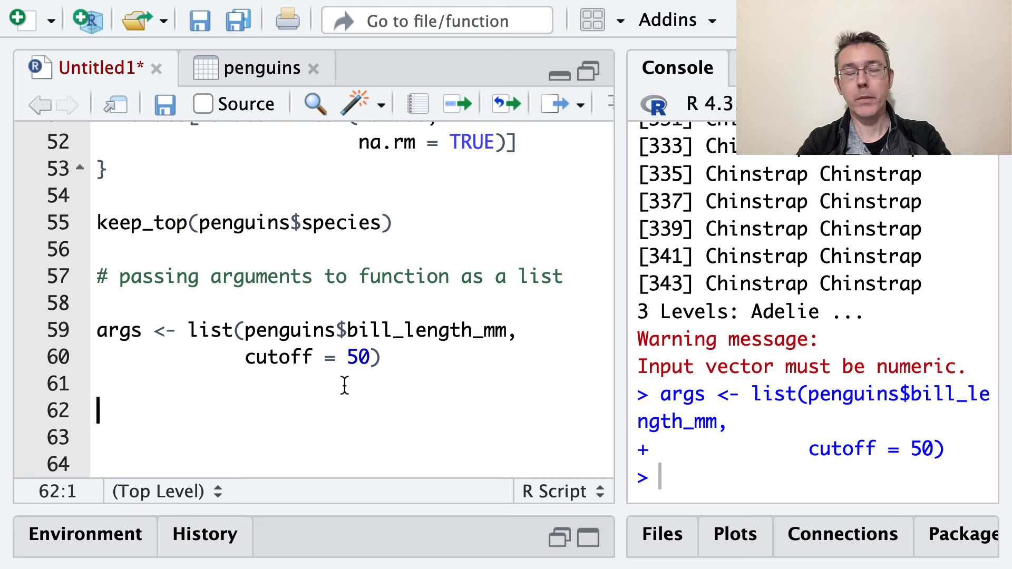
pyautogui.moveTo(397, 354)
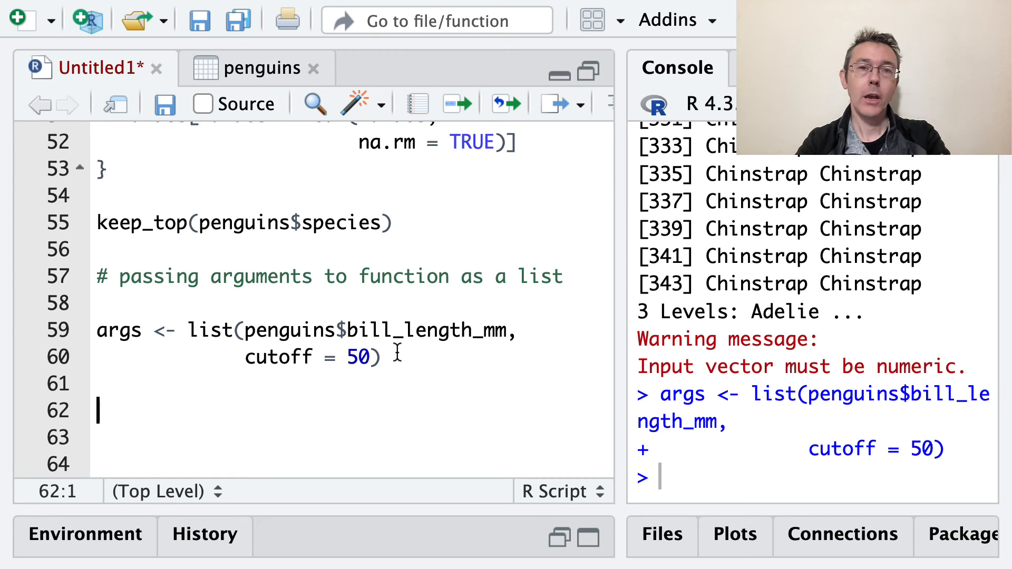
pyautogui.moveTo(294, 356)
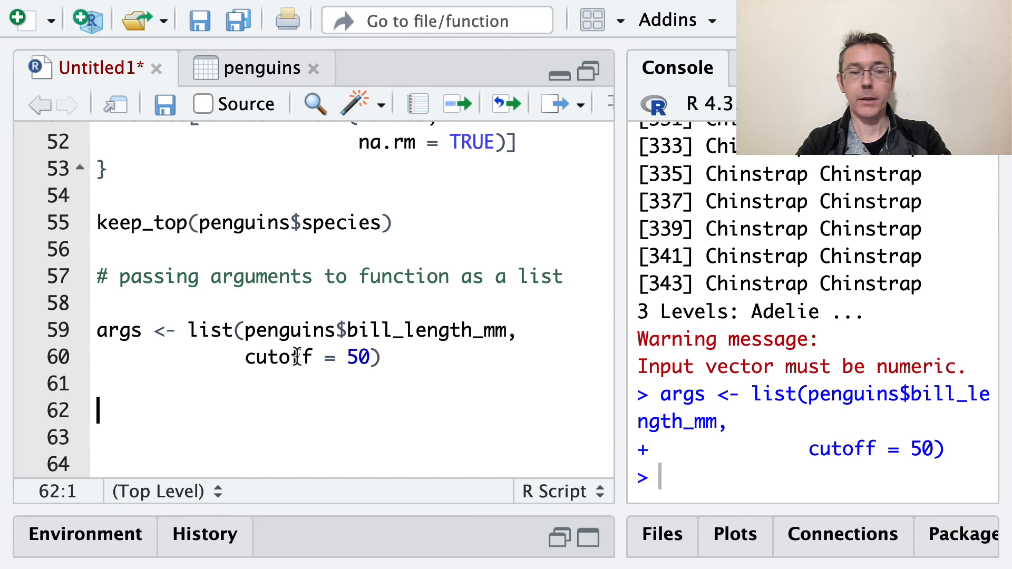
pyautogui.moveTo(426, 416)
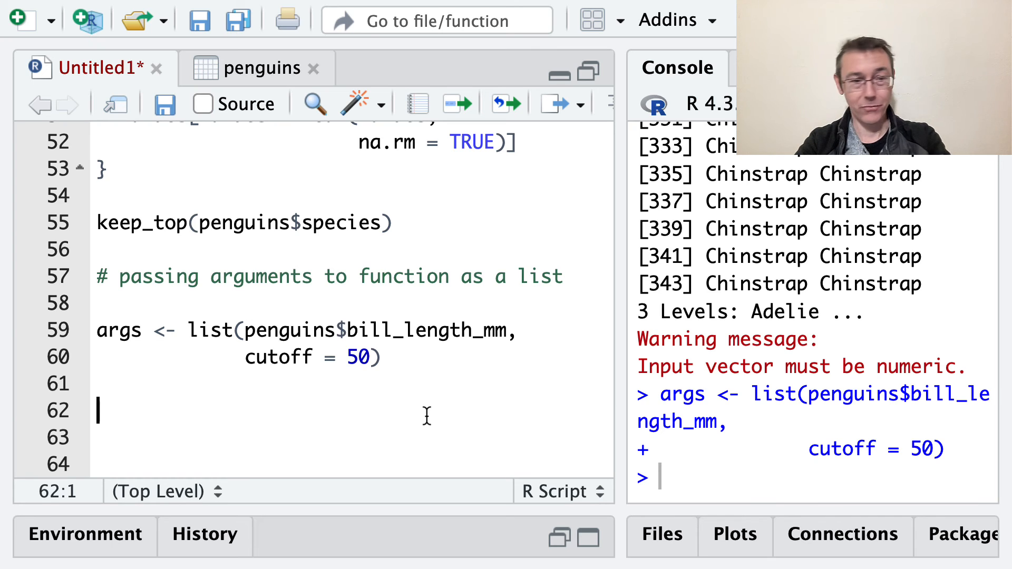
pyautogui.click(371, 357)
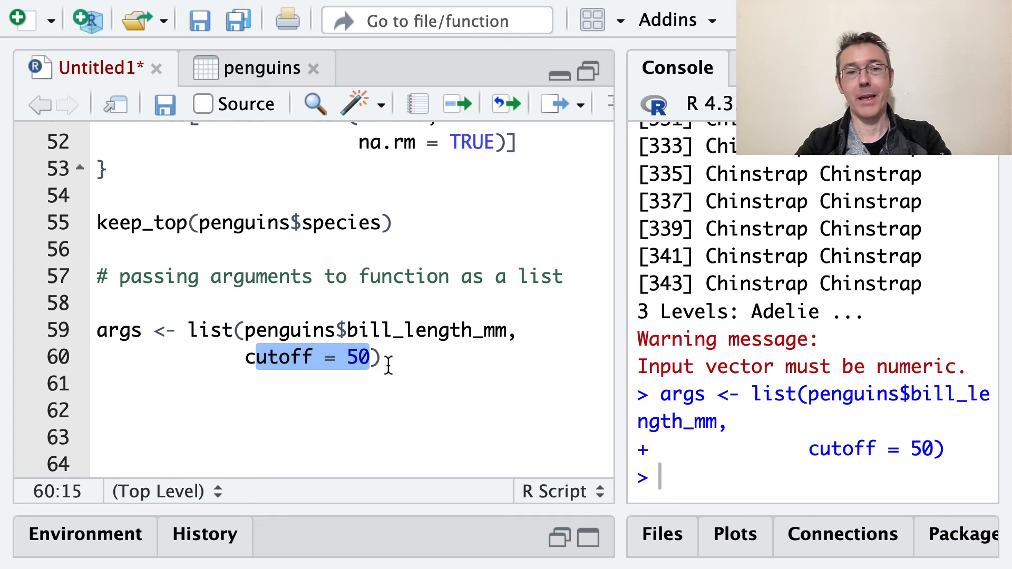
pyautogui.click(371, 399)
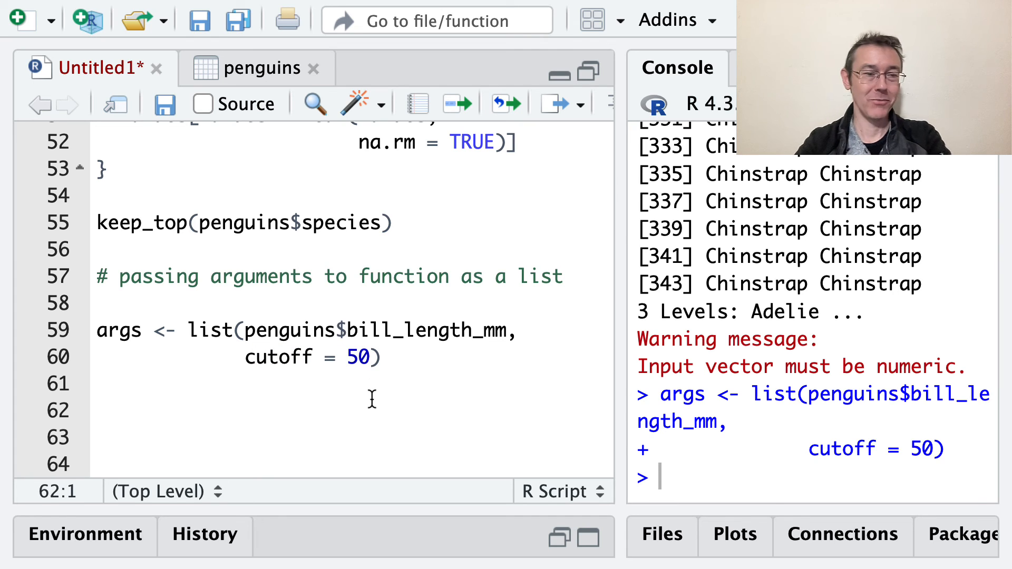
pyautogui.moveTo(393, 358)
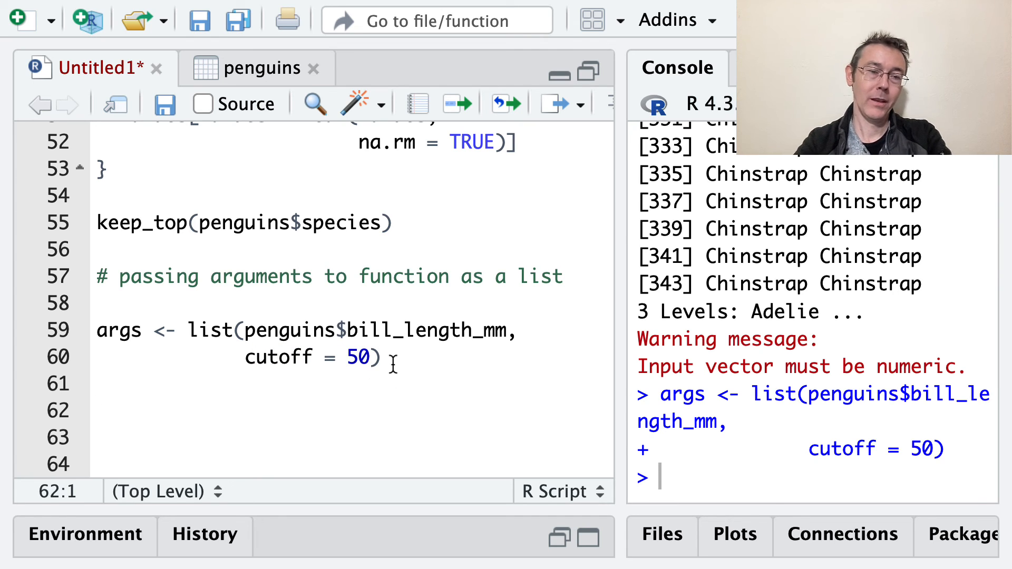
pyautogui.click(379, 357)
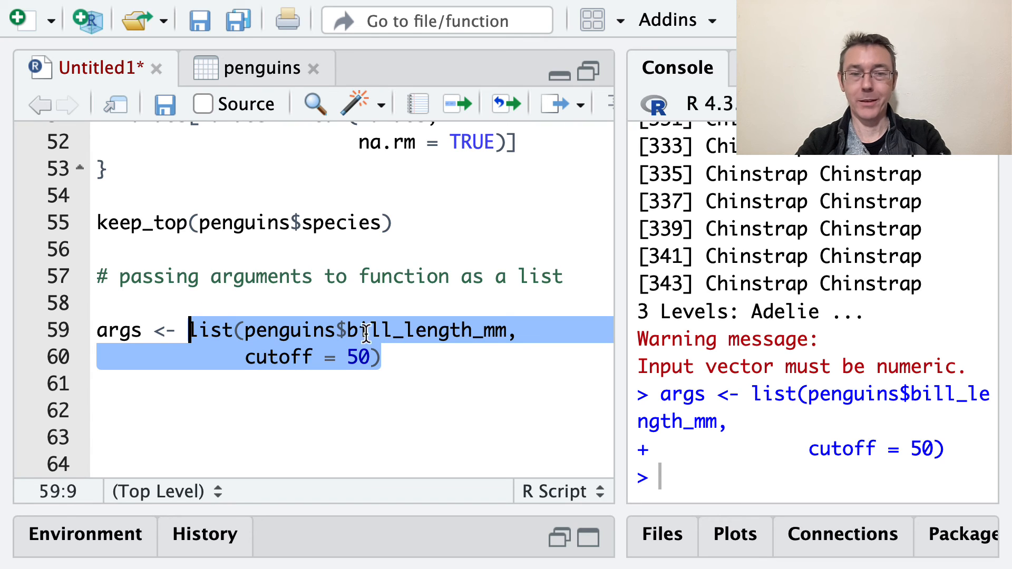
pyautogui.click(288, 357)
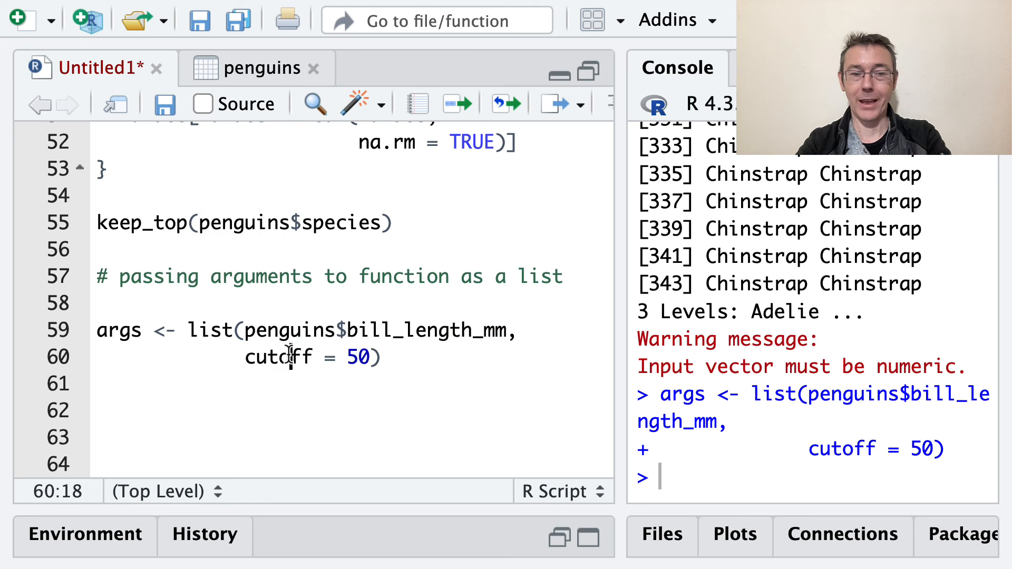
pyautogui.click(98, 383)
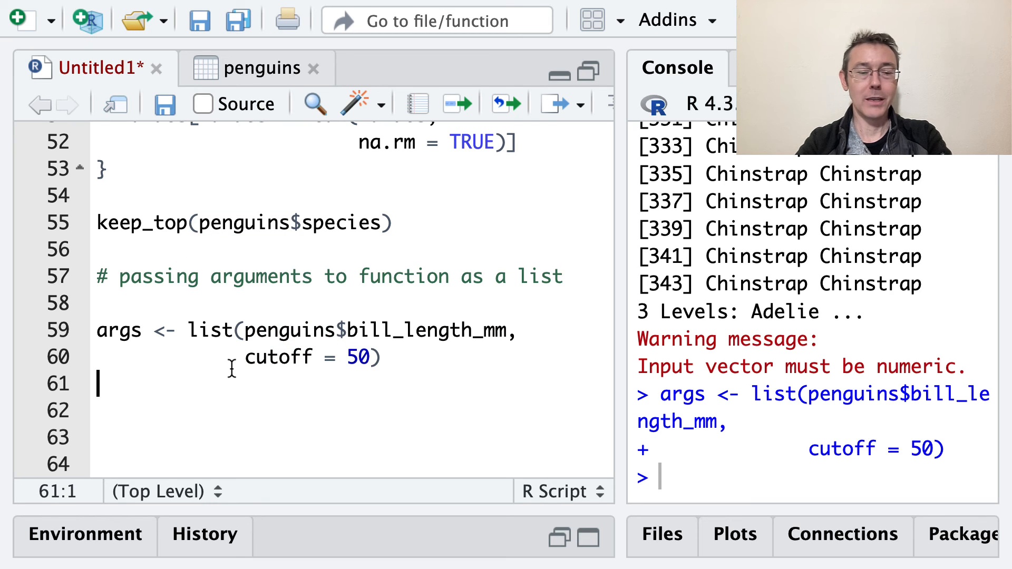
pyautogui.write('keep')
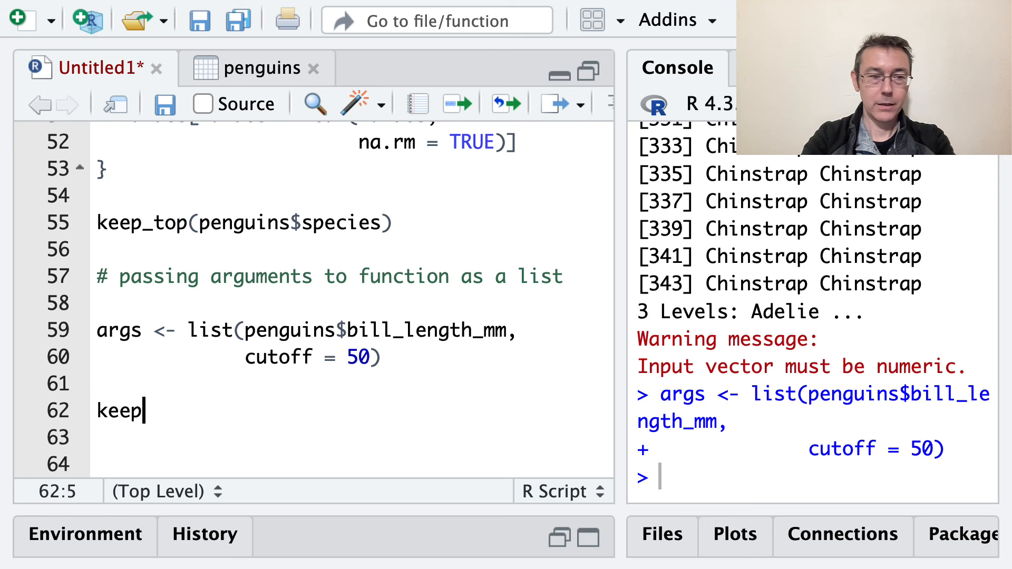
# Run keep_top_spec(args), get the list-coercion error, and add '# won't work'.
pyautogui.write('_top_spec(args')
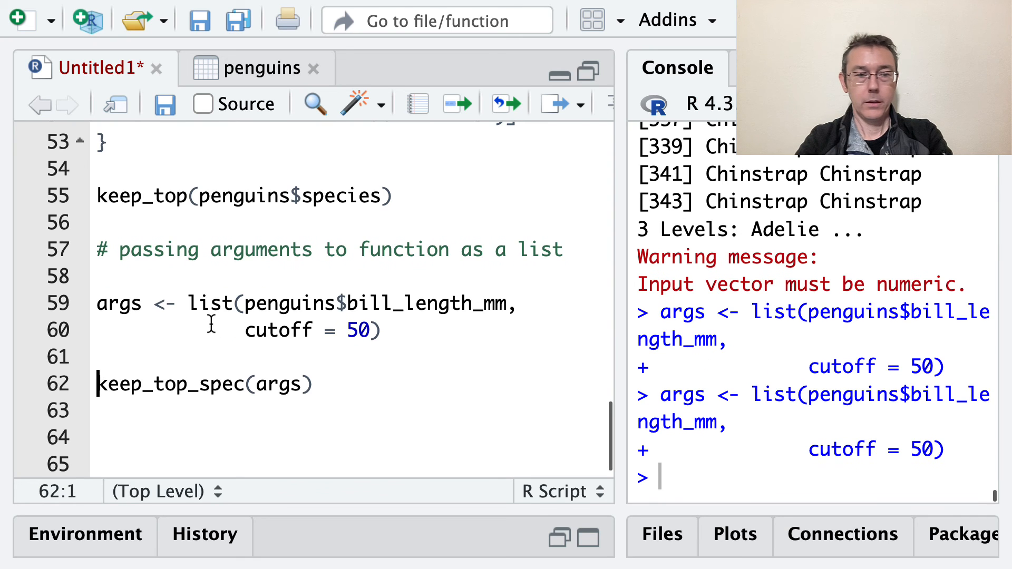
pyautogui.press('ctrl+Return')
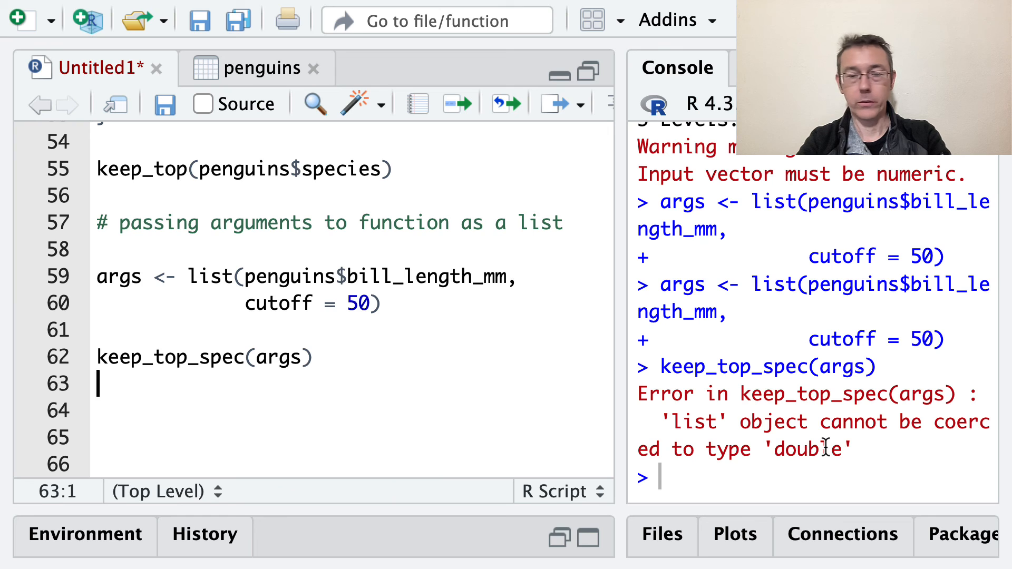
pyautogui.click(276, 357)
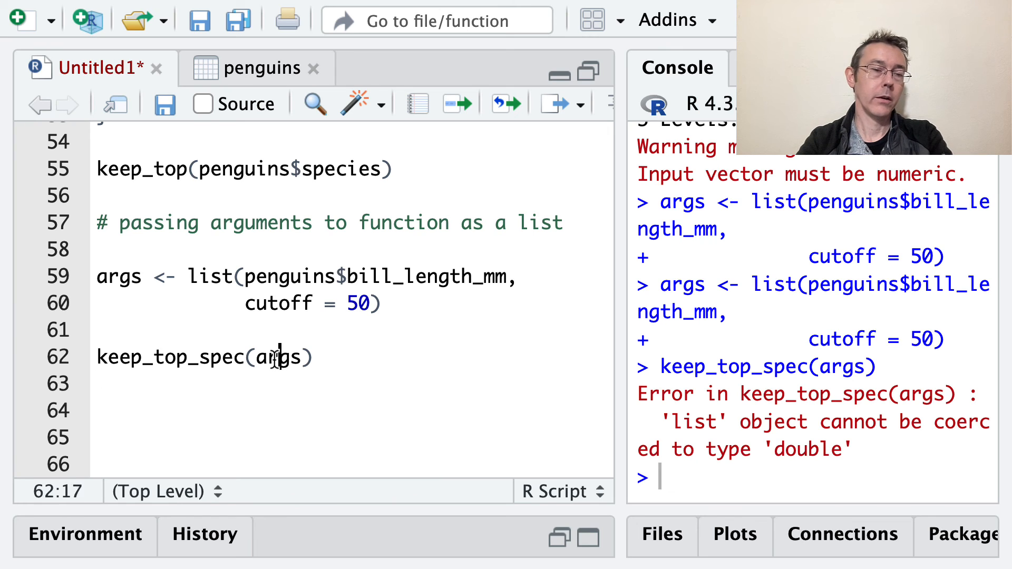
pyautogui.doubleClick(278, 357)
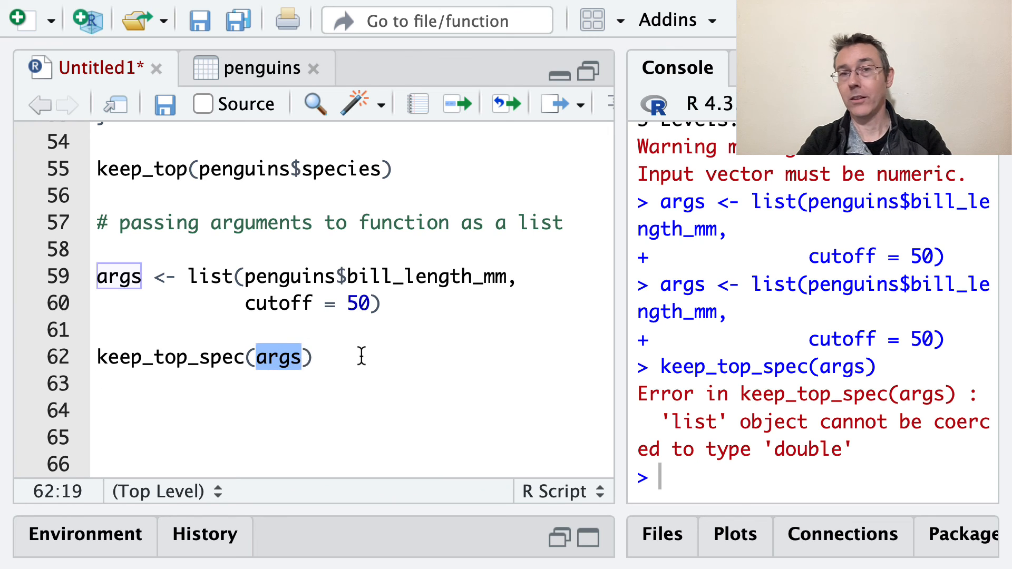
pyautogui.moveTo(279, 358)
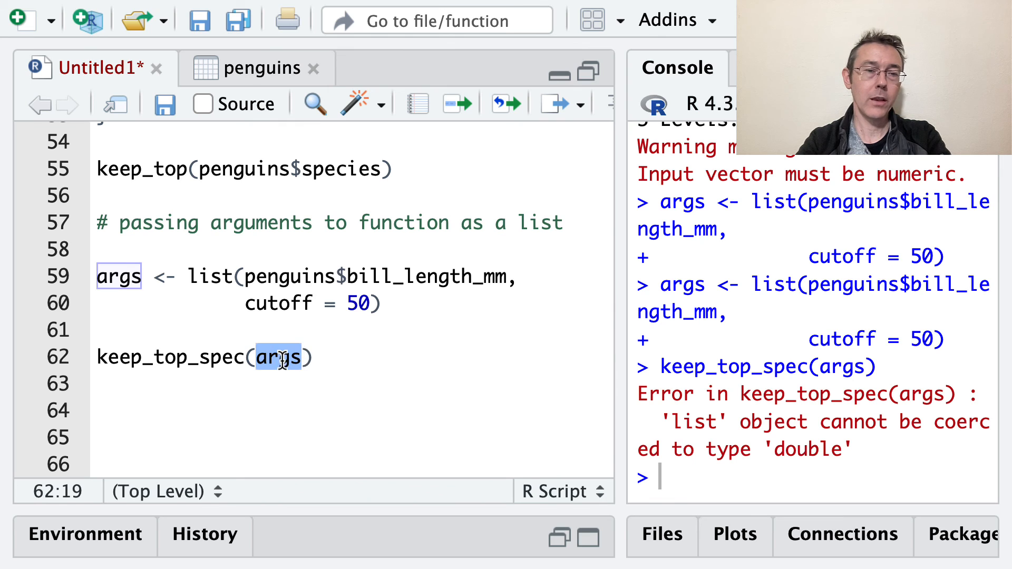
pyautogui.scroll(3)
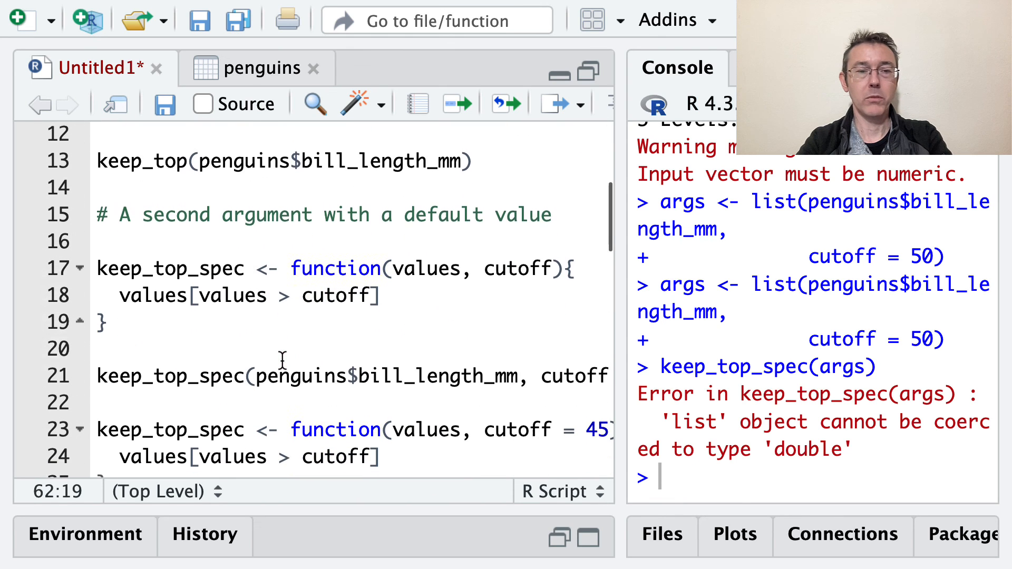
pyautogui.doubleClick(429, 267)
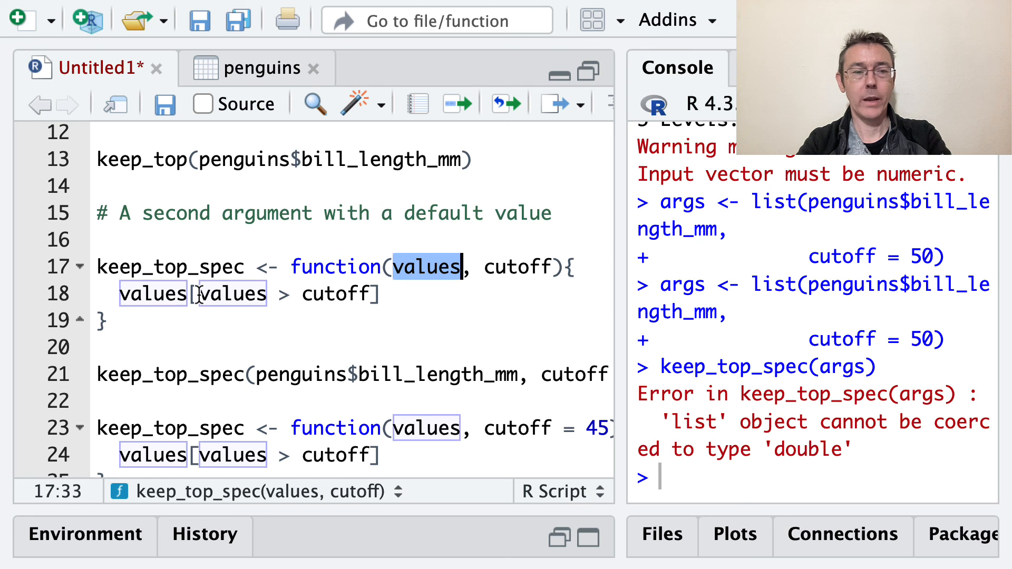
pyautogui.scroll(-3)
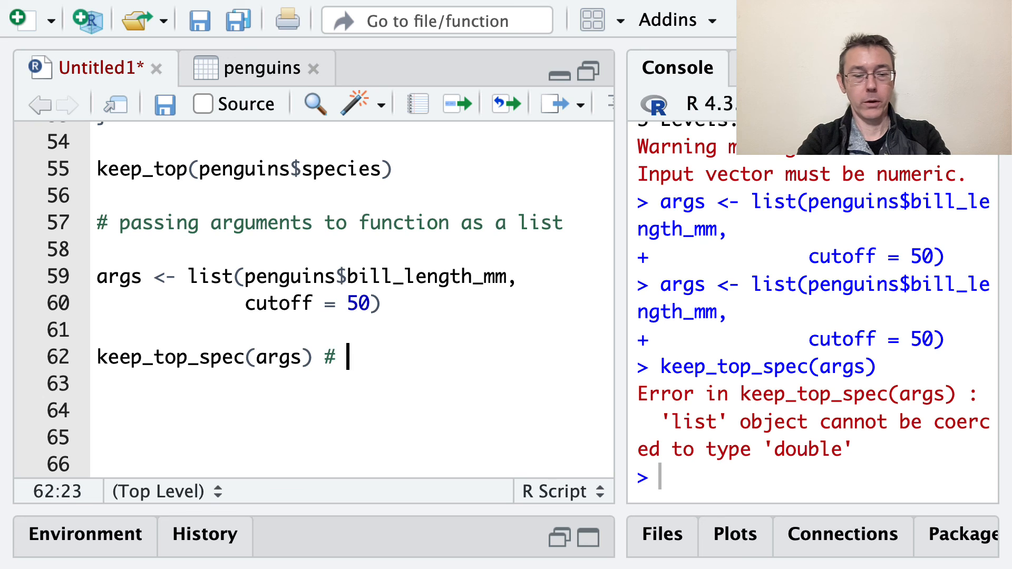
pyautogui.write("won't work")
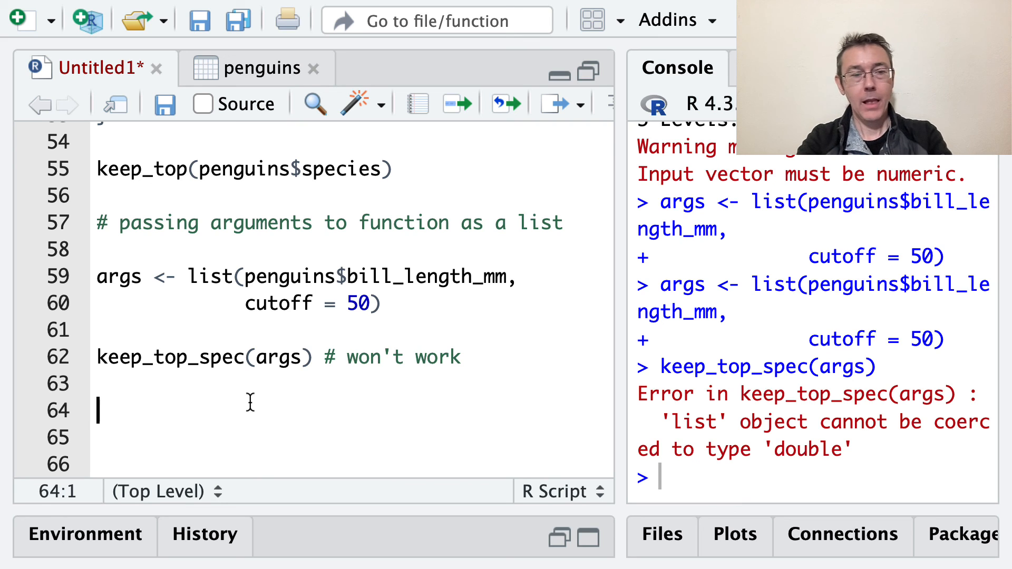
# Type do.call(keep_top_spec, args) to print the bill lengths above 50.
pyautogui.write('do.call(')
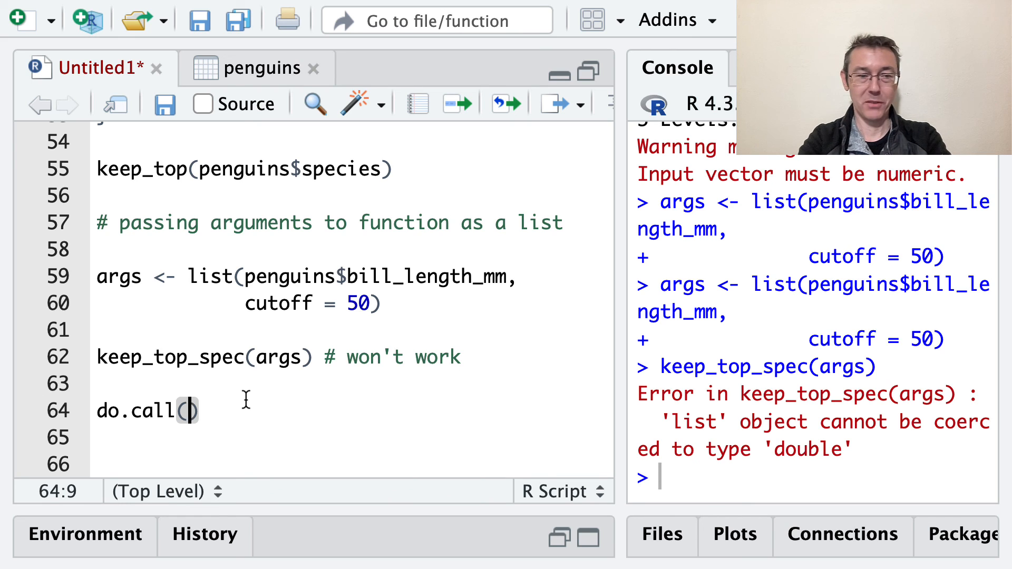
pyautogui.write('keep_top_spec,')
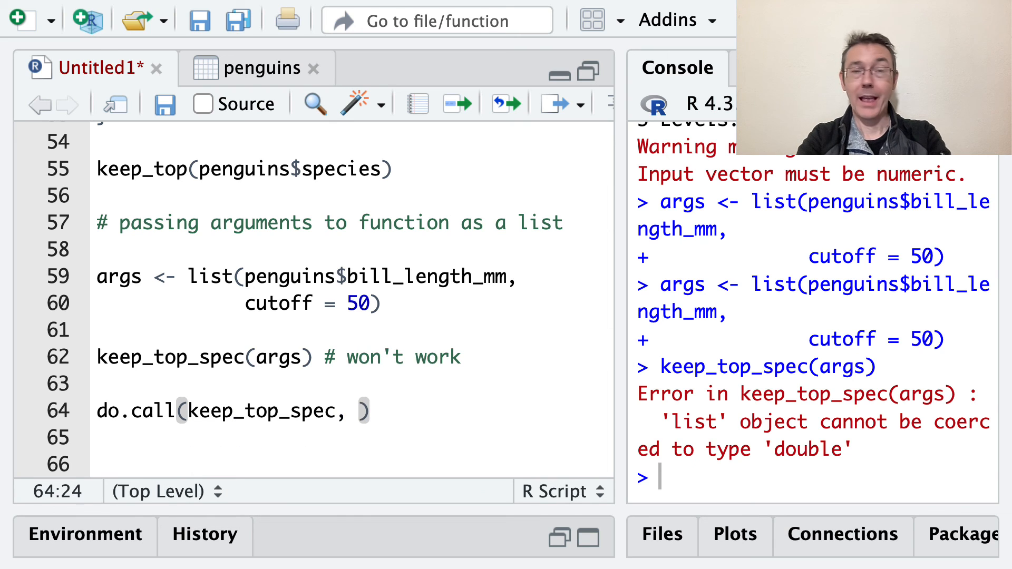
pyautogui.write('aegs')
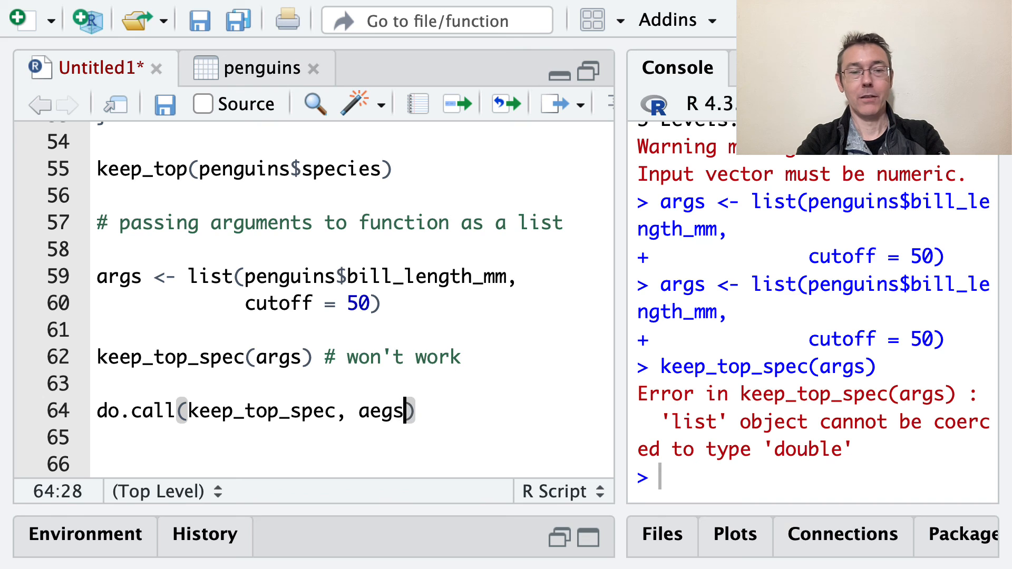
pyautogui.write('args')
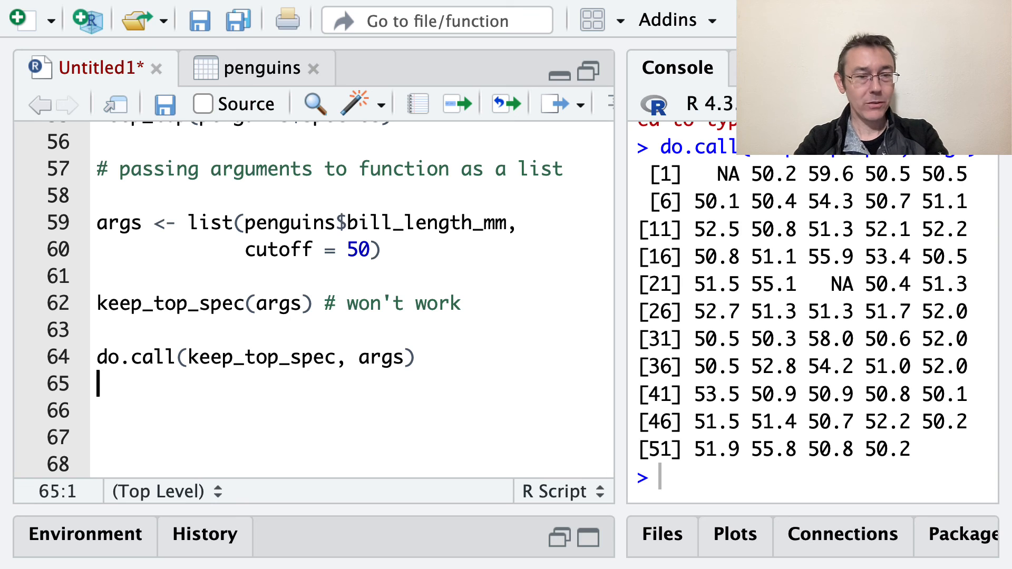
pyautogui.moveTo(857, 385)
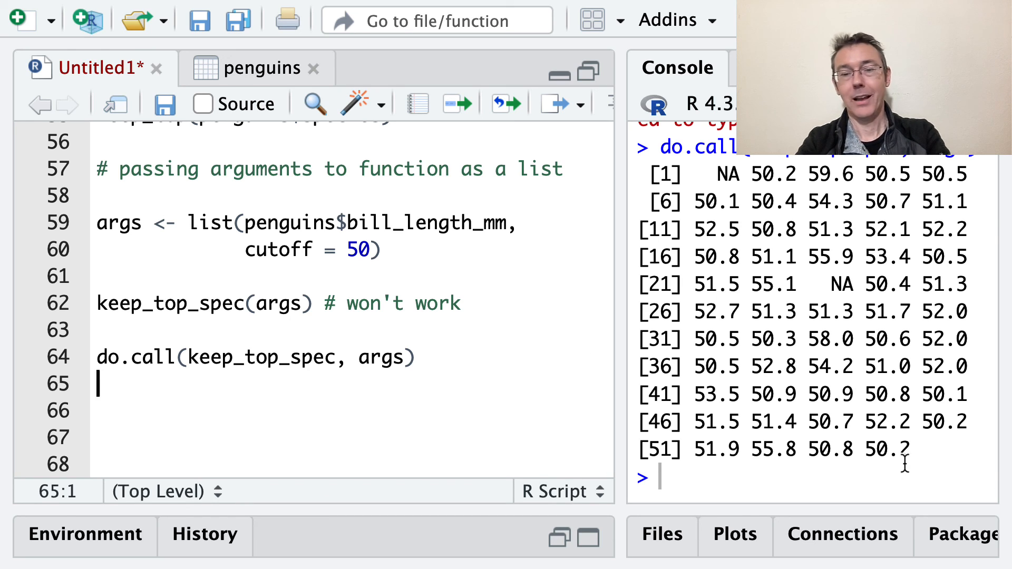
pyautogui.moveTo(495, 252)
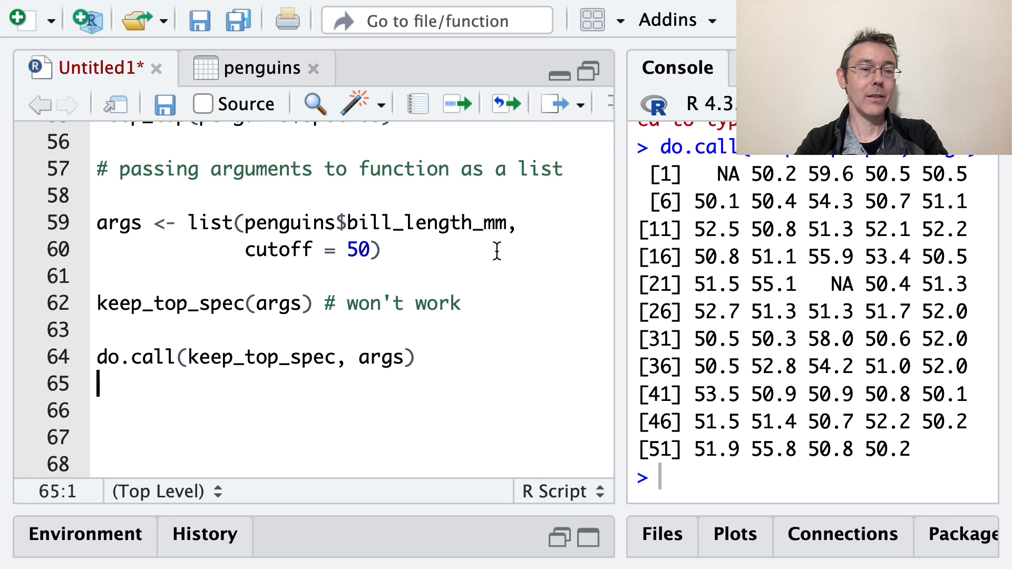
pyautogui.moveTo(470, 239)
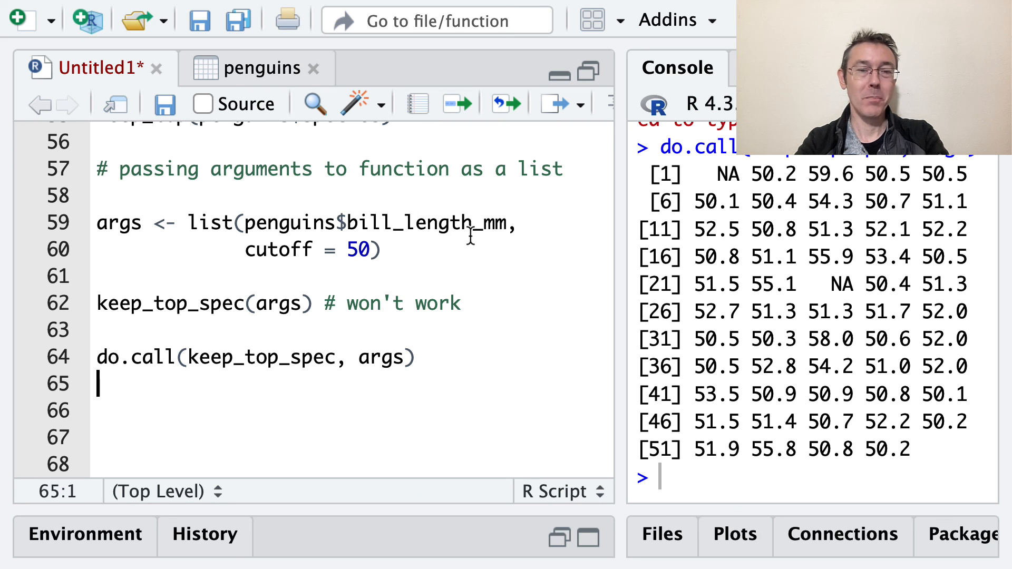